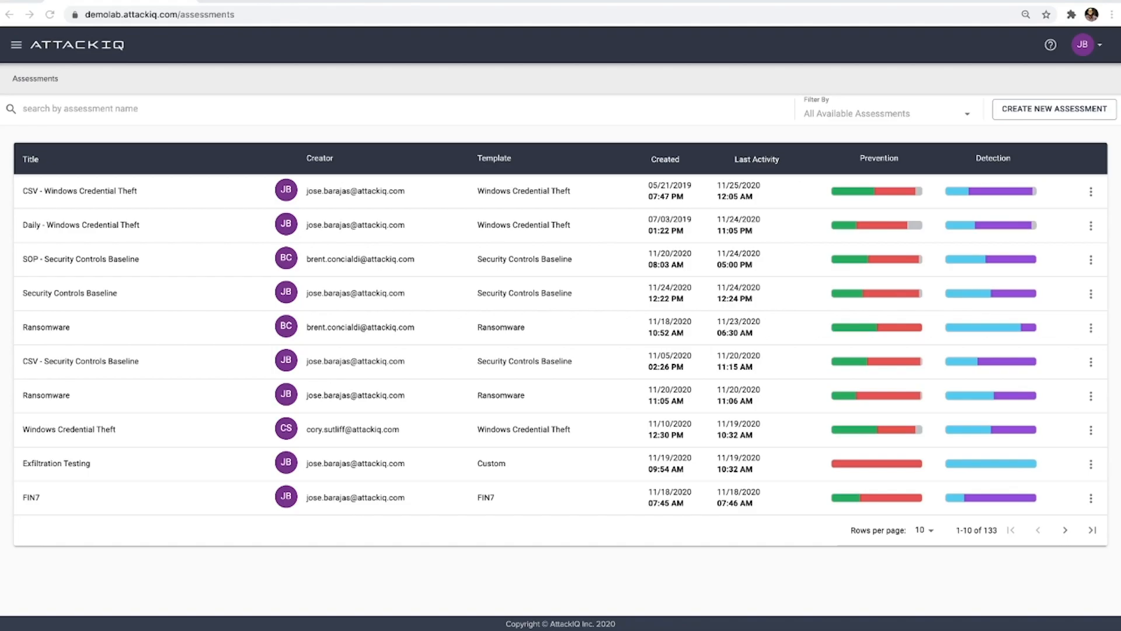
Begin a new assessment from the Assessments page
{"action": "left_click", "coordinate": [1054, 110]}
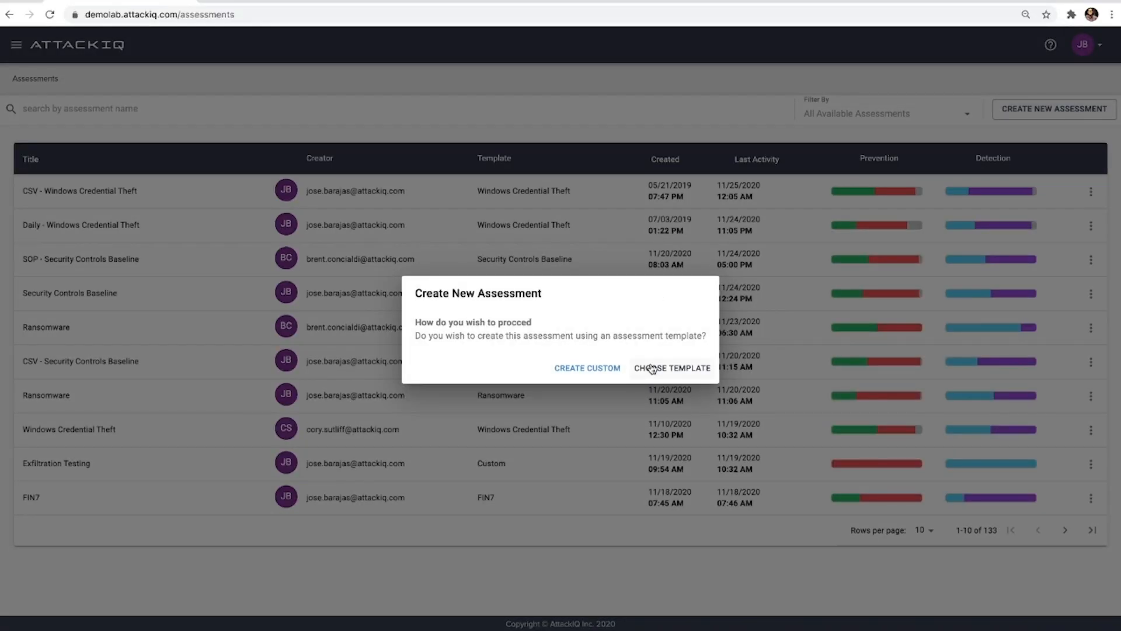
Choose the template route so the assessment template library appears
{"action": "left_click", "coordinate": [673, 368]}
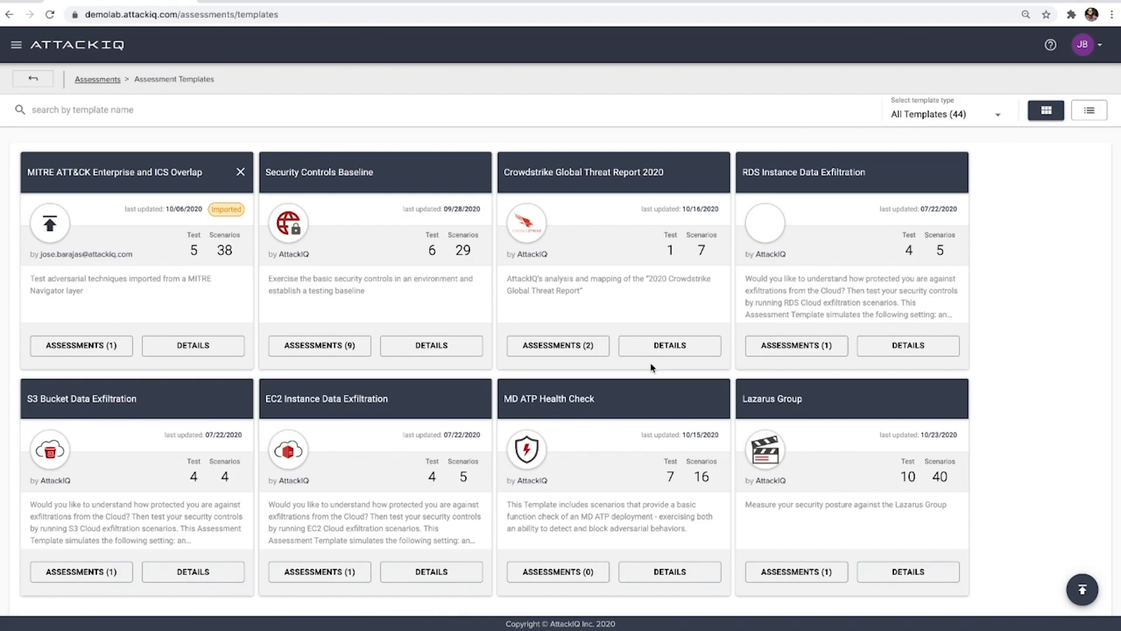
{"action": "mouse_move", "coordinate": [652, 368]}
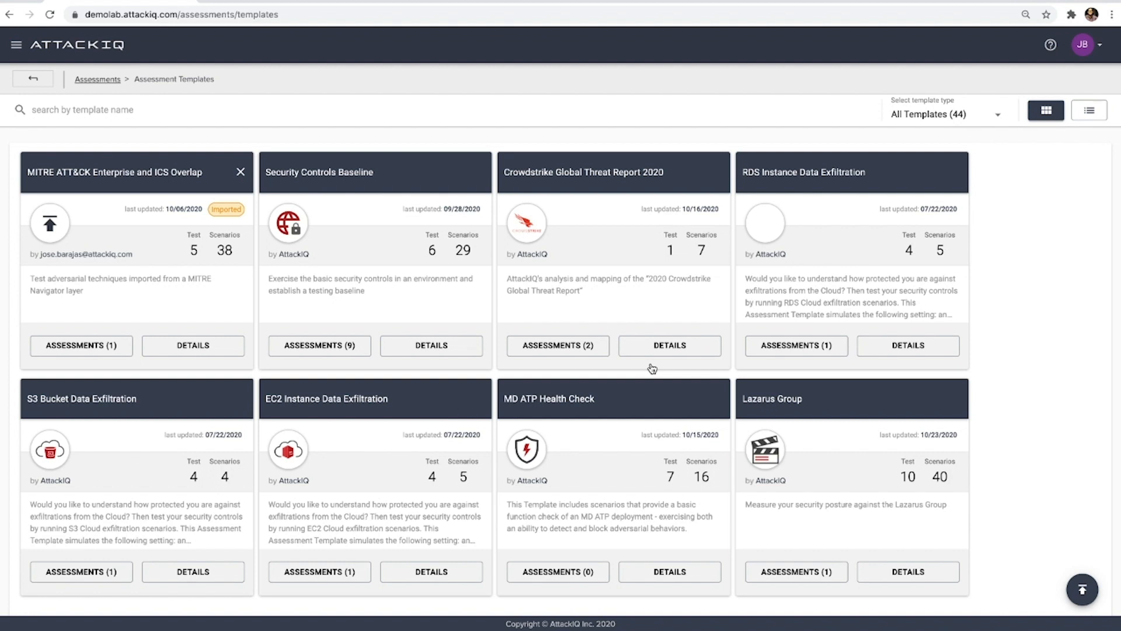
{"action": "mouse_move", "coordinate": [899, 106]}
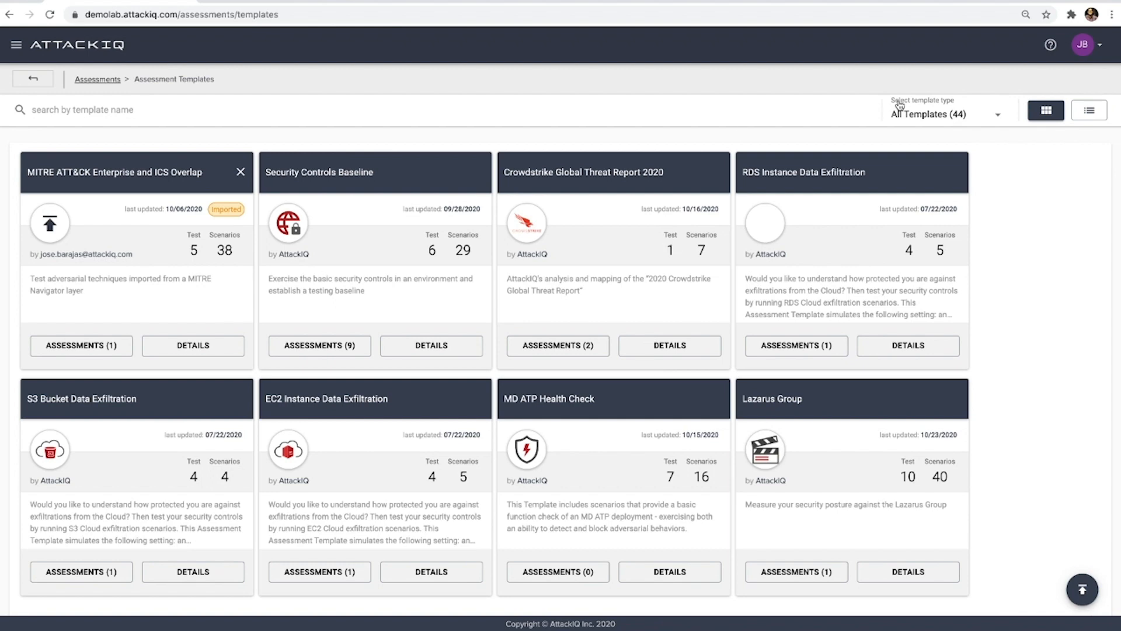
Filter the template library to the MITRE ATT&CK template type
{"action": "left_click", "coordinate": [943, 113]}
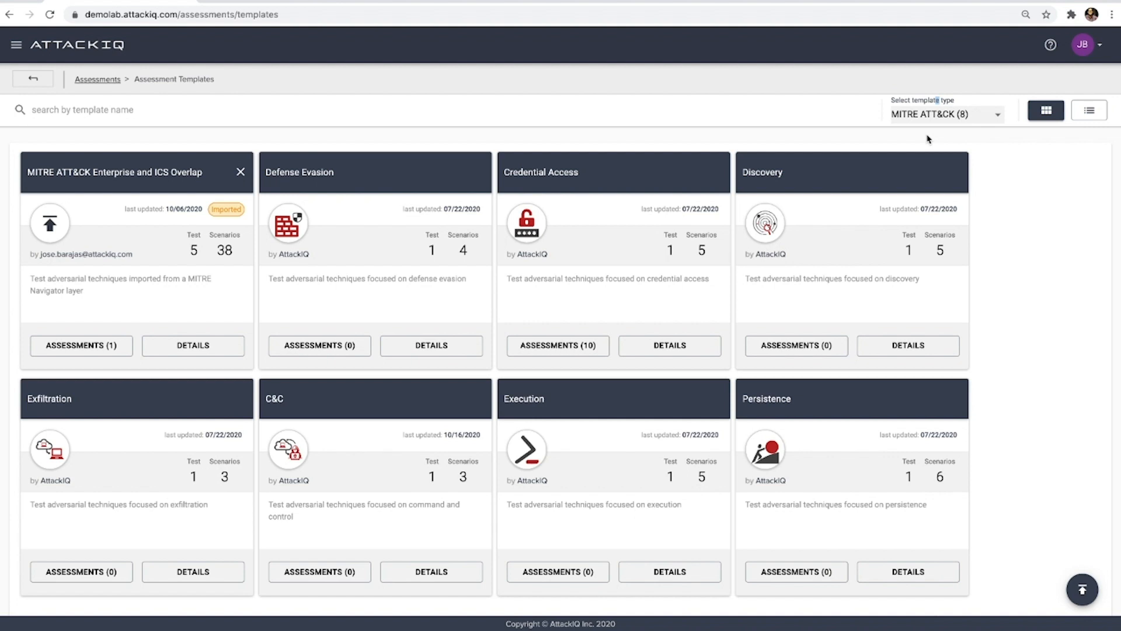
{"action": "mouse_move", "coordinate": [112, 53]}
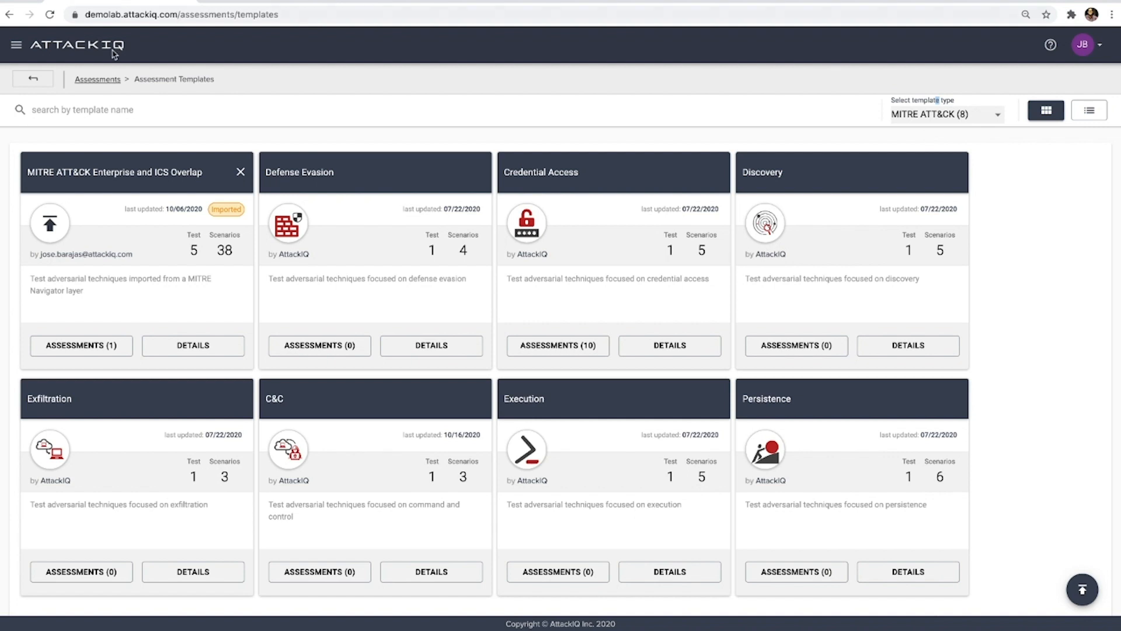
{"action": "mouse_move", "coordinate": [184, 364]}
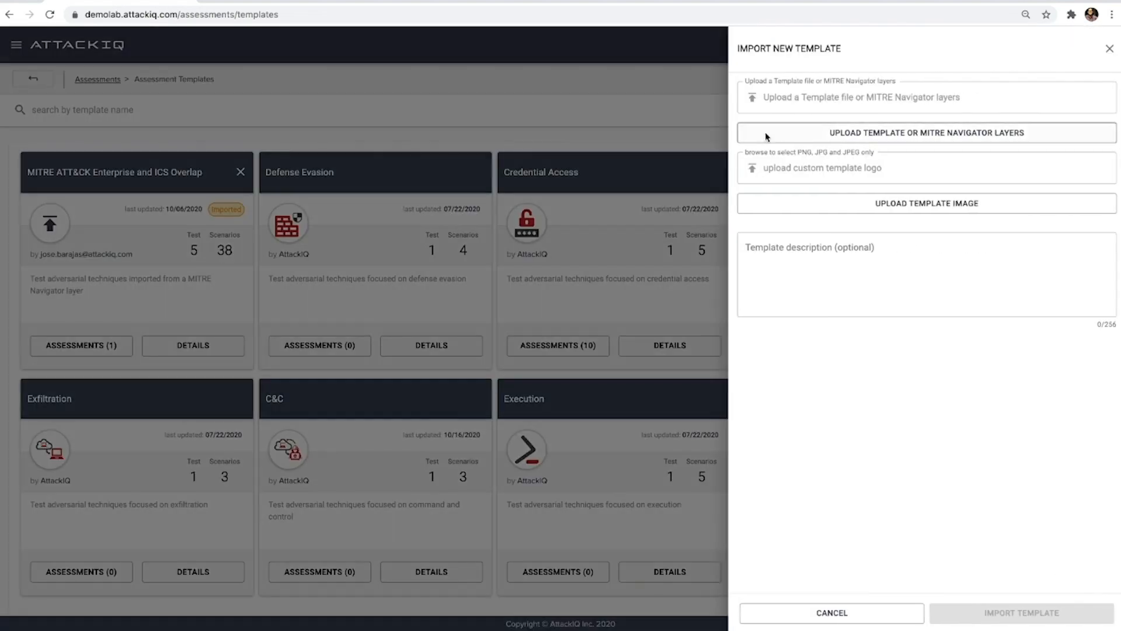
{"action": "mouse_move", "coordinate": [769, 125]}
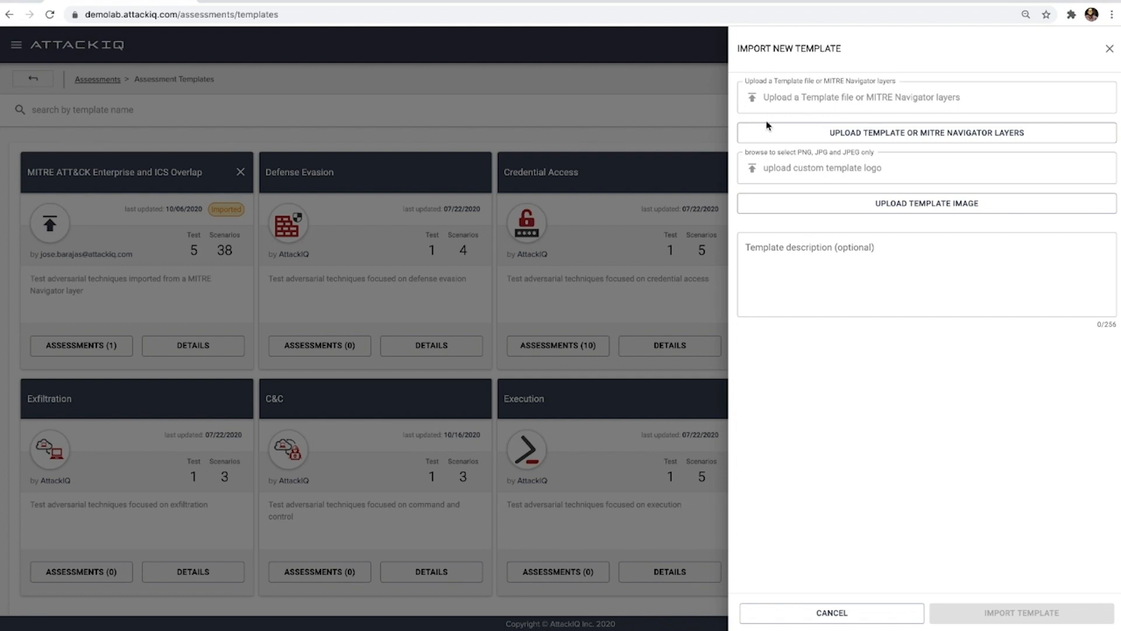
{"action": "mouse_move", "coordinate": [446, 88]}
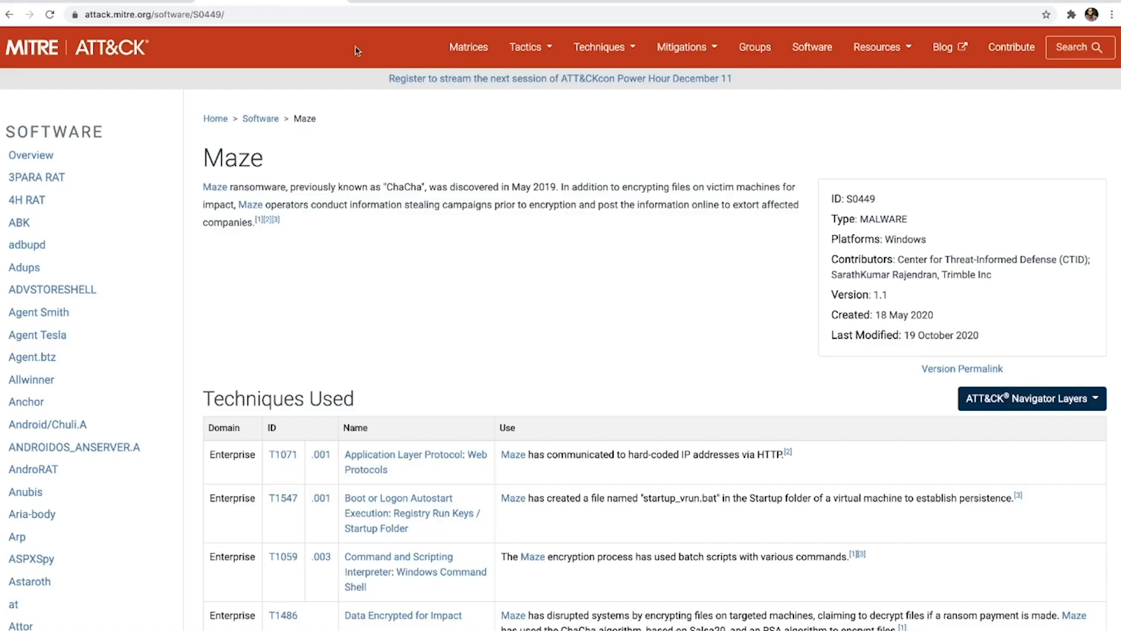
{"action": "mouse_move", "coordinate": [577, 269]}
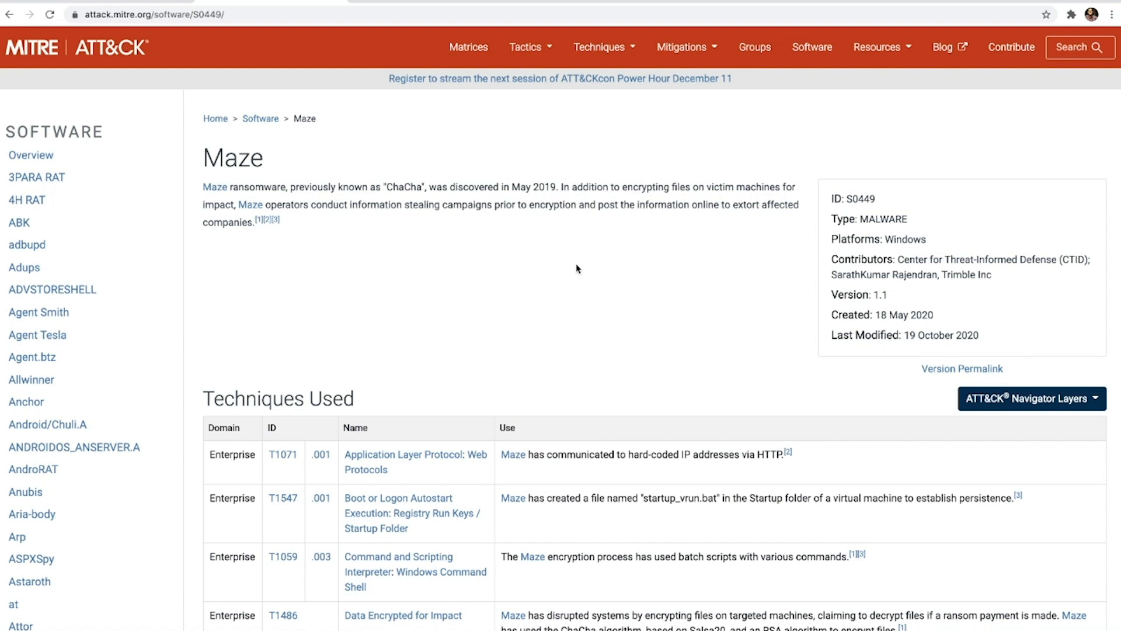
{"action": "mouse_move", "coordinate": [894, 364]}
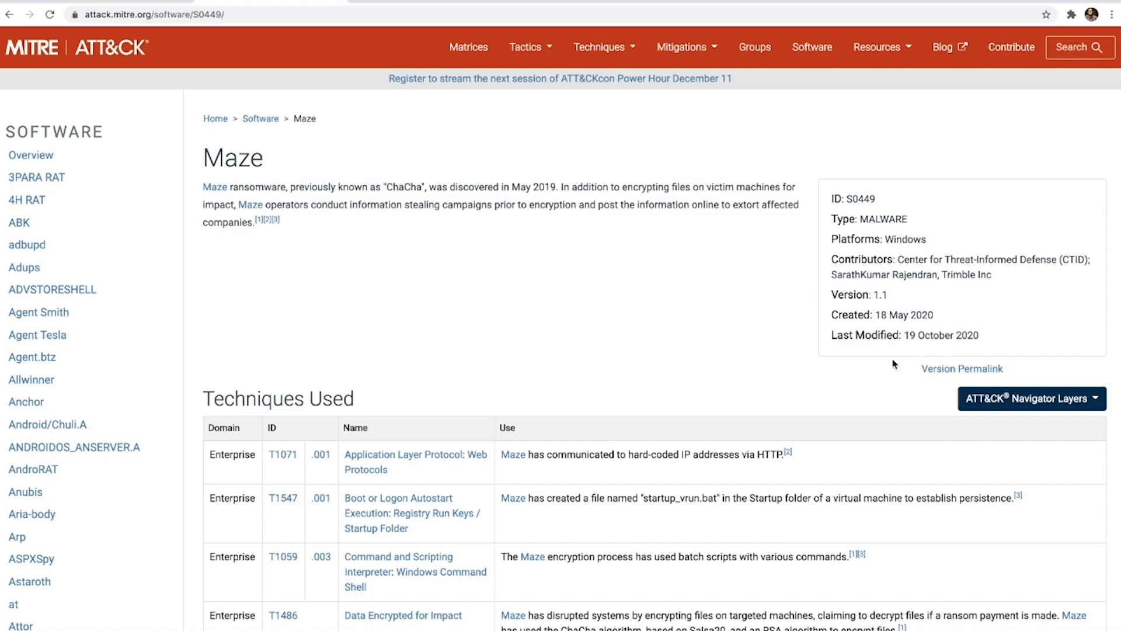
View the Maze (S0449) enterprise techniques layer in ATT&CK Navigator from its page
{"action": "scroll", "scroll_direction": "down", "scroll_amount": 3}
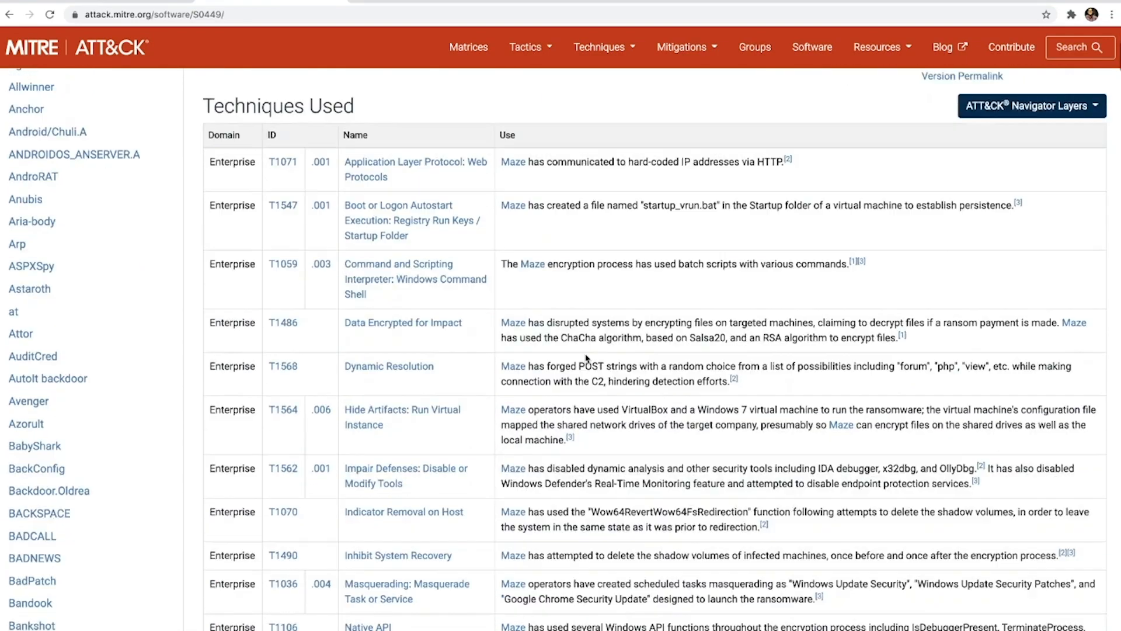
{"action": "scroll", "scroll_direction": "up", "scroll_amount": 3}
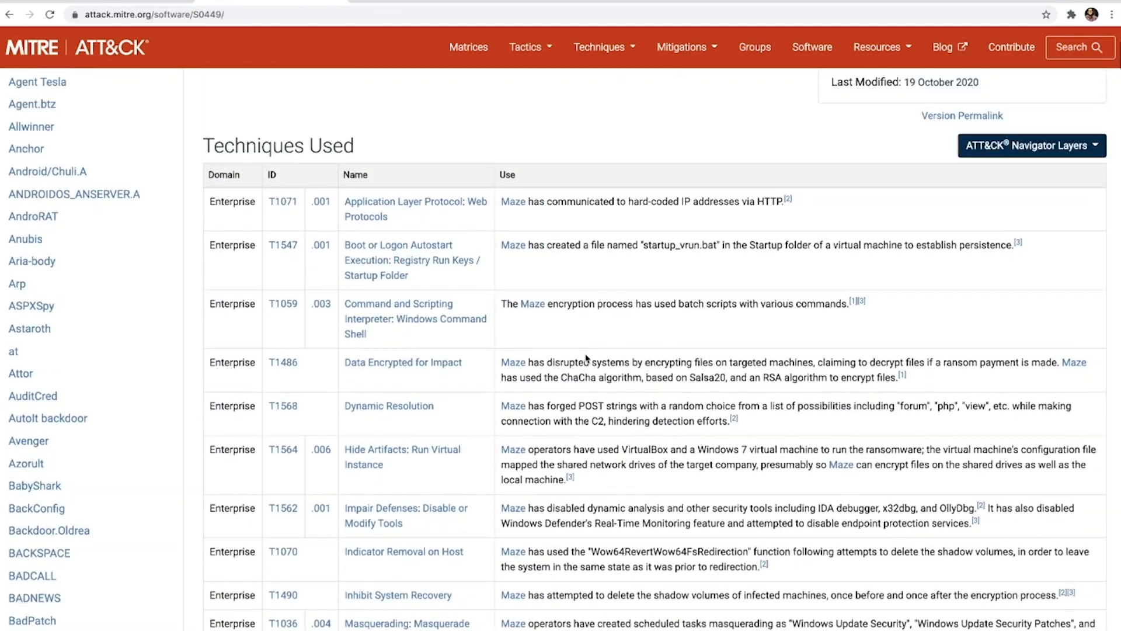
{"action": "left_click", "coordinate": [1032, 144]}
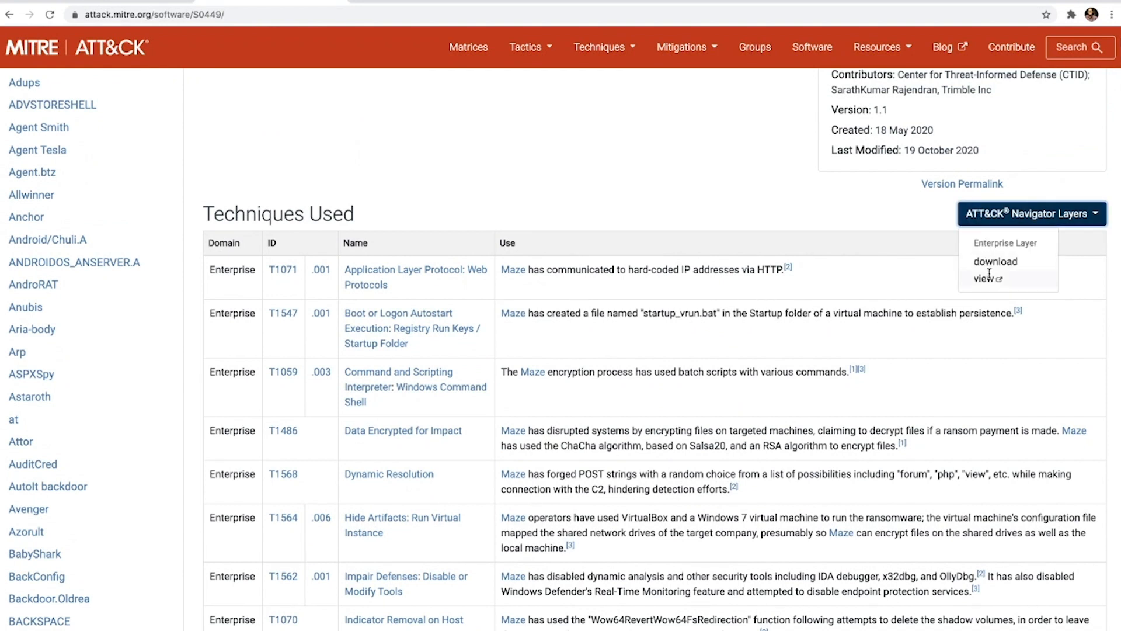
{"action": "left_click", "coordinate": [986, 278]}
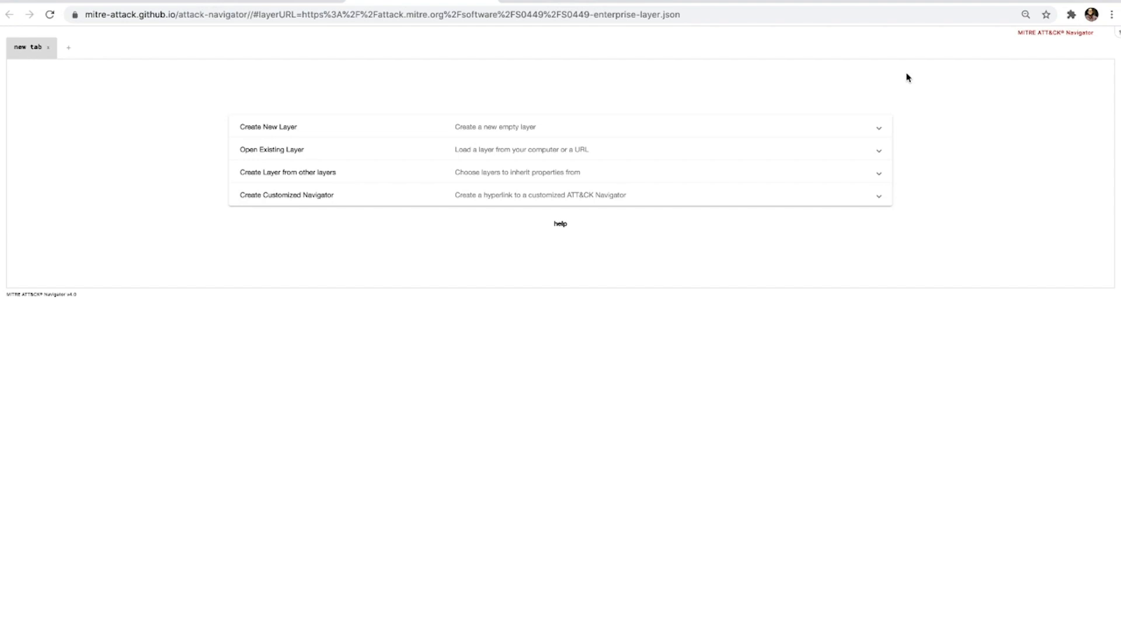
Load the Maze (S0449) heatmap in Navigator and download the layer as JSON
{"action": "left_click", "coordinate": [271, 149]}
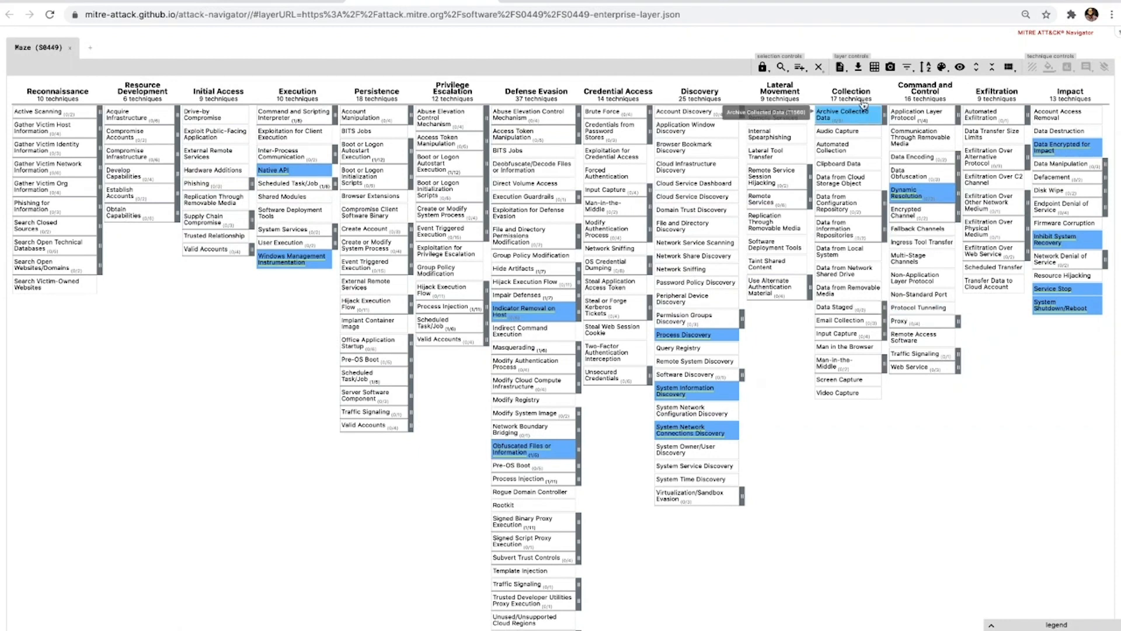
{"action": "left_click", "coordinate": [858, 66]}
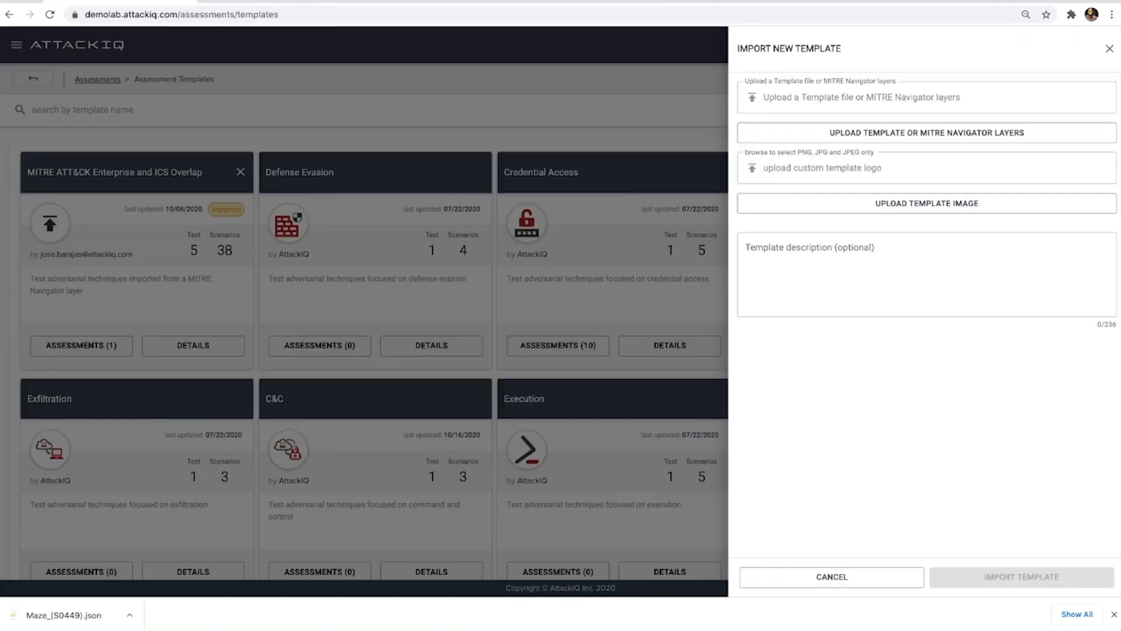
Upload Maze_(S0449).json with badge.png as its logo and import it as a template
{"action": "left_click", "coordinate": [926, 132]}
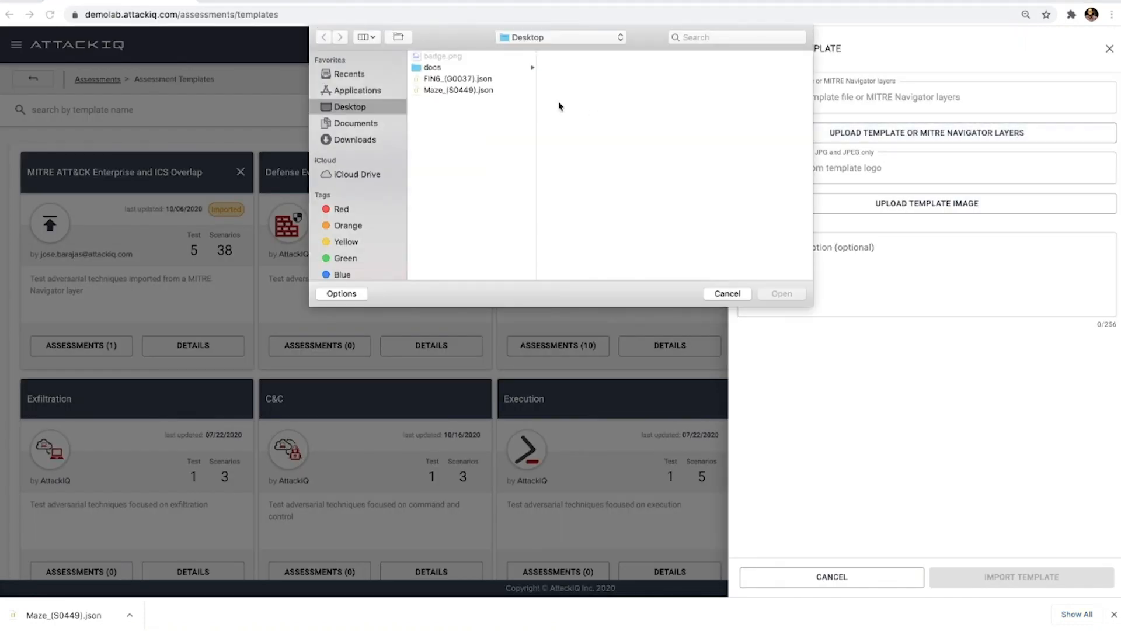
{"action": "left_click", "coordinate": [458, 90]}
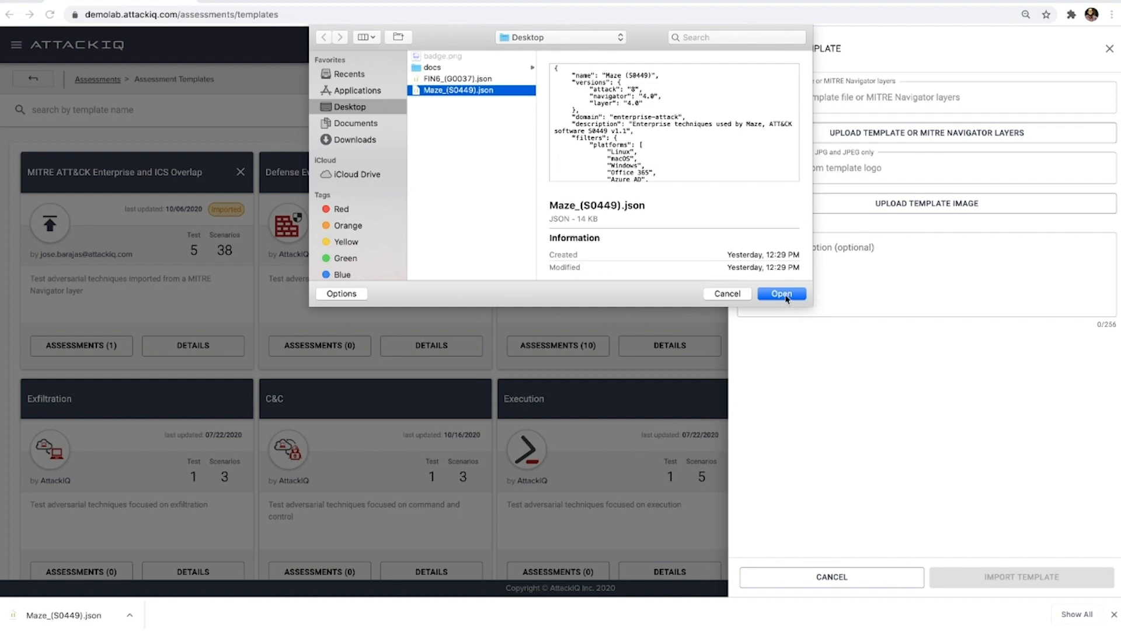
{"action": "left_click", "coordinate": [782, 293]}
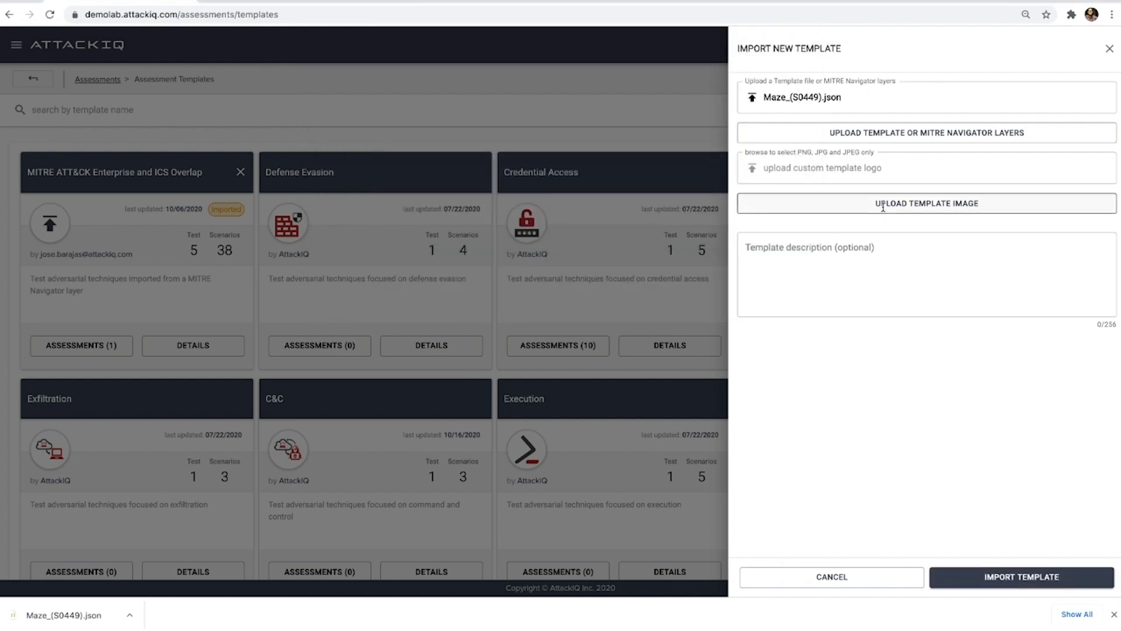
{"action": "left_click", "coordinate": [925, 203]}
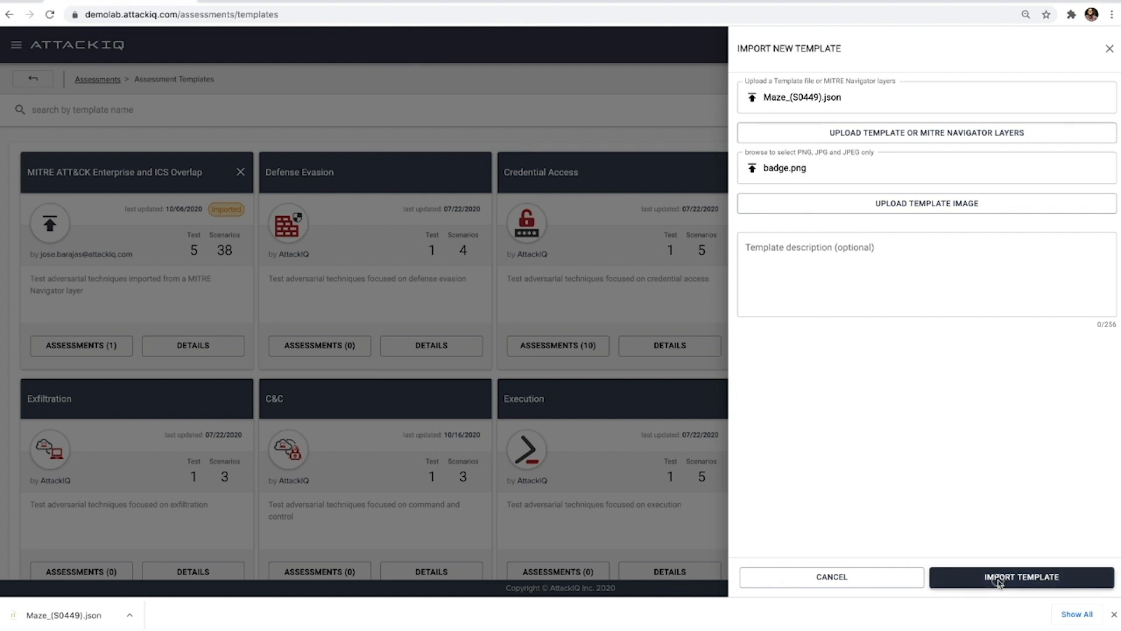
{"action": "left_click", "coordinate": [1022, 577]}
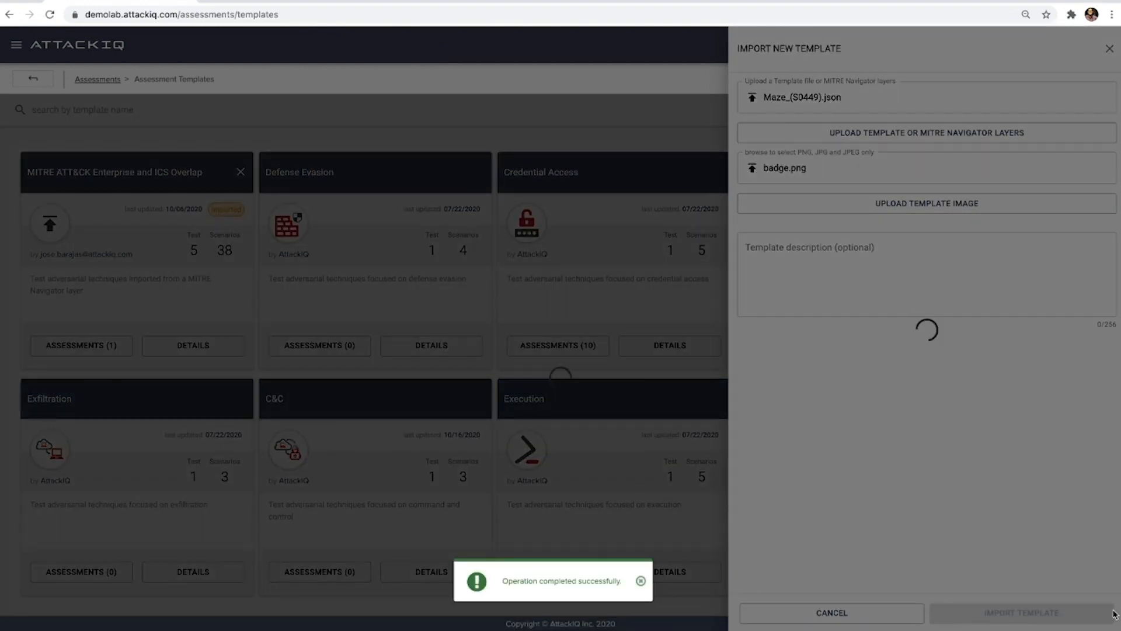
{"action": "left_click", "coordinate": [1023, 612]}
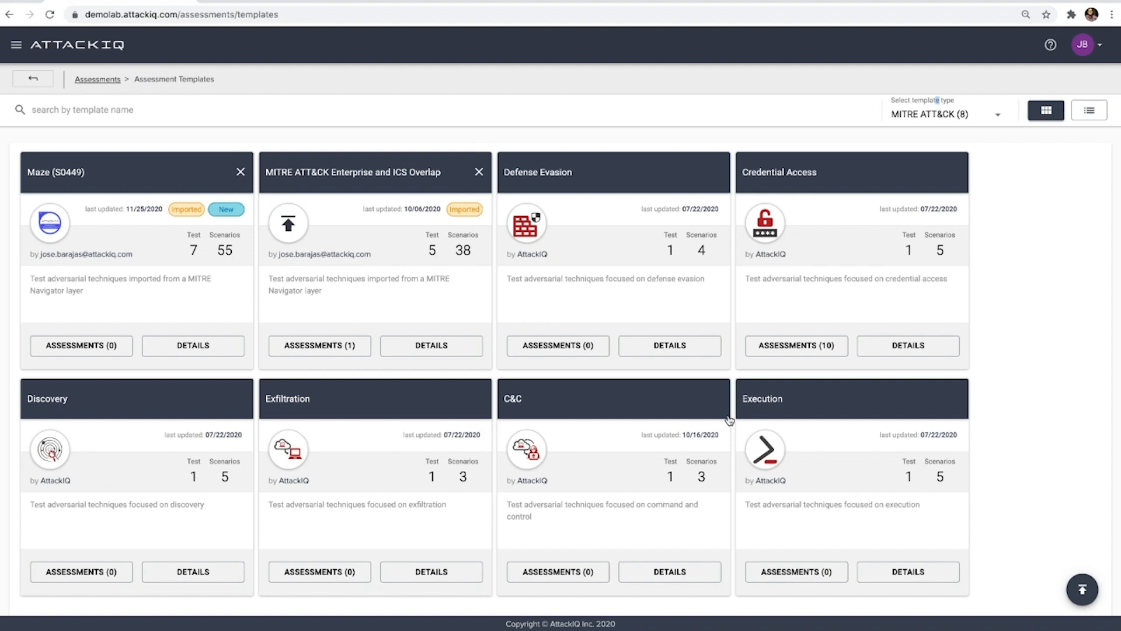
Review the Maze (S0449) template's tests and reports, then start an assessment from it
{"action": "left_click", "coordinate": [193, 344]}
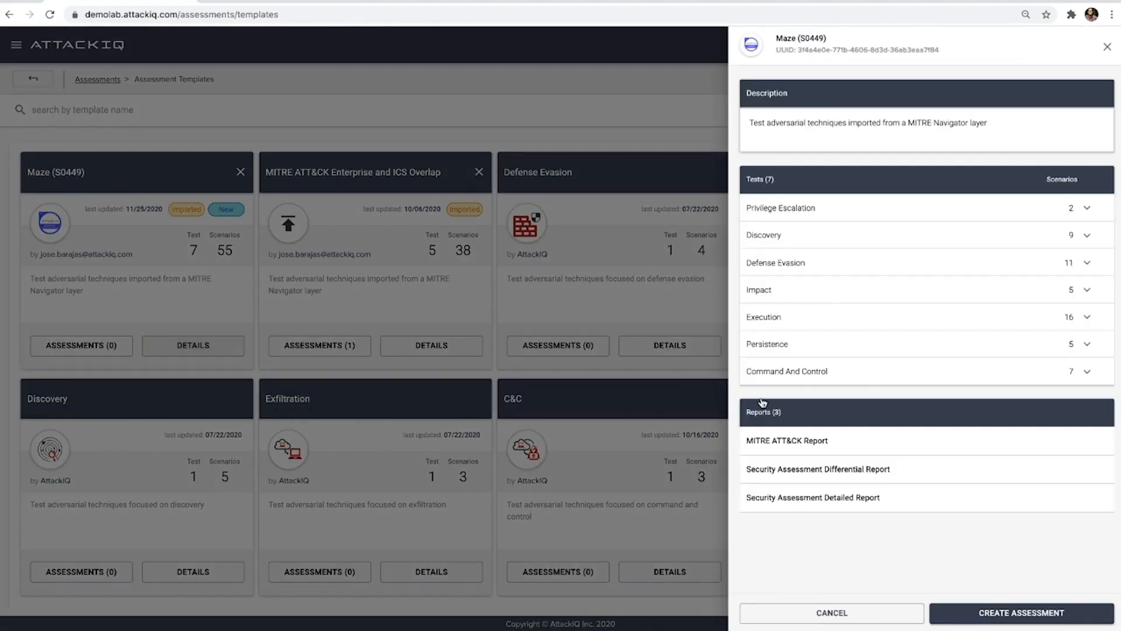
{"action": "mouse_move", "coordinate": [913, 276]}
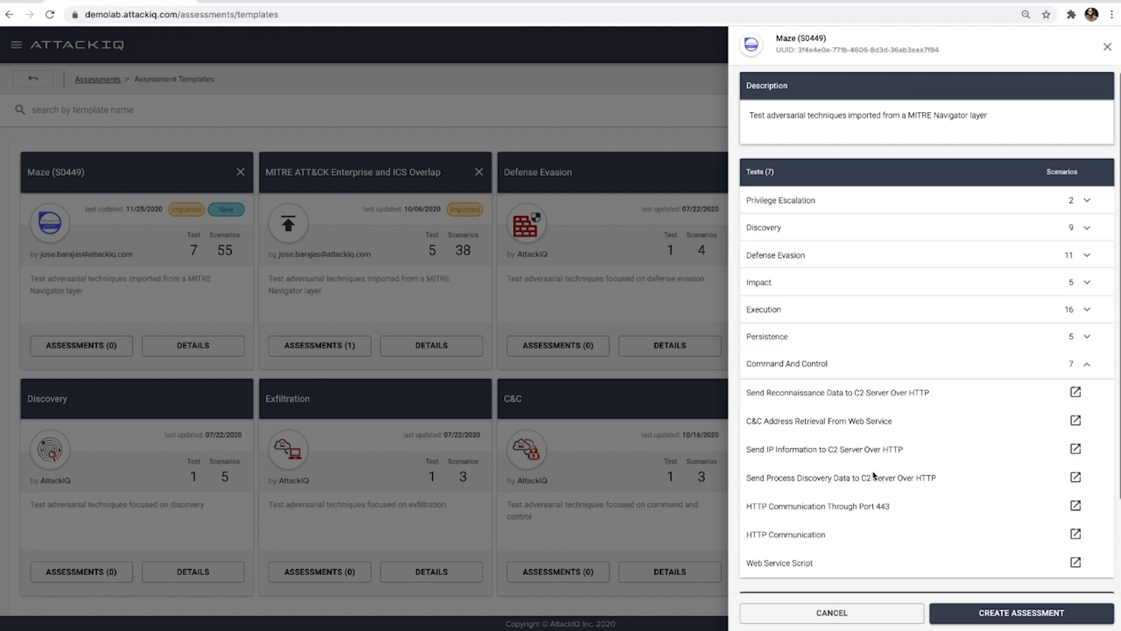
{"action": "left_click", "coordinate": [1077, 362]}
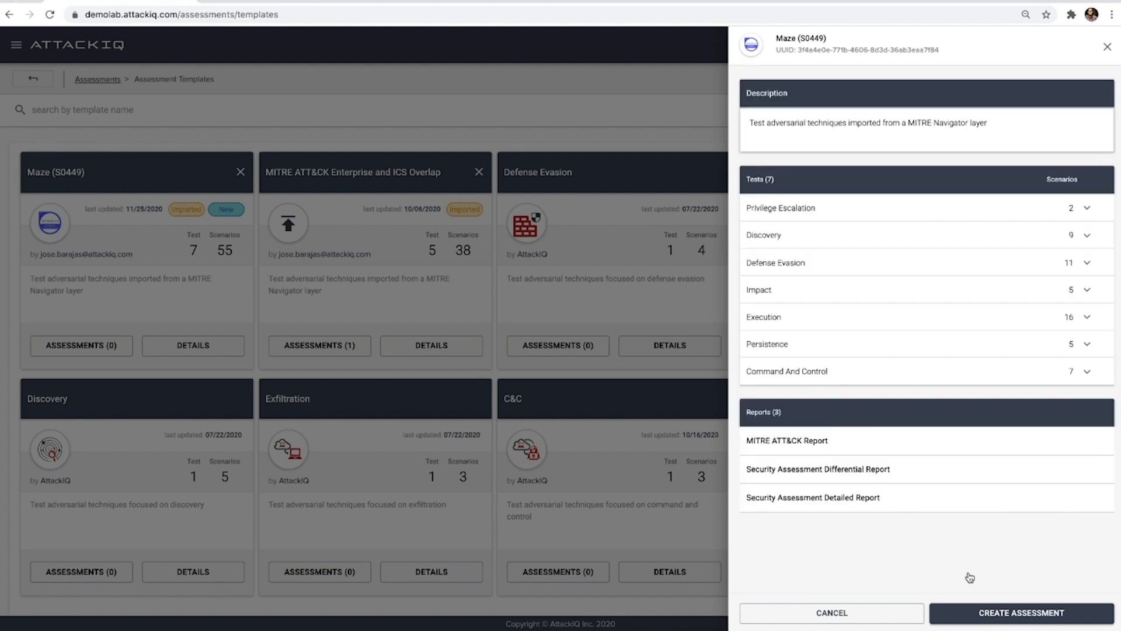
{"action": "left_click", "coordinate": [1025, 612]}
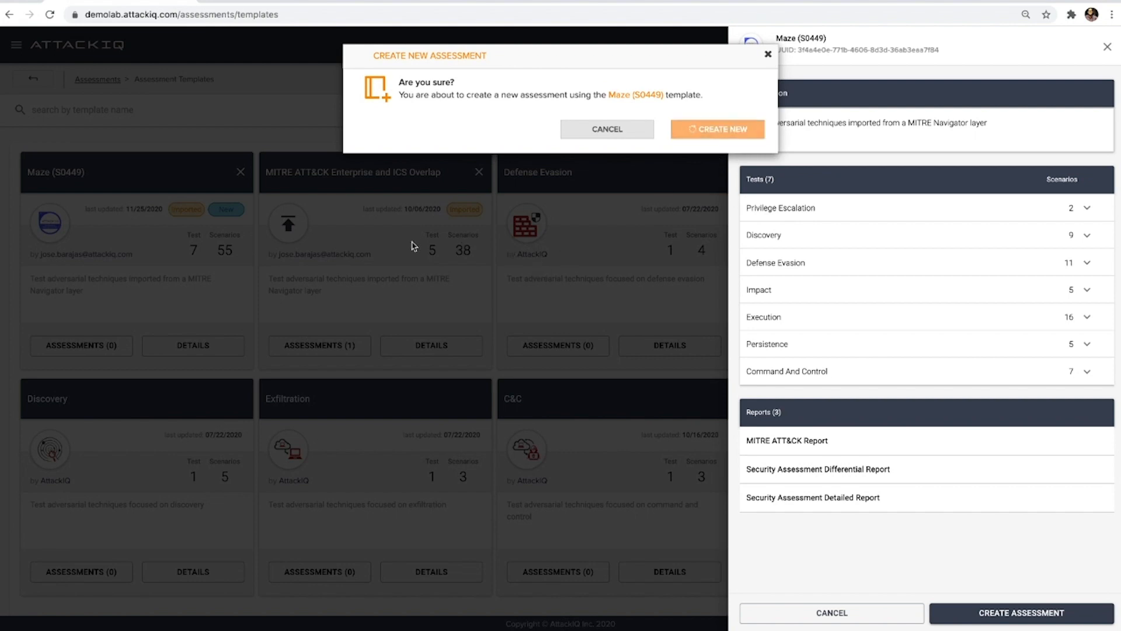
Confirm creating the Maze (S0449) assessment and land on its Setup page
{"action": "left_click", "coordinate": [717, 129]}
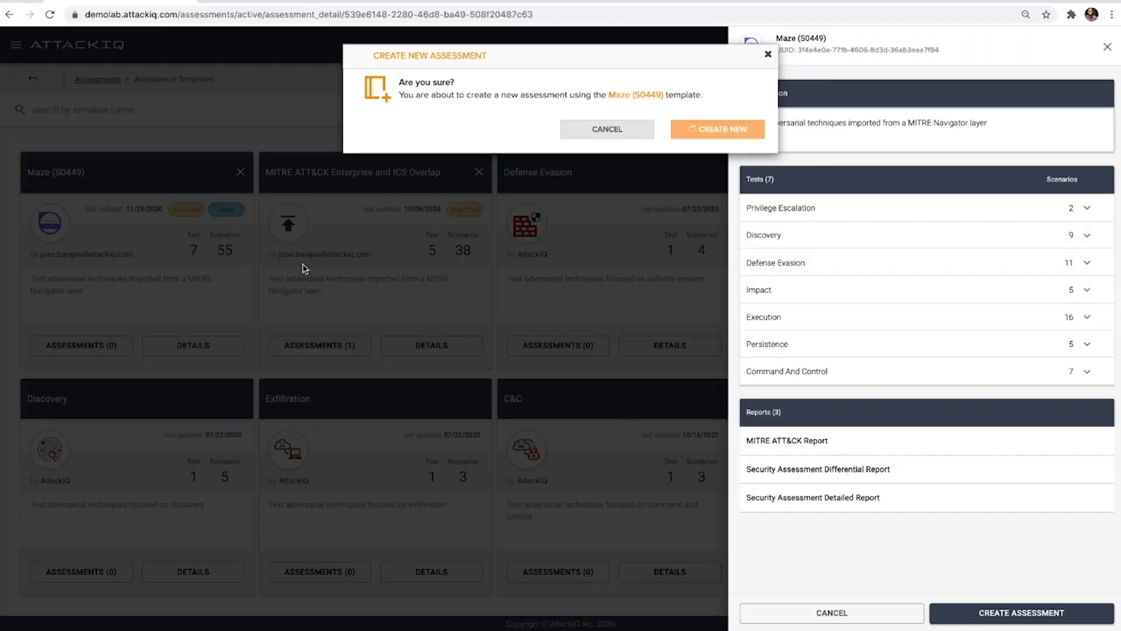
{"action": "left_click", "coordinate": [717, 128]}
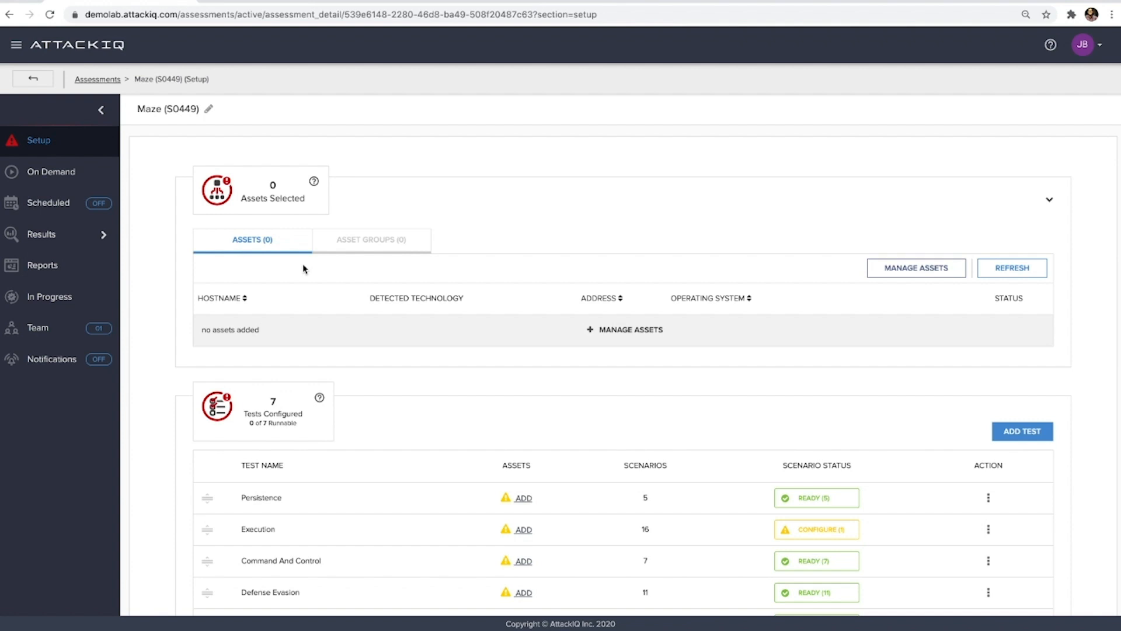
{"action": "mouse_move", "coordinate": [262, 141]}
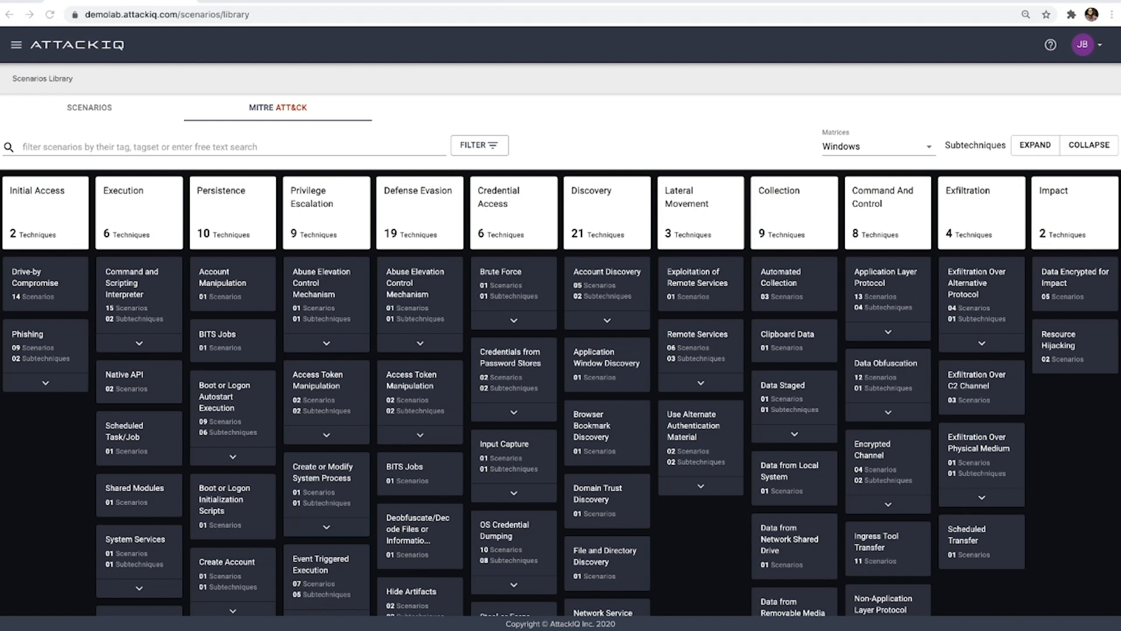
{"action": "left_click", "coordinate": [878, 147]}
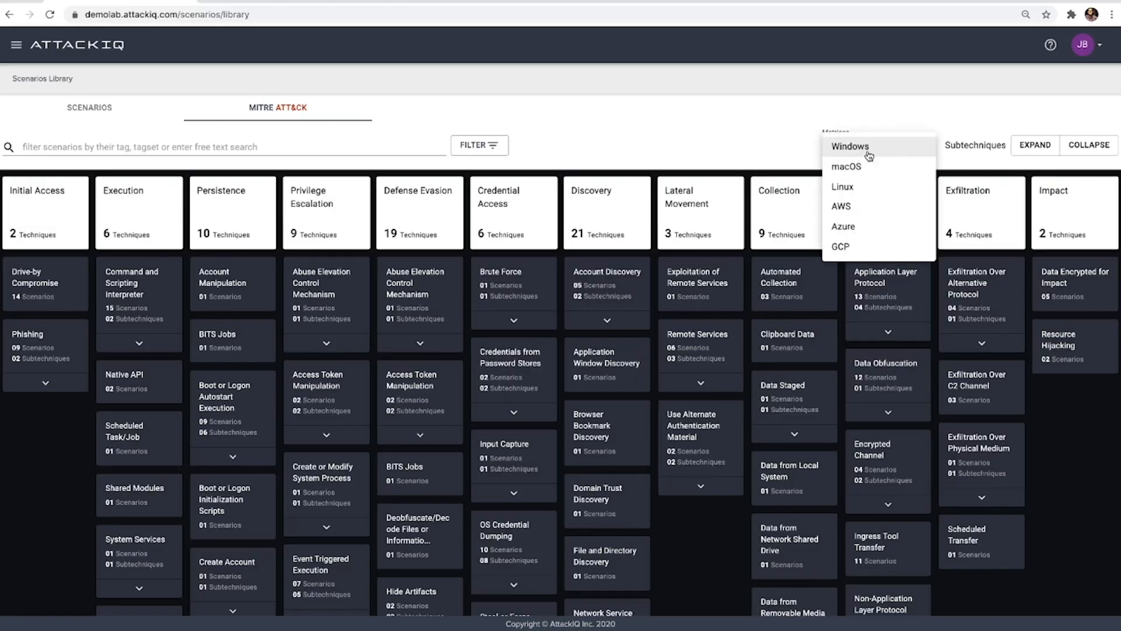
{"action": "mouse_move", "coordinate": [988, 117]}
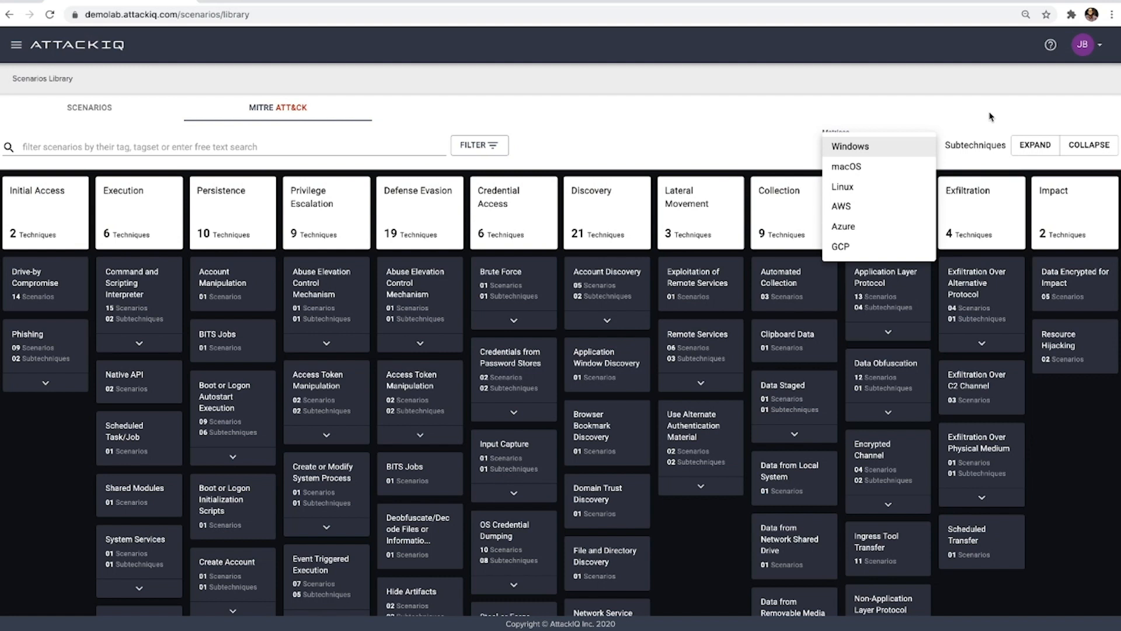
{"action": "left_click", "coordinate": [851, 146]}
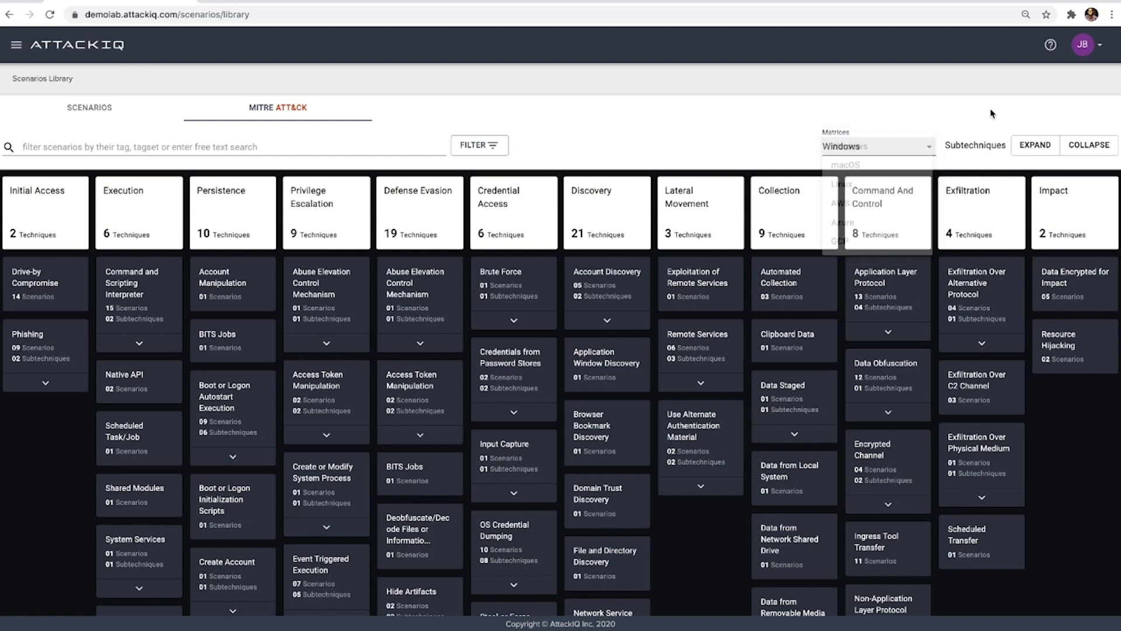
{"action": "left_click", "coordinate": [479, 145]}
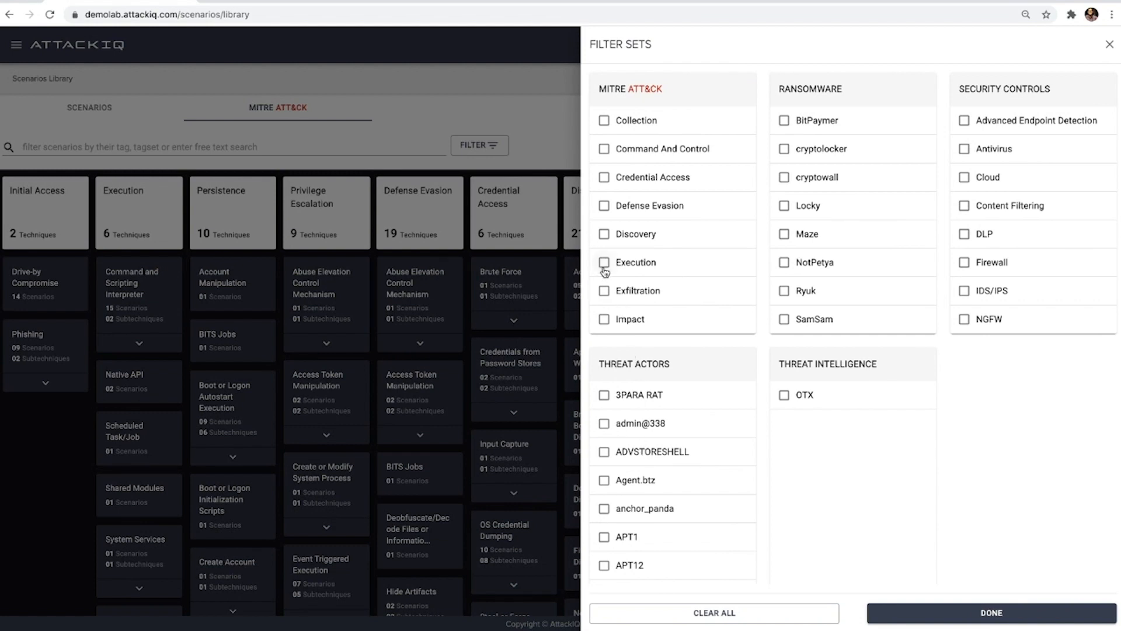
{"action": "scroll", "scroll_direction": "down", "scroll_amount": 3}
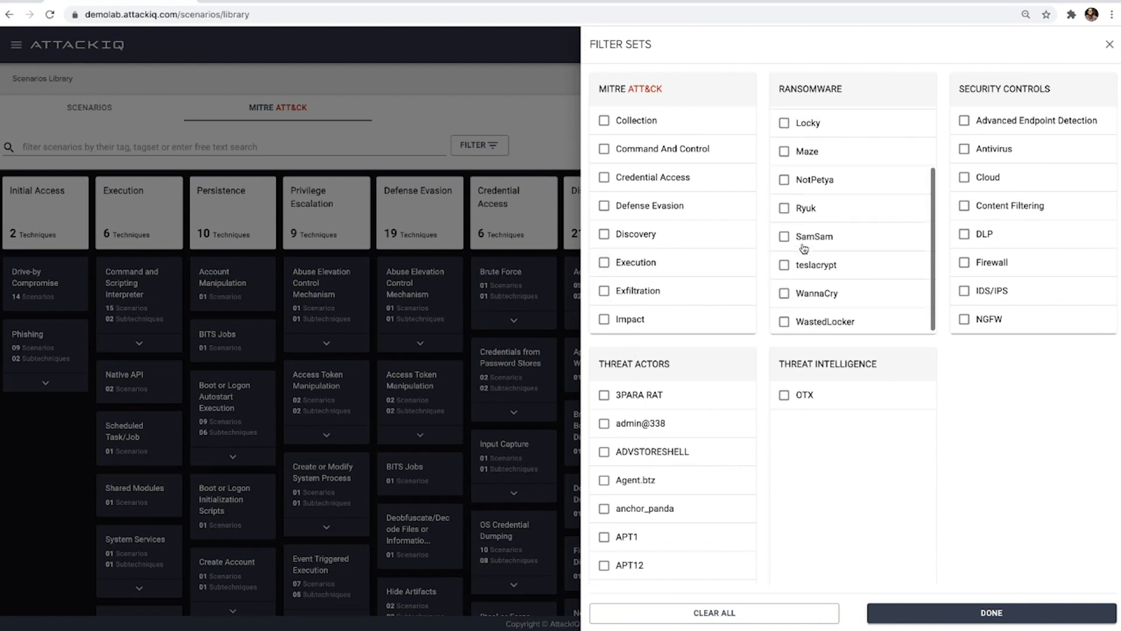
{"action": "scroll", "scroll_direction": "down", "scroll_amount": 3}
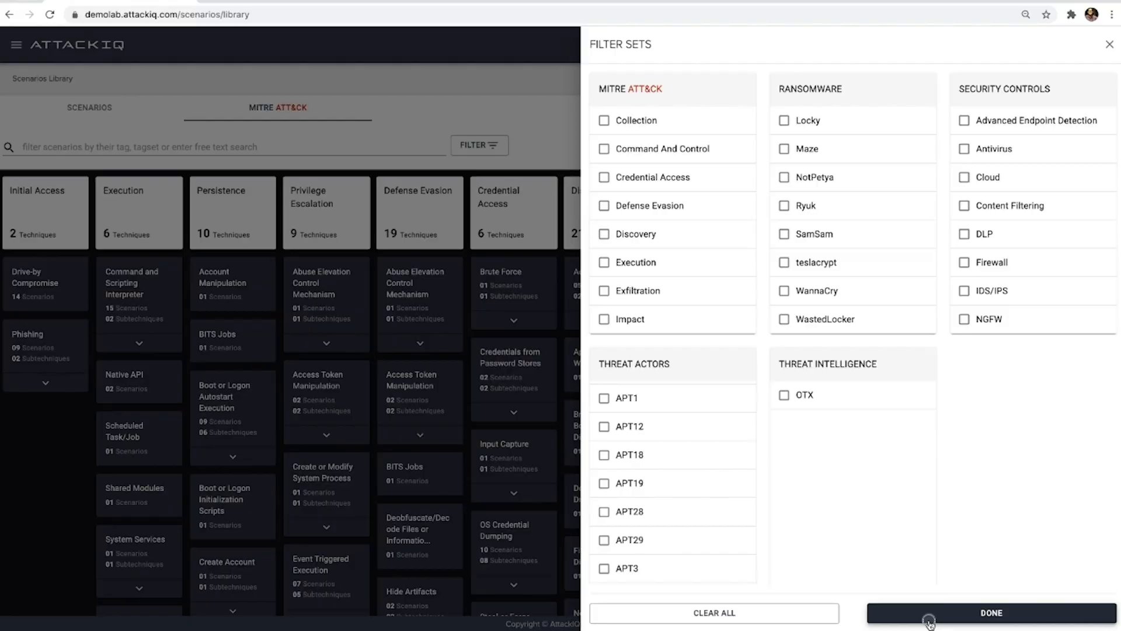
{"action": "left_click", "coordinate": [990, 612]}
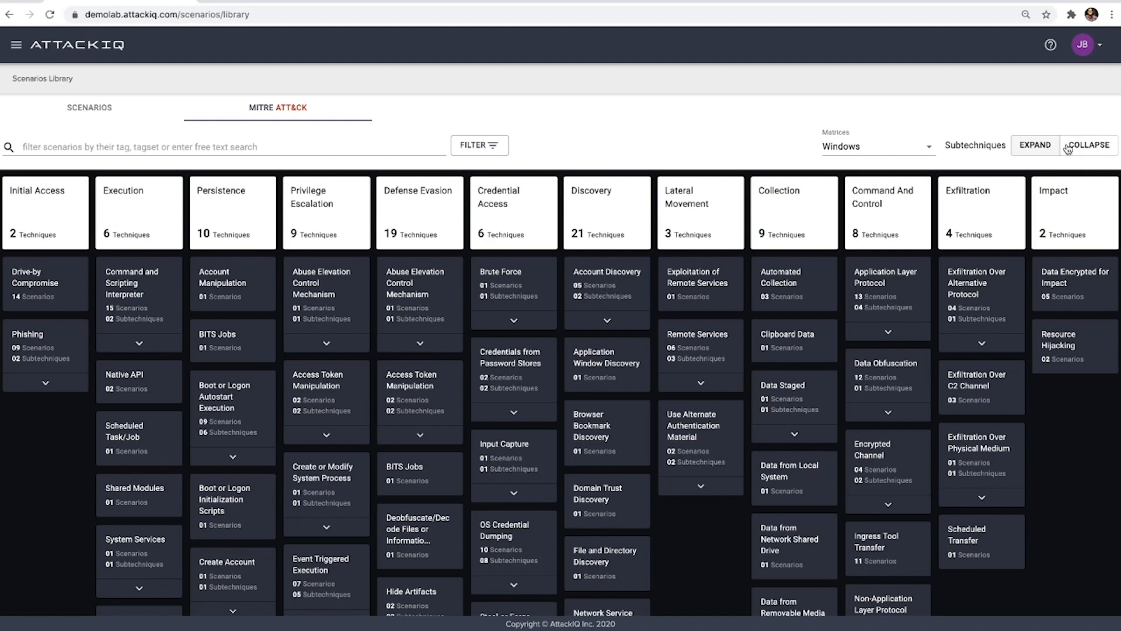
Expand subtechniques beneath every technique in the Windows ATT&CK matrix
{"action": "left_click", "coordinate": [1035, 145]}
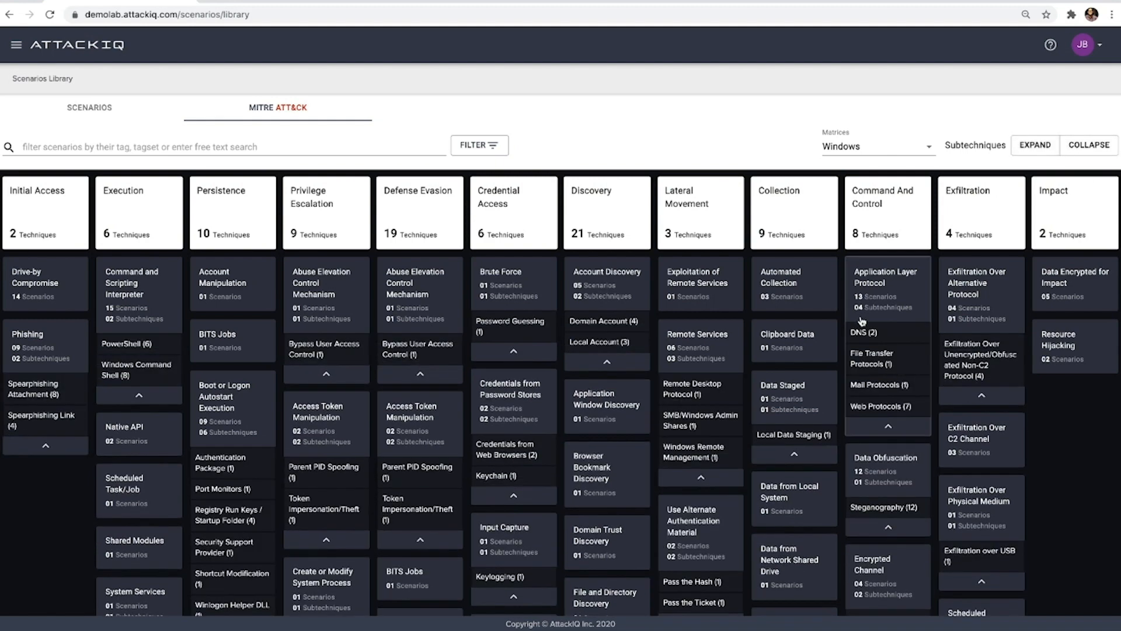
{"action": "mouse_move", "coordinate": [628, 390]}
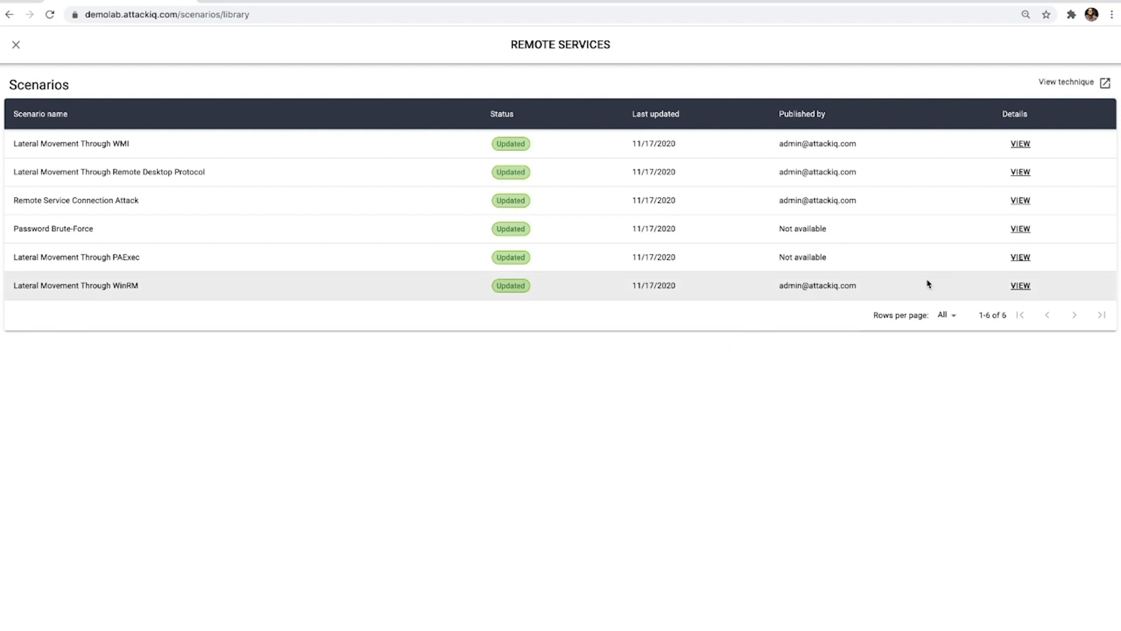
Inspect the Lateral Movement Through PAExec scenario, then close back to the matrix
{"action": "left_click", "coordinate": [1019, 256]}
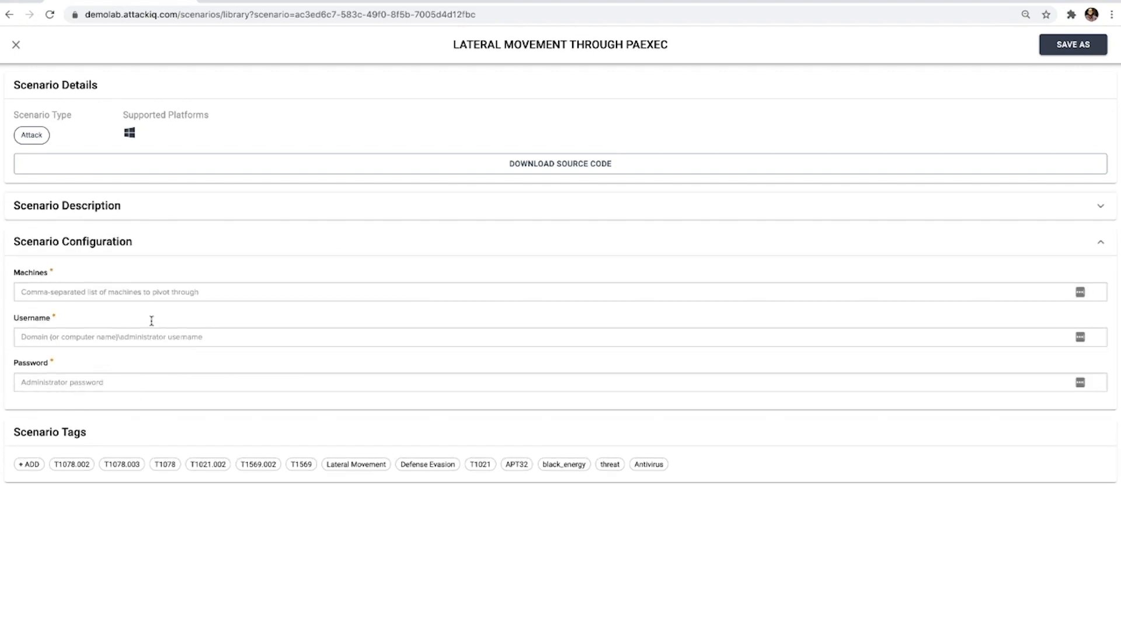
{"action": "mouse_move", "coordinate": [130, 273]}
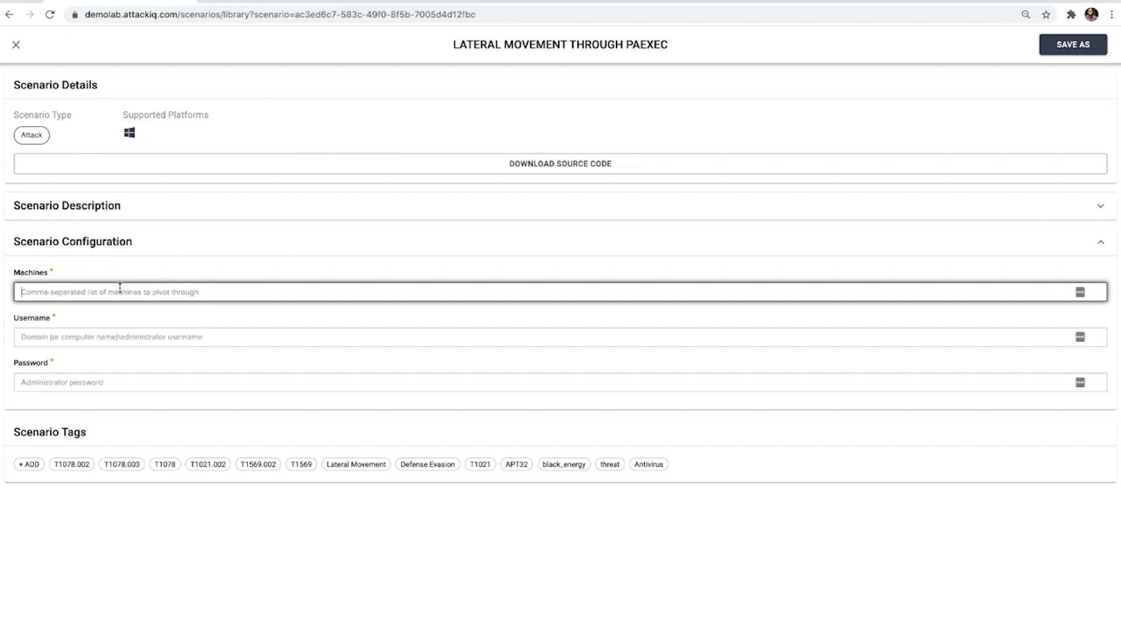
{"action": "mouse_move", "coordinate": [69, 469]}
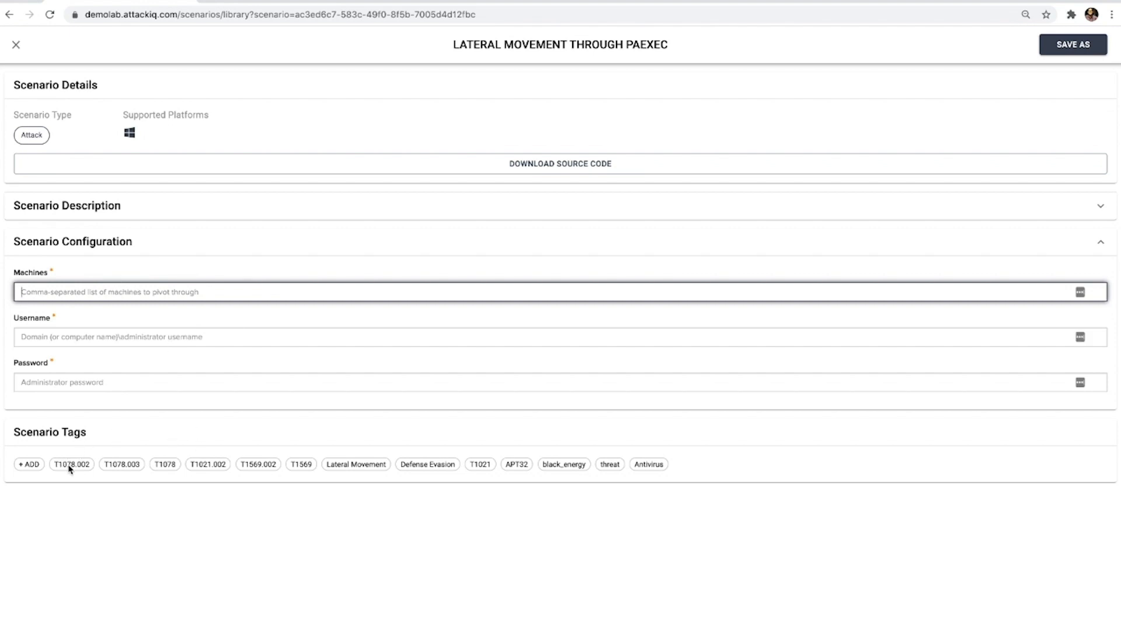
{"action": "mouse_move", "coordinate": [280, 471]}
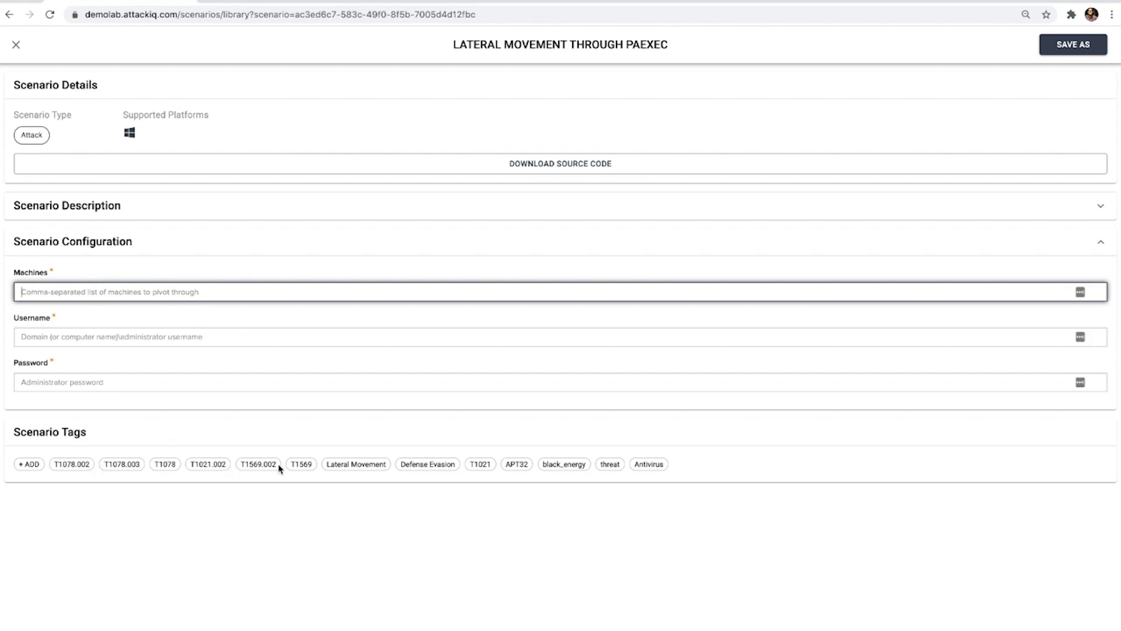
{"action": "mouse_move", "coordinate": [299, 465]}
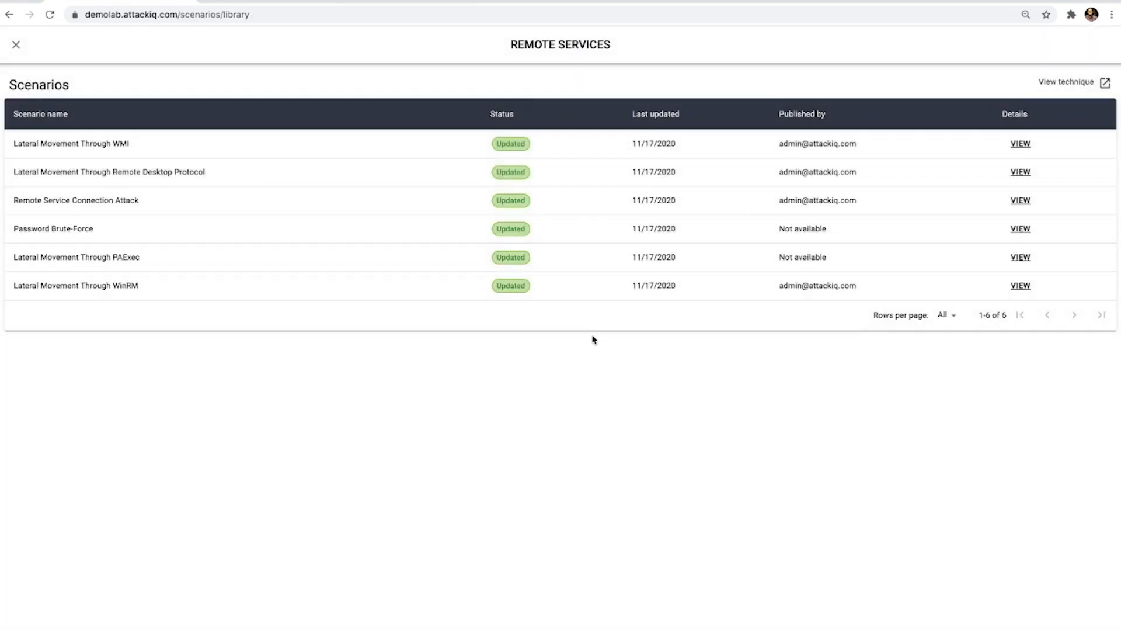
{"action": "left_click", "coordinate": [18, 44]}
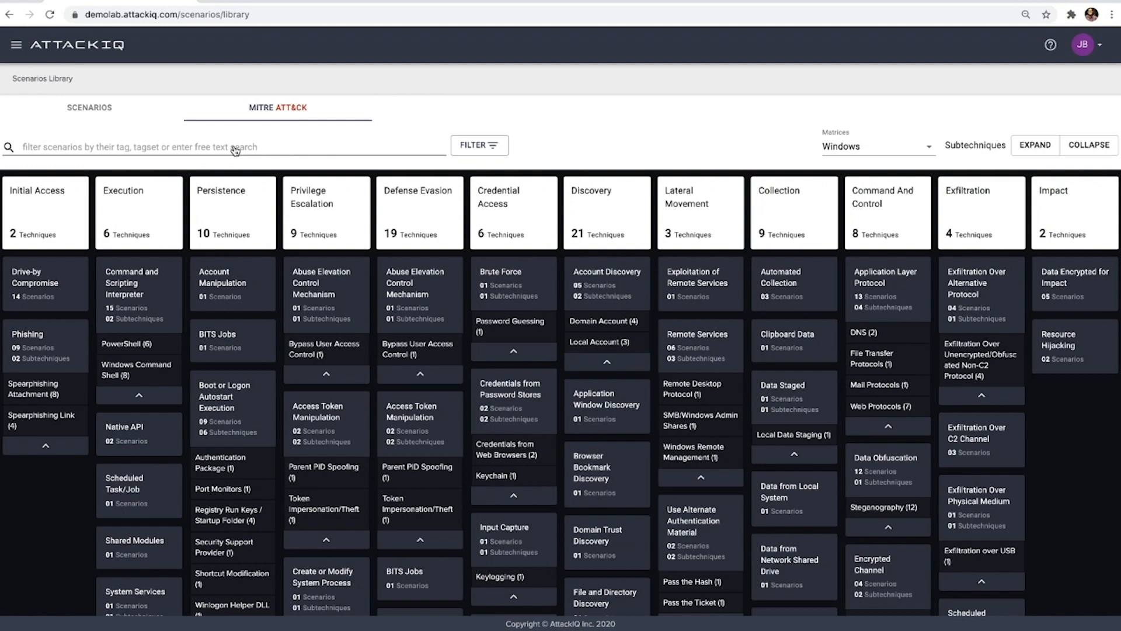
Show the full scenario catalogue as a table and bring up its filter sets
{"action": "left_click", "coordinate": [89, 108]}
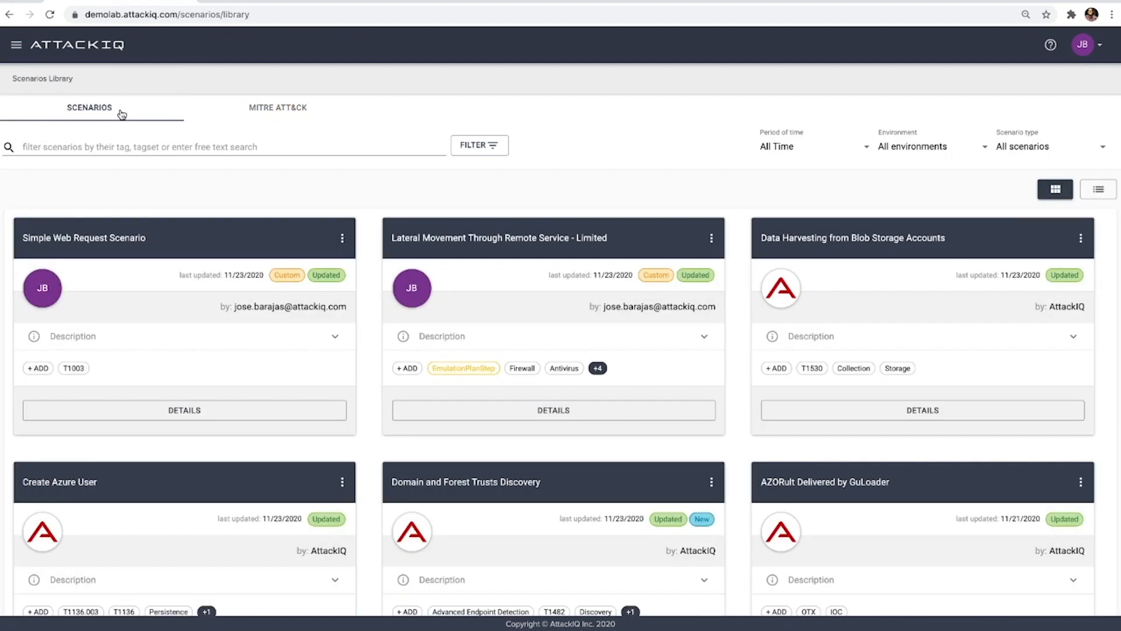
{"action": "mouse_move", "coordinate": [1098, 190]}
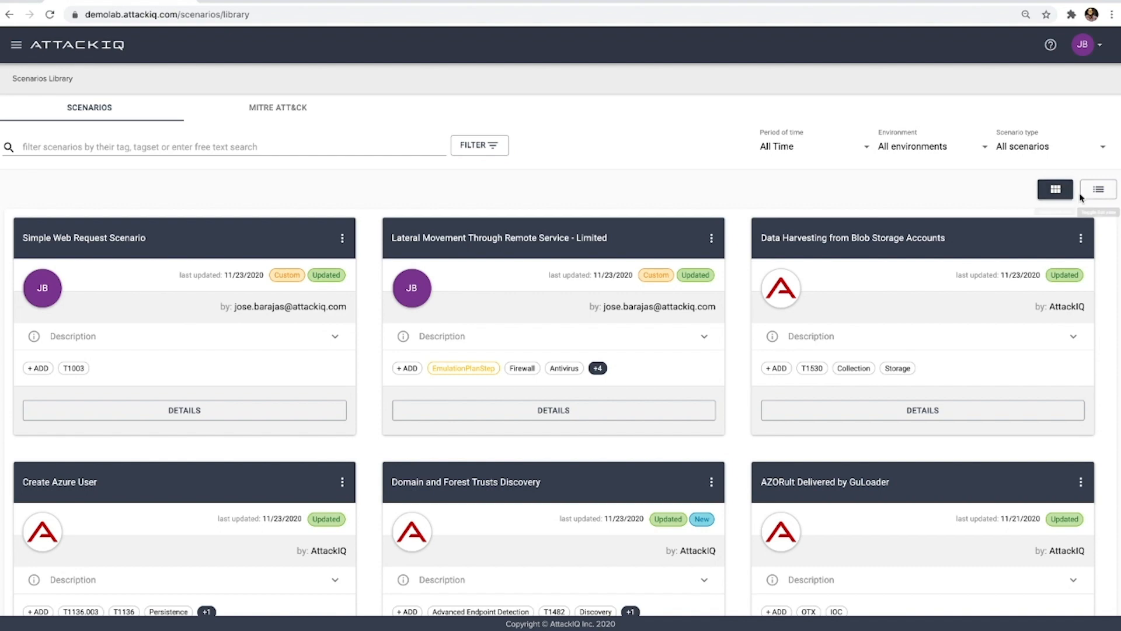
{"action": "left_click", "coordinate": [1097, 188]}
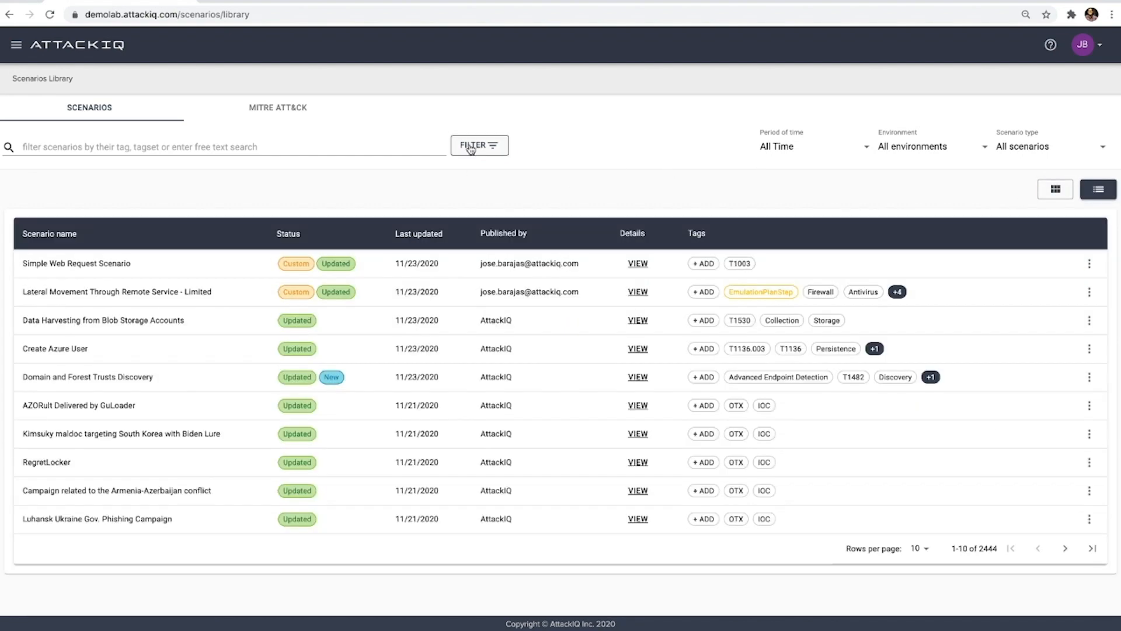
{"action": "left_click", "coordinate": [479, 145]}
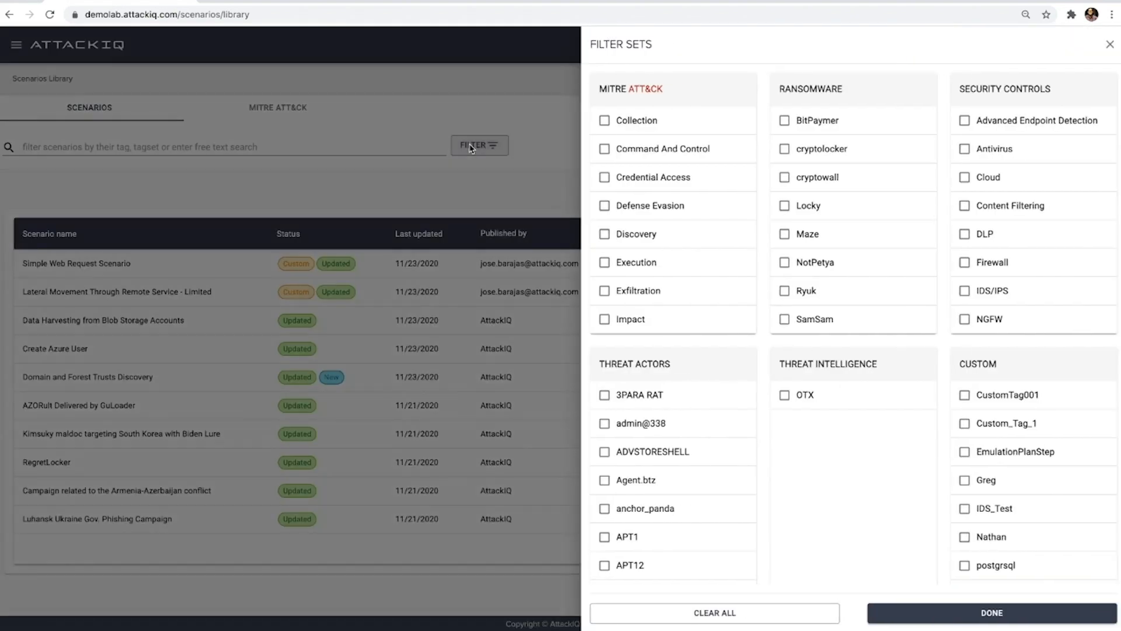
Browse down the Threat Actors filter list, then dismiss it without applying any filter
{"action": "scroll", "scroll_direction": "down", "scroll_amount": 3}
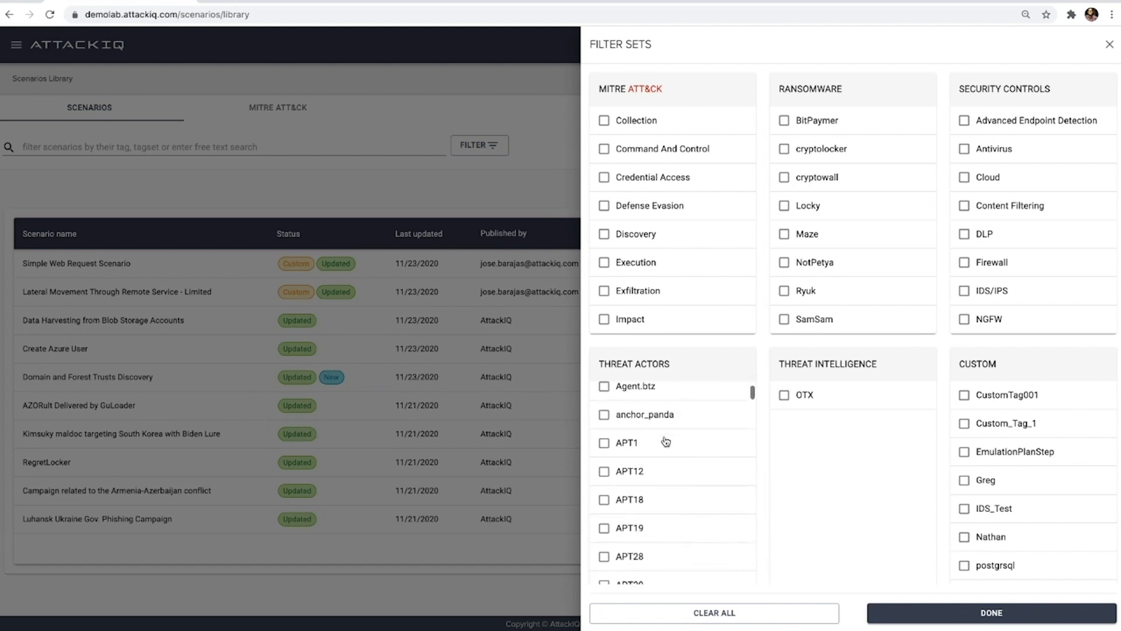
{"action": "scroll", "scroll_direction": "down", "scroll_amount": 3}
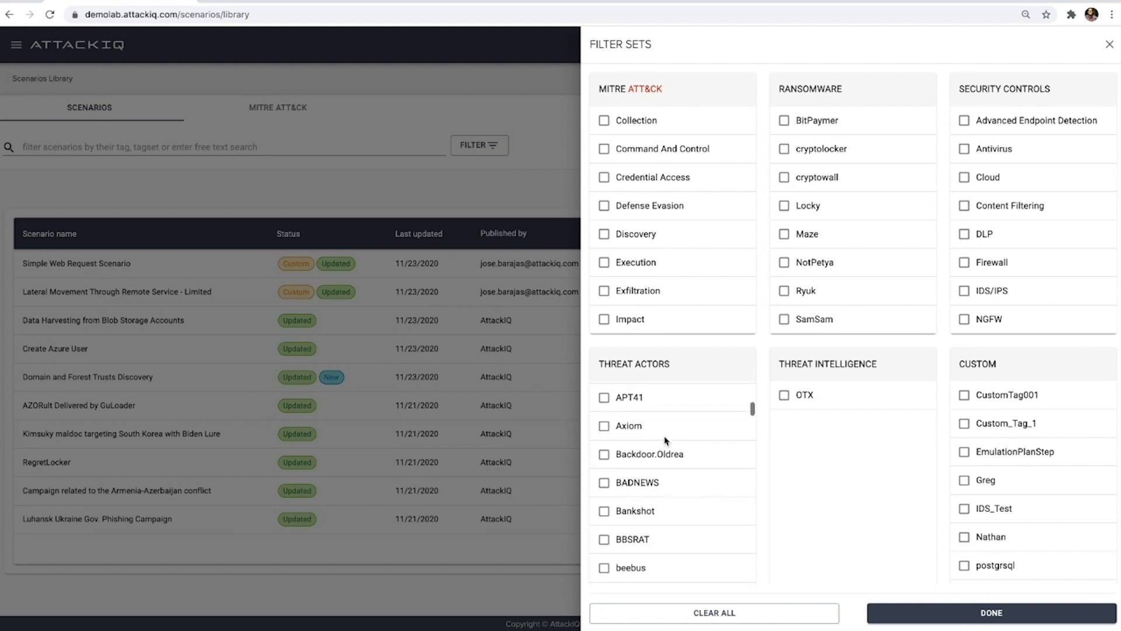
{"action": "scroll", "scroll_direction": "down", "scroll_amount": 3}
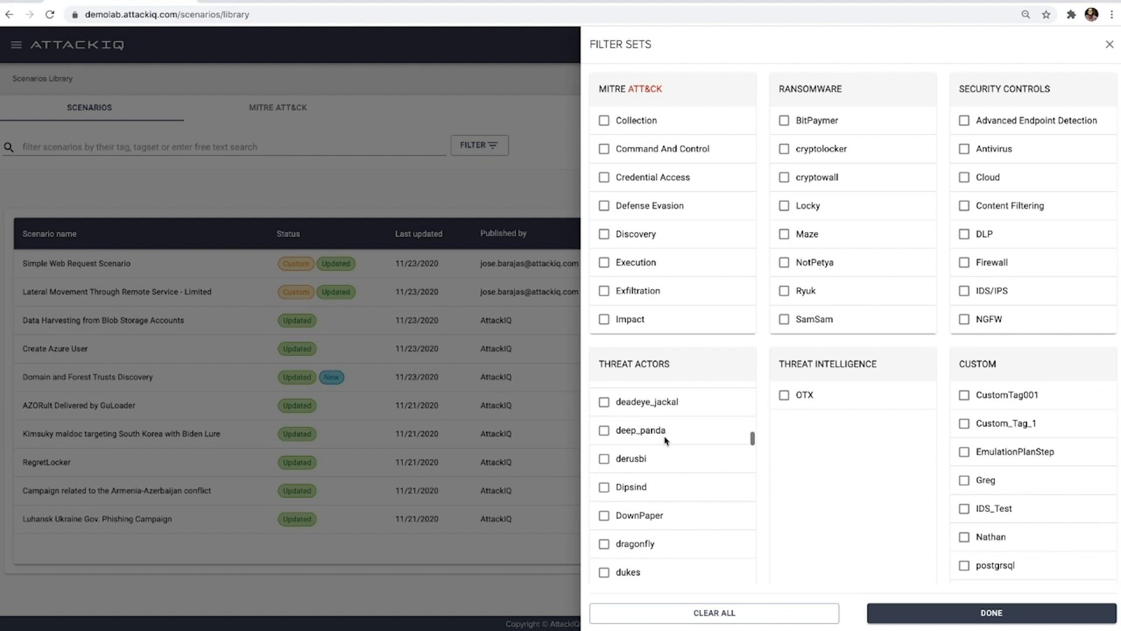
{"action": "scroll", "scroll_direction": "down", "scroll_amount": 3}
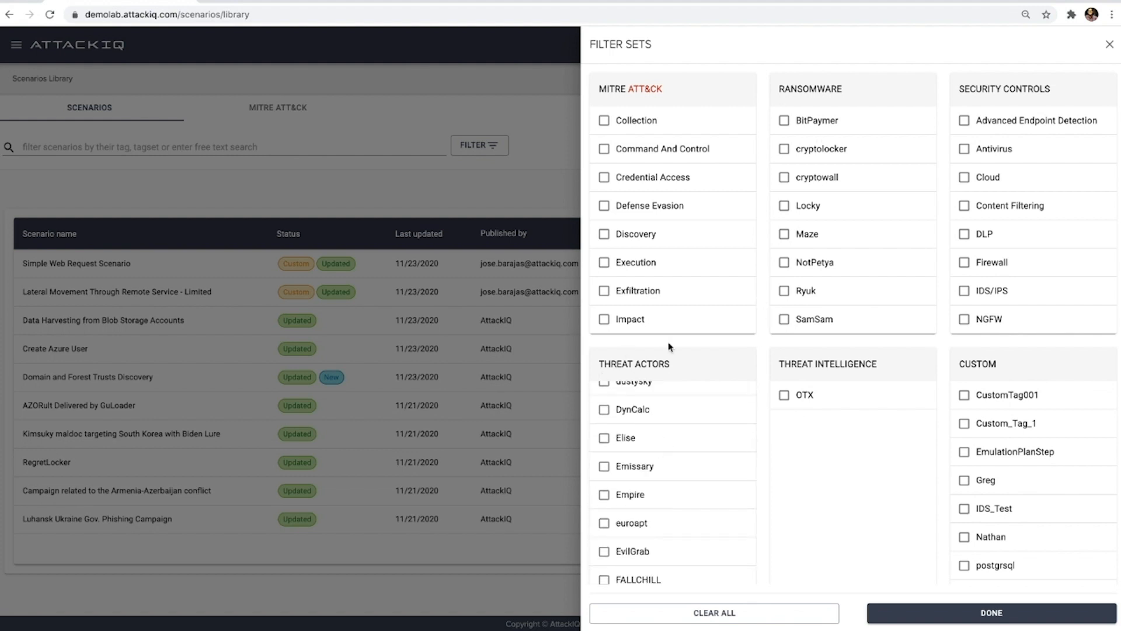
{"action": "left_click", "coordinate": [990, 613]}
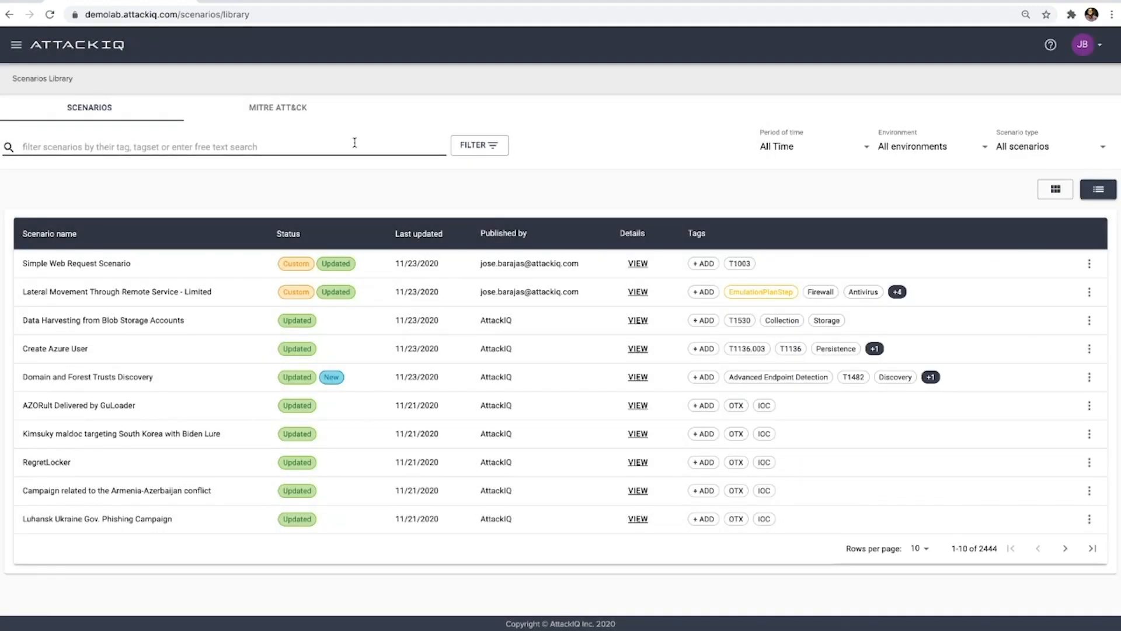
Search 'FIN', filter the library to the FIN6 threat actor, then search 'Disco'
{"action": "type", "text": "FIN"}
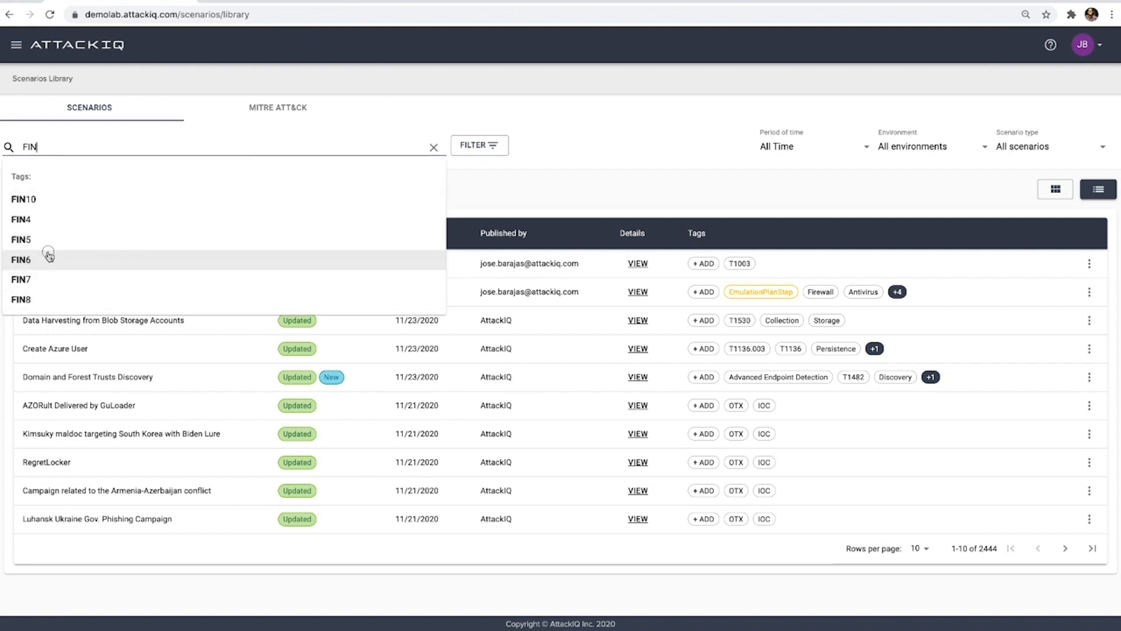
{"action": "left_click", "coordinate": [21, 260]}
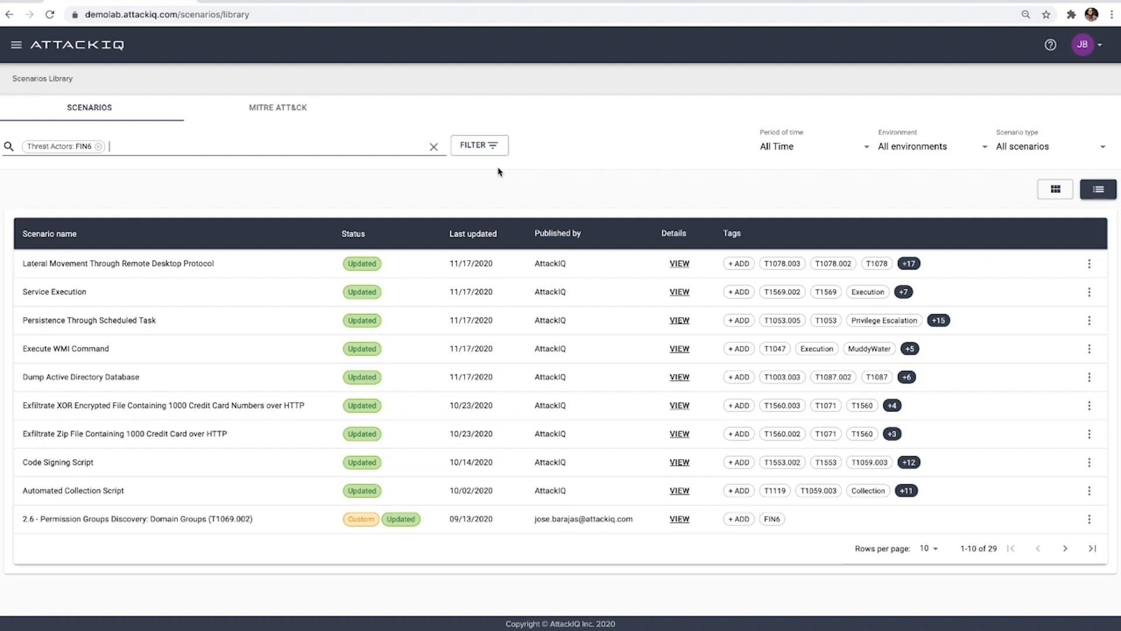
{"action": "type", "text": "Disco"}
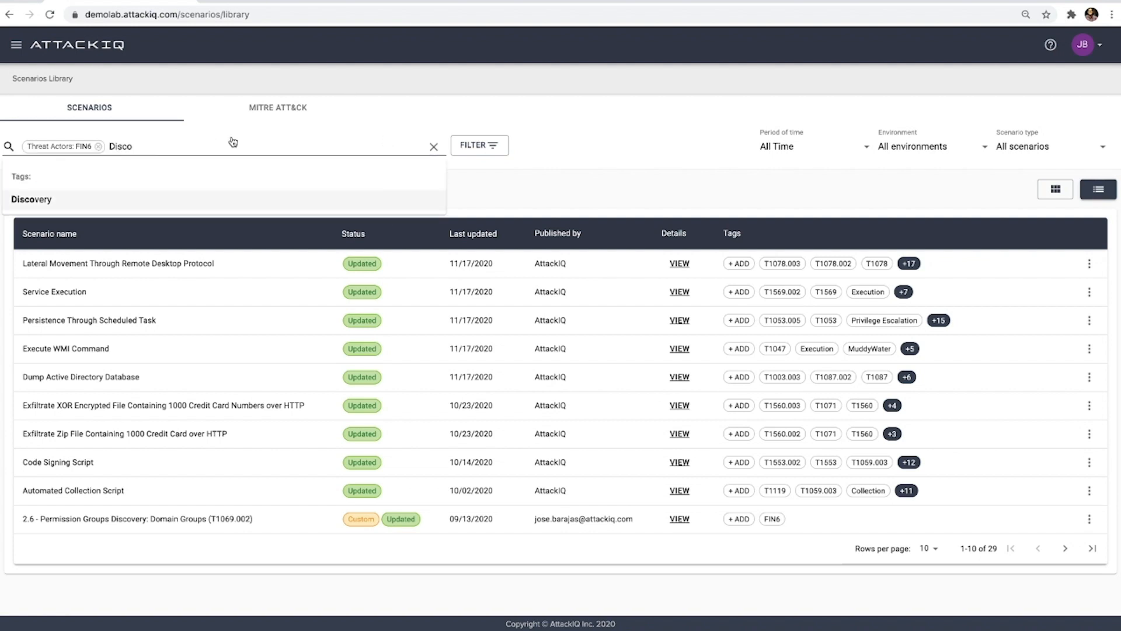
{"action": "mouse_move", "coordinate": [432, 147]}
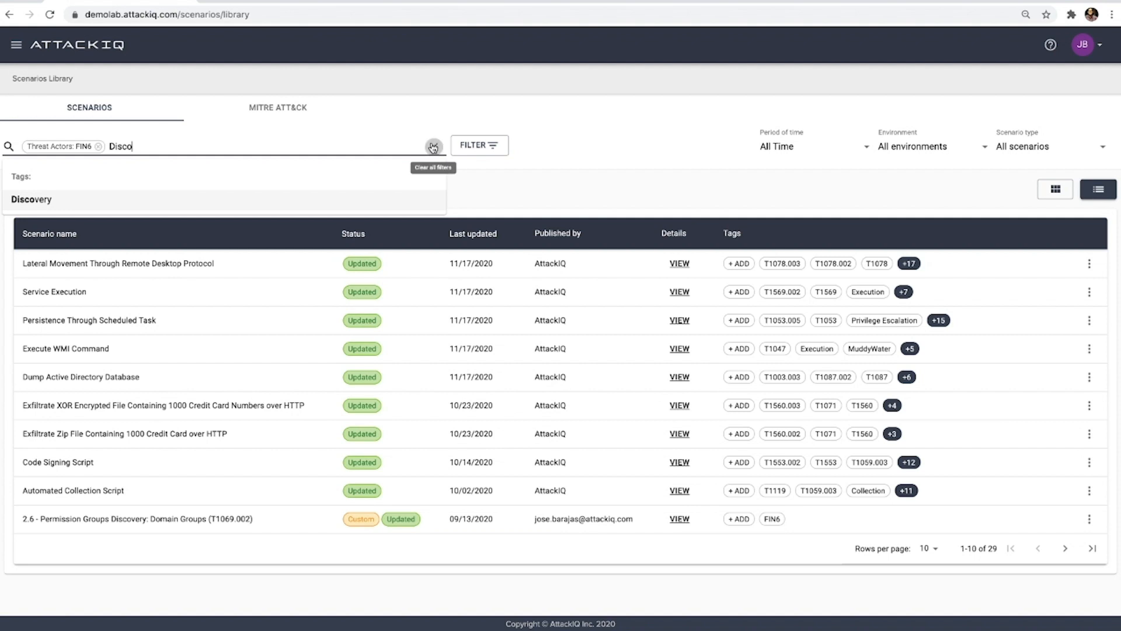
Clear every applied scenario filter and bring the filter categories back up
{"action": "left_click", "coordinate": [434, 145]}
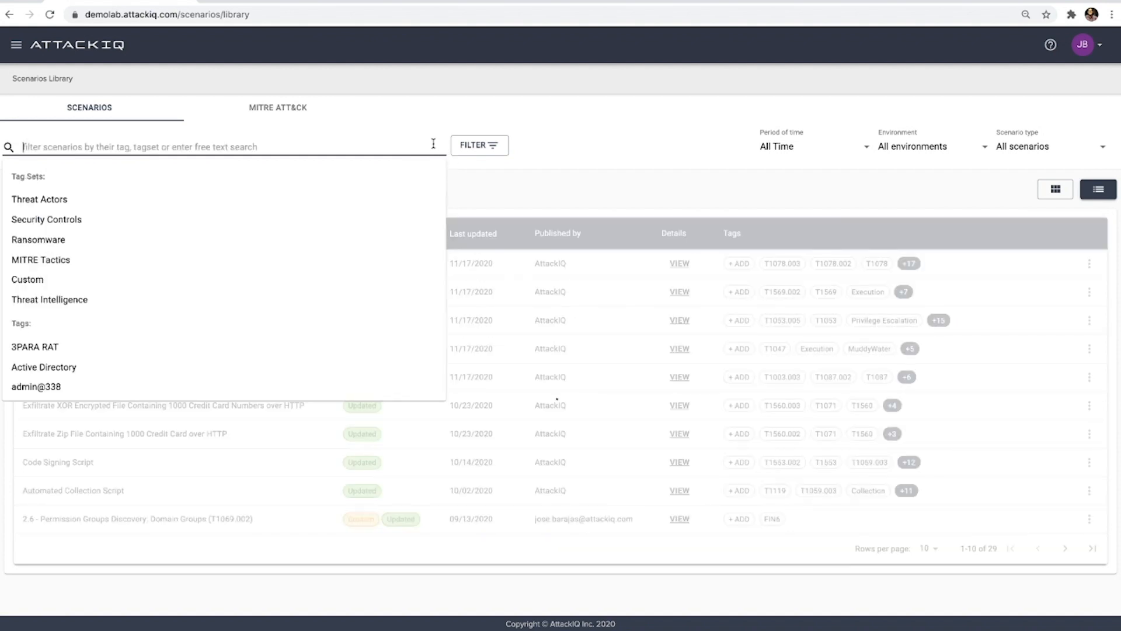
{"action": "left_click", "coordinate": [479, 144]}
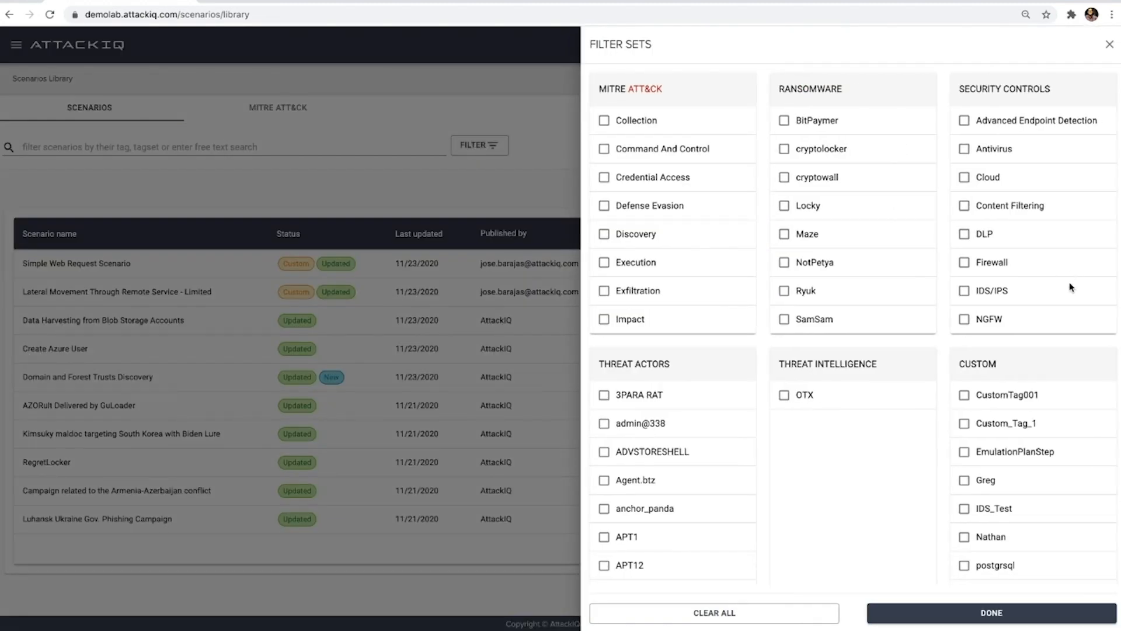
Filter the scenario library to the DLP security control (131 scenarios)
{"action": "left_click", "coordinate": [964, 233]}
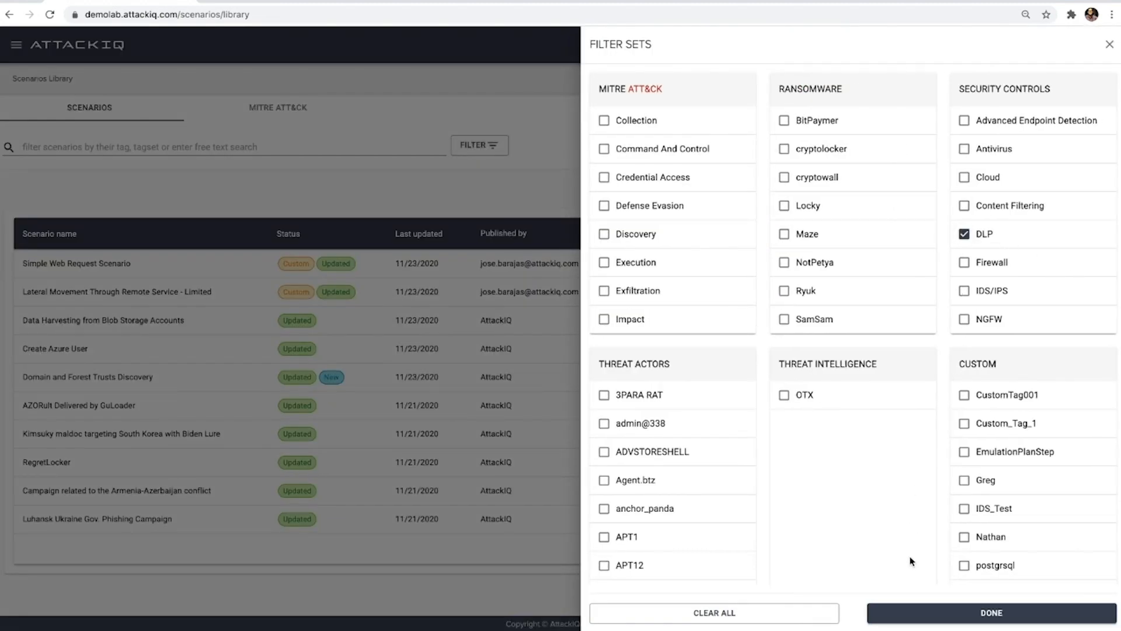
{"action": "left_click", "coordinate": [989, 612]}
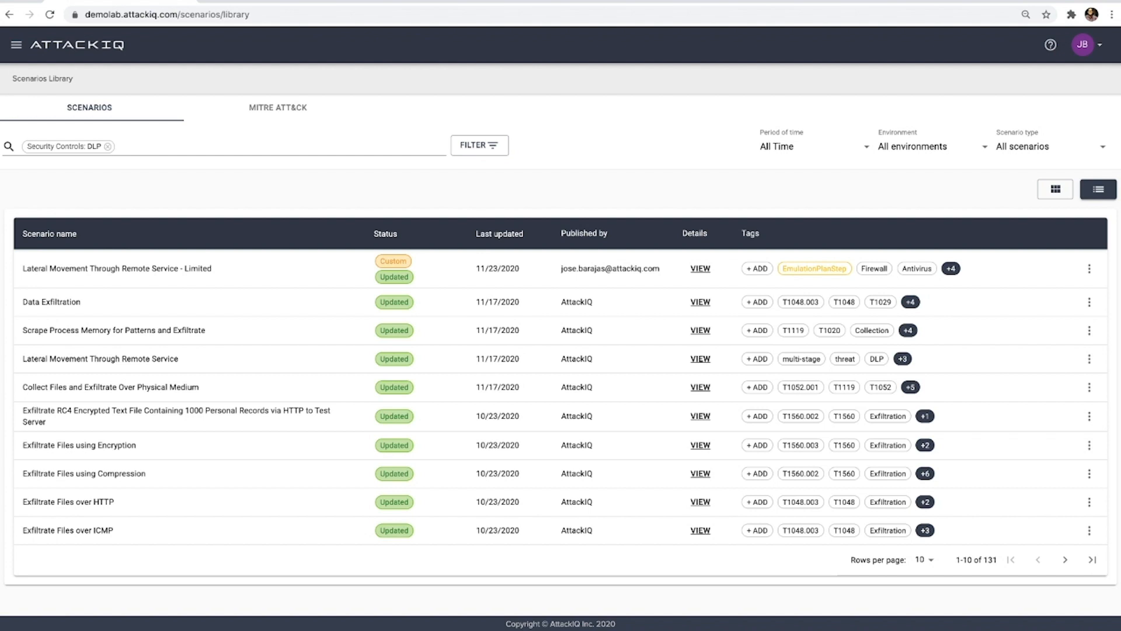
{"action": "mouse_move", "coordinate": [792, 327]}
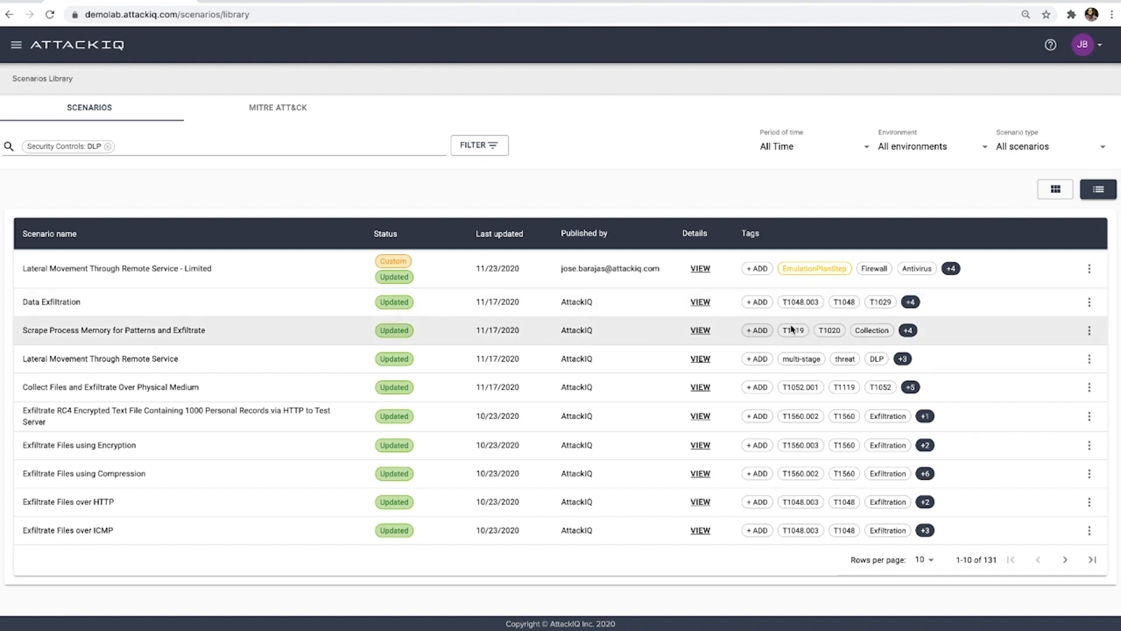
Show the Data Exfiltration scenario's details from its row actions
{"action": "left_click", "coordinate": [1089, 302]}
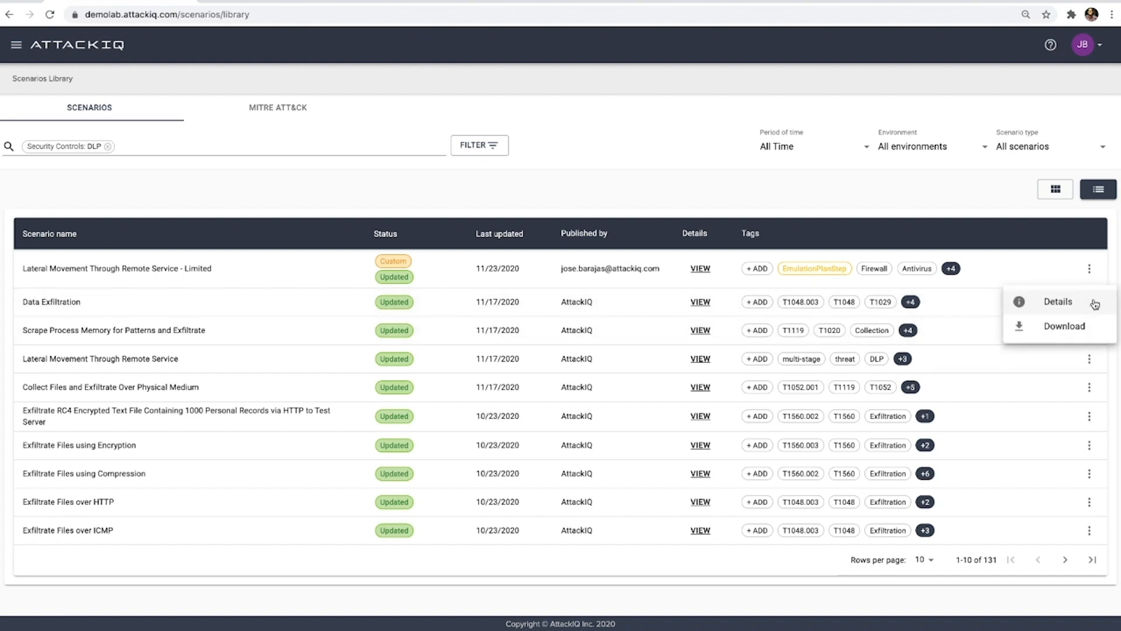
{"action": "left_click", "coordinate": [1058, 301]}
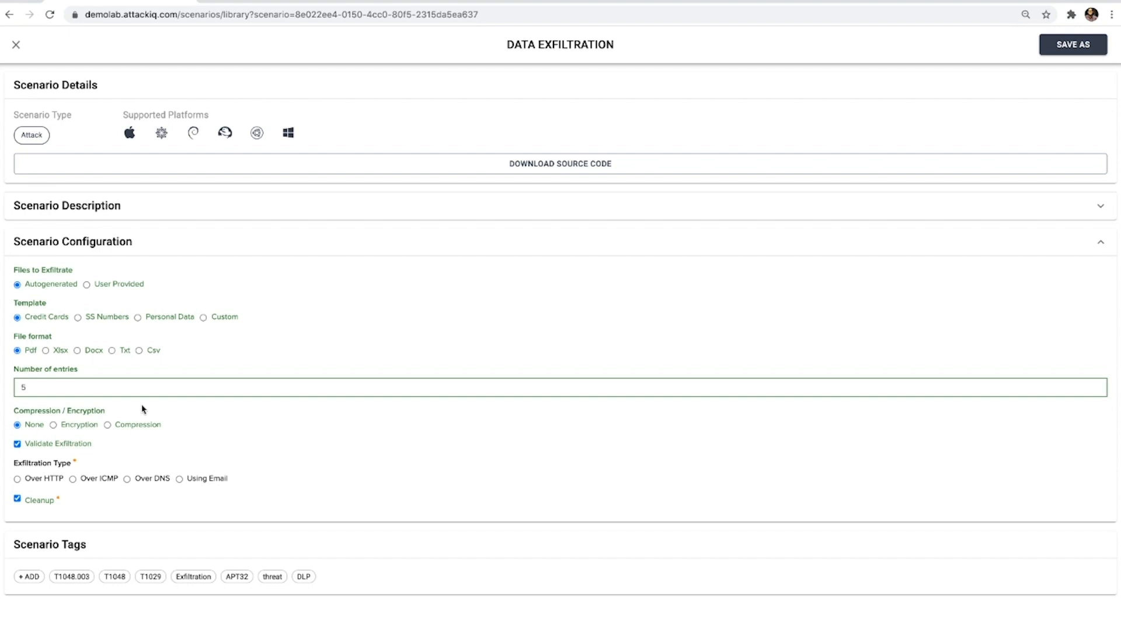
Set the Data Exfiltration scenario's Number of entries to 10
{"action": "left_click", "coordinate": [102, 387]}
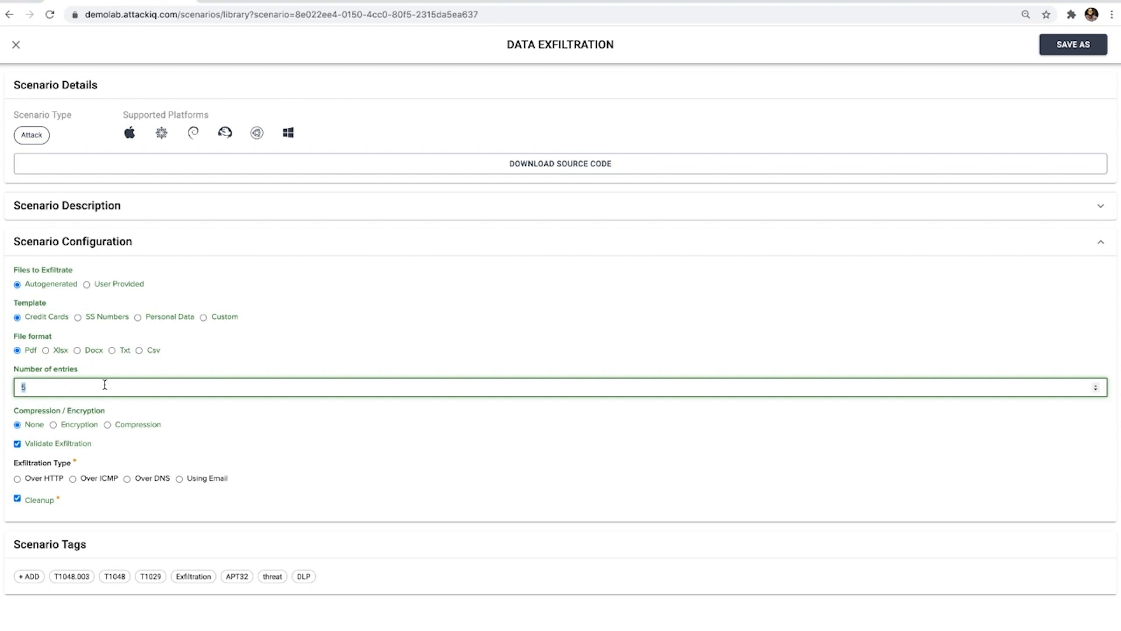
{"action": "type", "text": "10"}
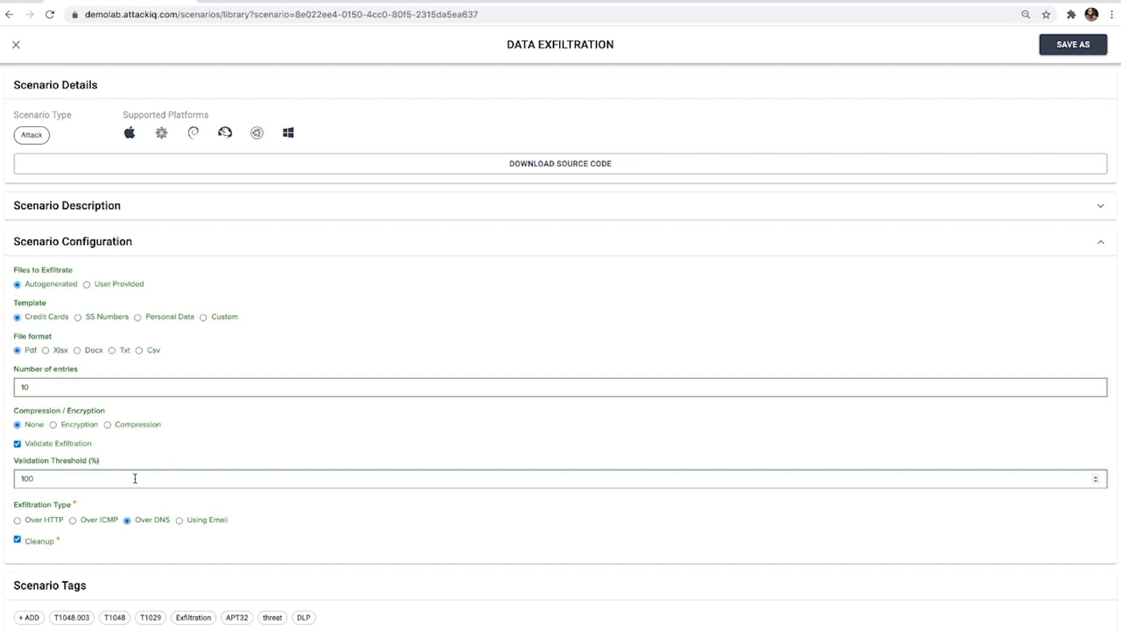
{"action": "left_click", "coordinate": [1074, 44]}
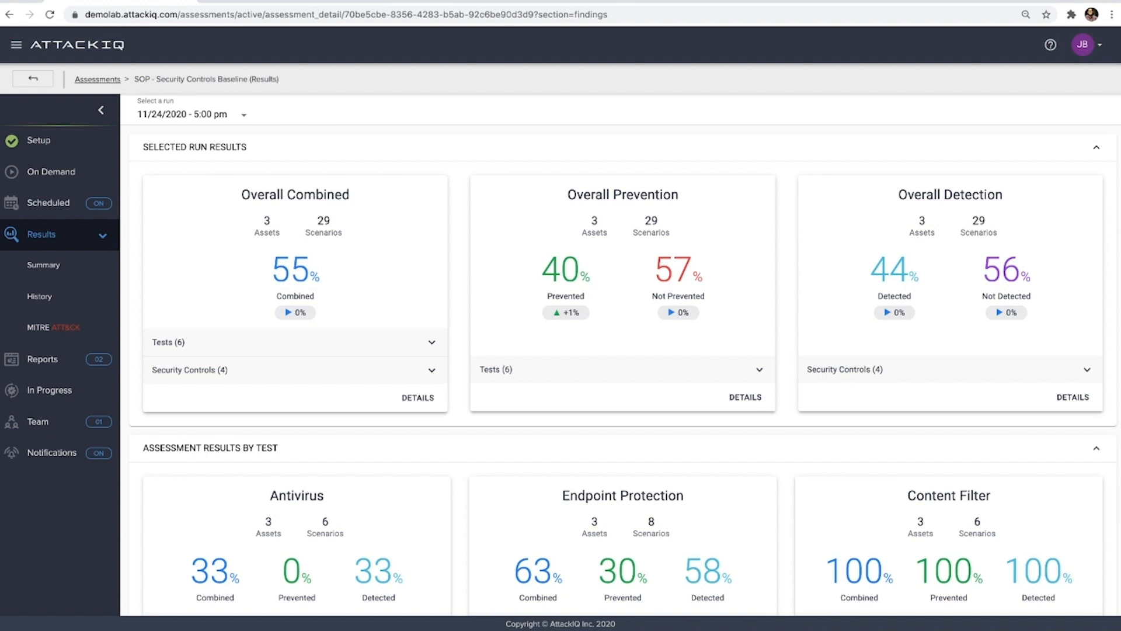
Request the MITRE ATT&CK heatmap for the SOP - Security Controls Baseline results
{"action": "left_click", "coordinate": [52, 327]}
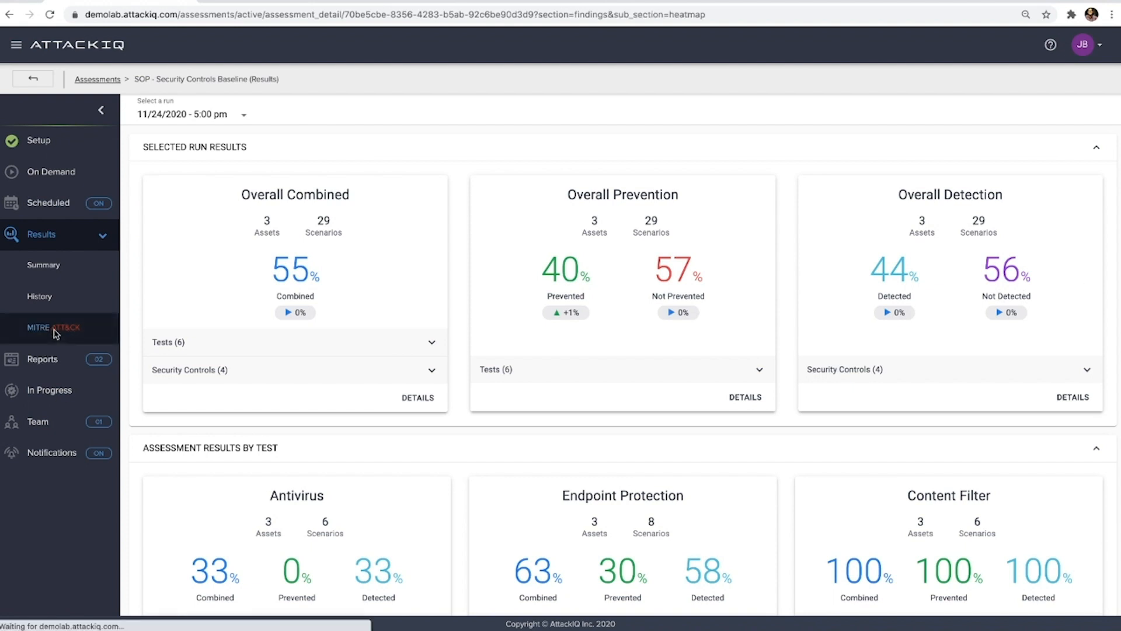
Hide the navigation and expand subtechniques beneath every technique in the prevention heatmap
{"action": "left_click", "coordinate": [46, 327]}
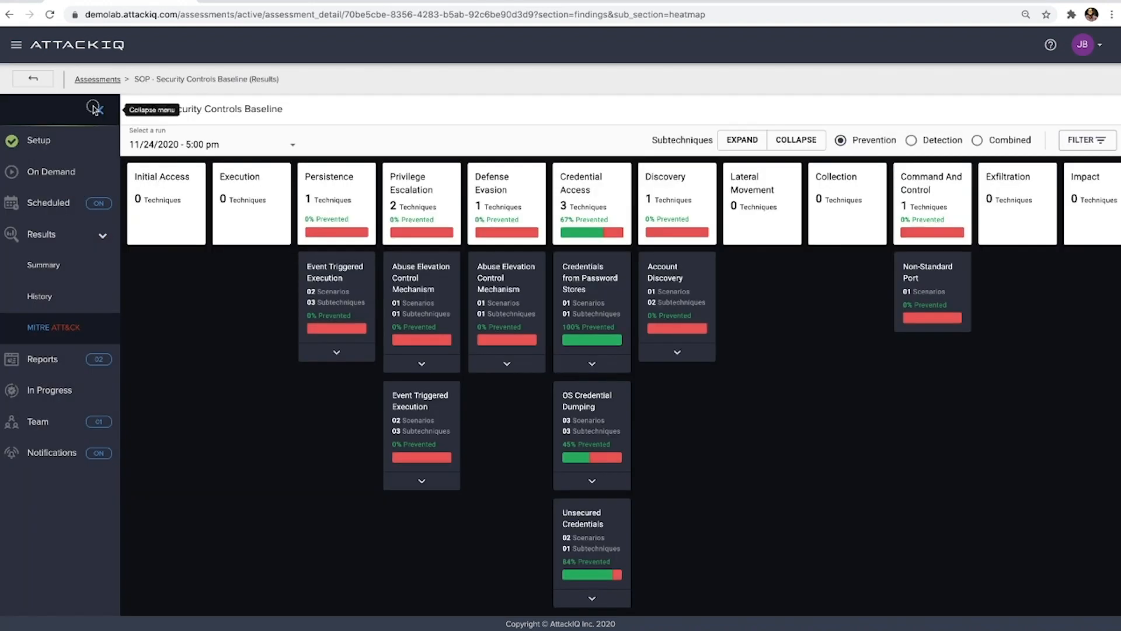
{"action": "left_click", "coordinate": [93, 110]}
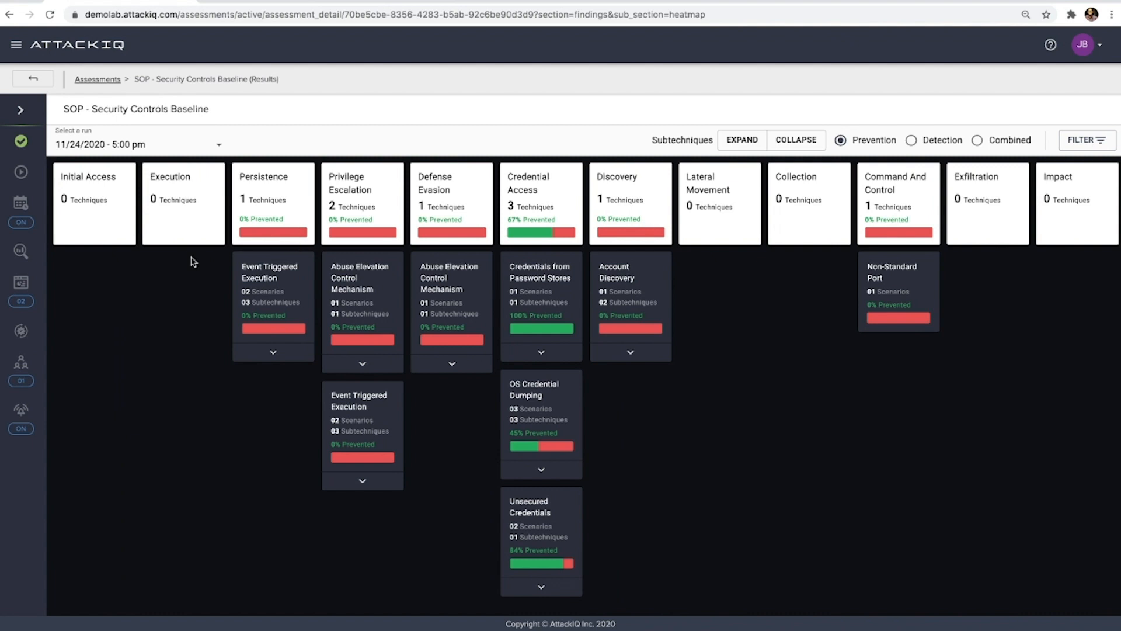
{"action": "mouse_move", "coordinate": [785, 66]}
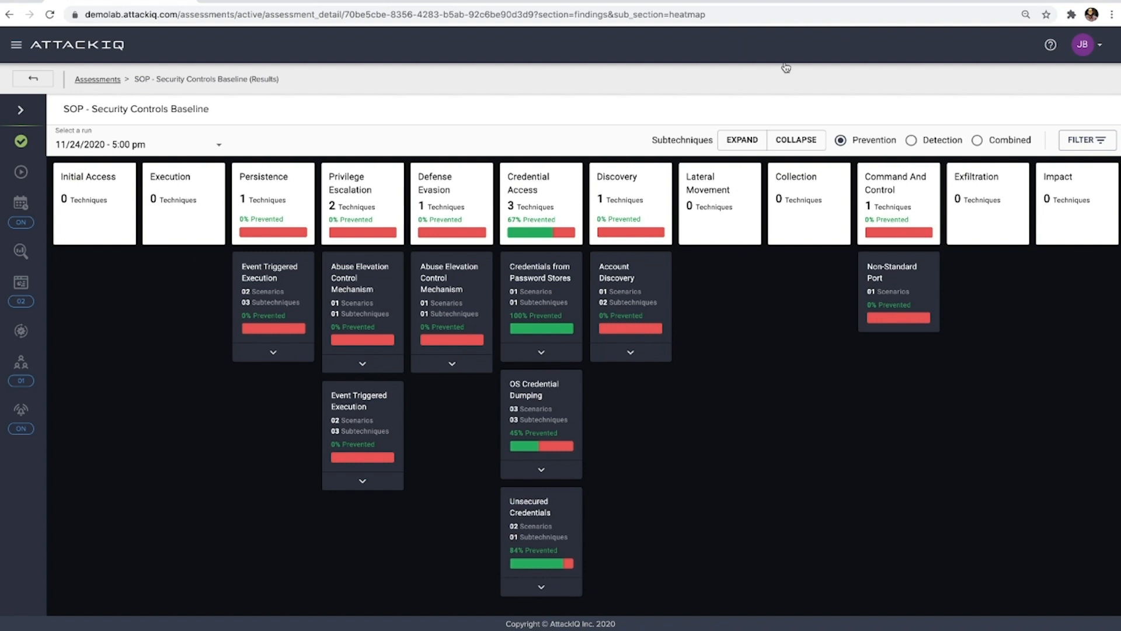
{"action": "mouse_move", "coordinate": [564, 492]}
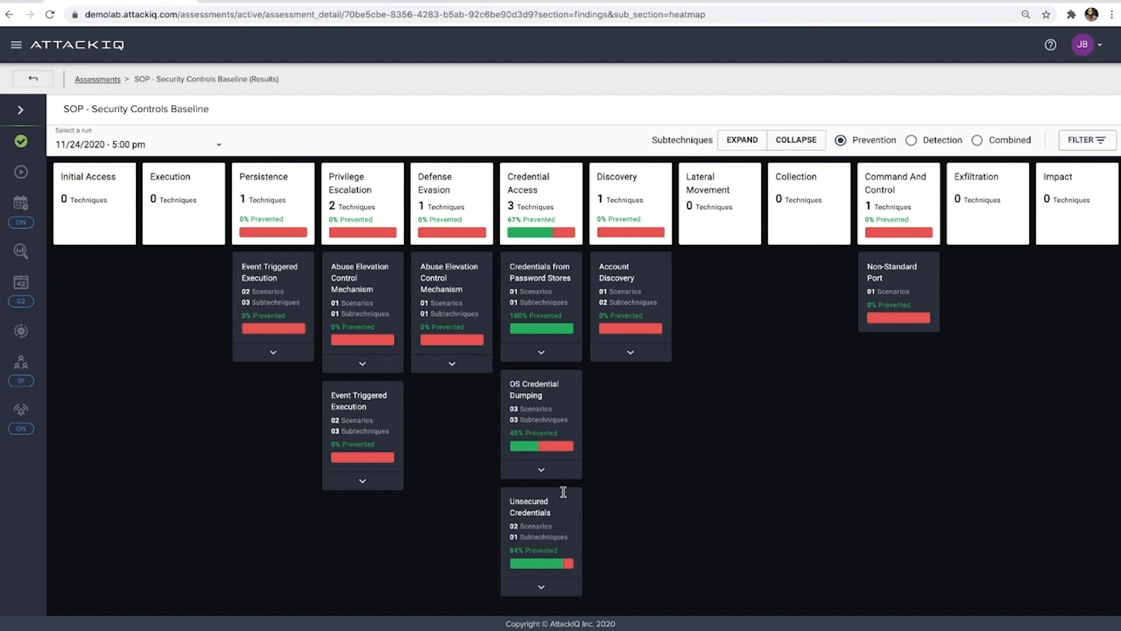
{"action": "mouse_move", "coordinate": [635, 199]}
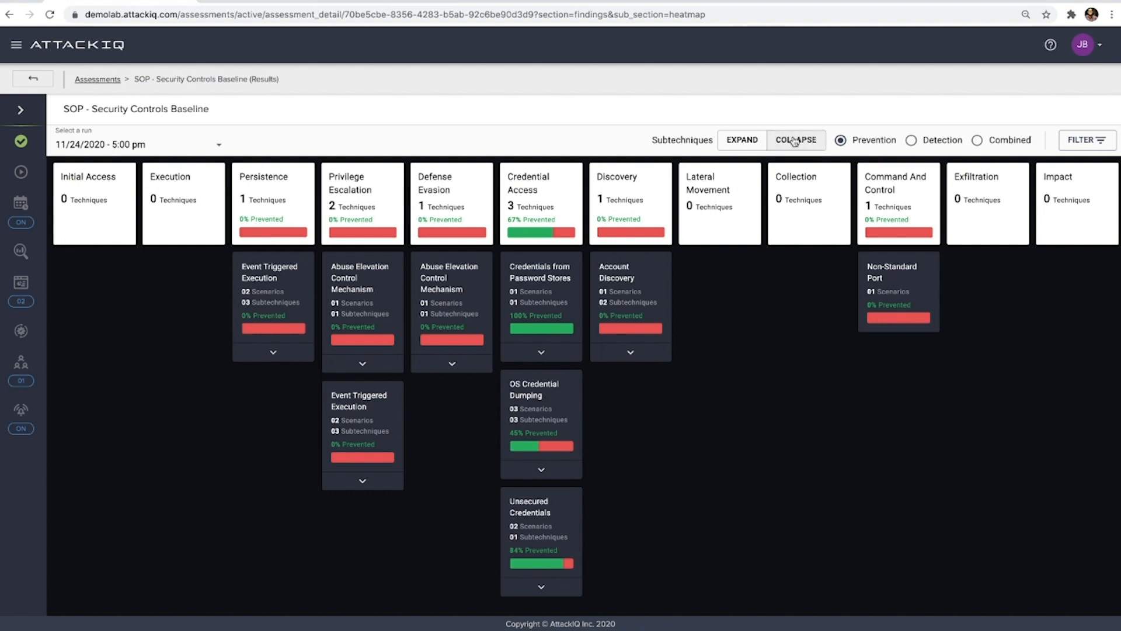
{"action": "left_click", "coordinate": [743, 140]}
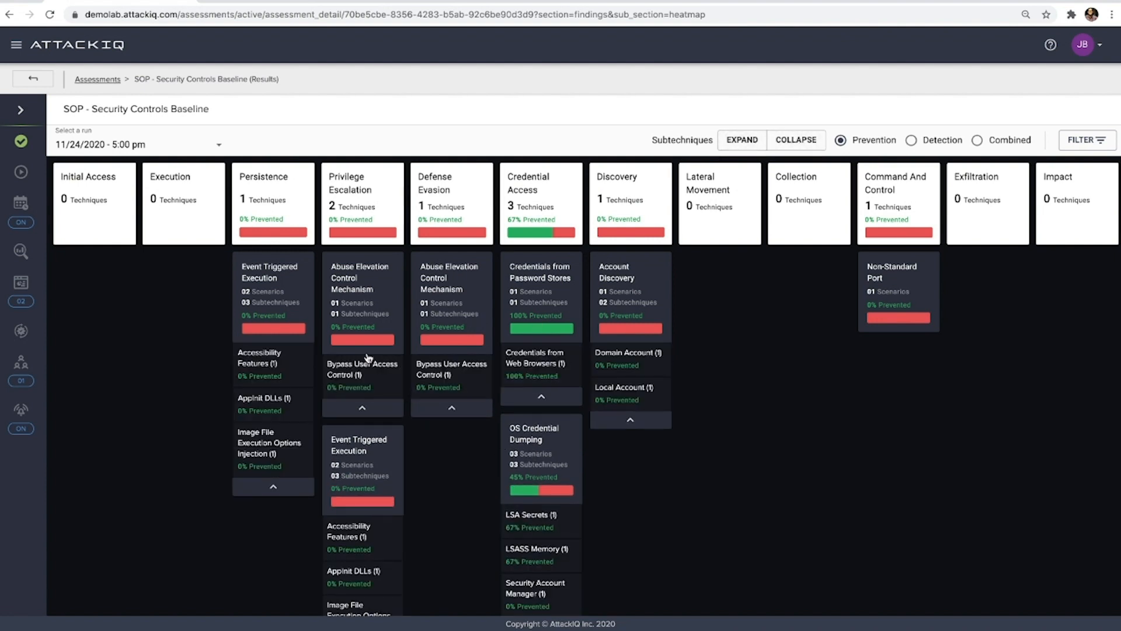
{"action": "scroll", "scroll_direction": "down", "scroll_amount": 3}
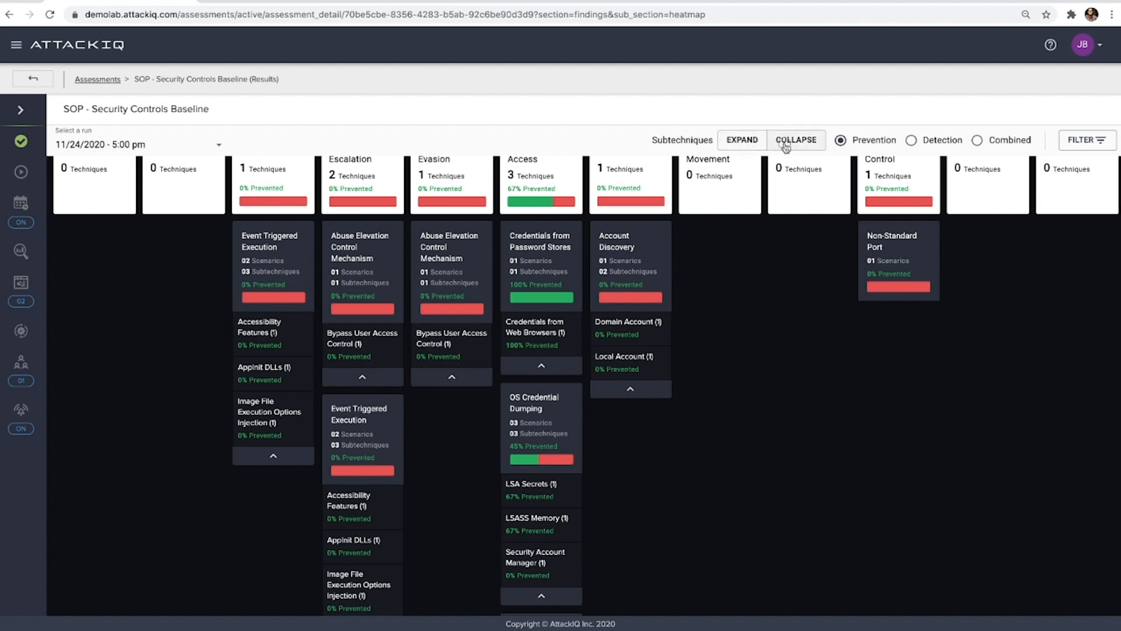
Switch the heatmap to detection results, then to combined prevention and detection
{"action": "left_click", "coordinate": [911, 140]}
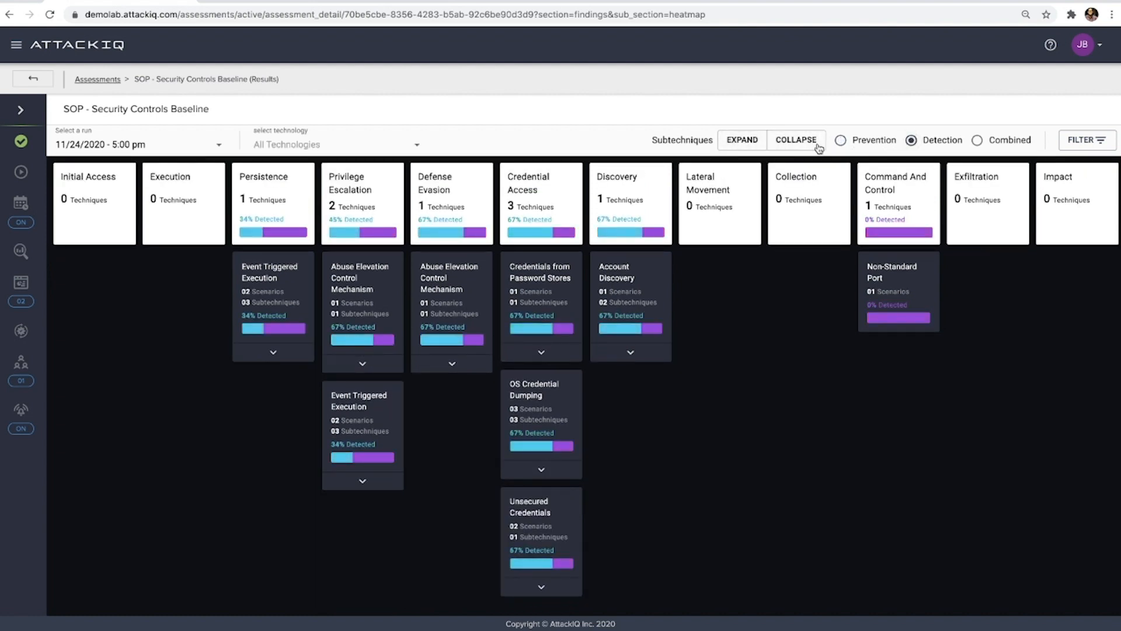
{"action": "mouse_move", "coordinate": [528, 151]}
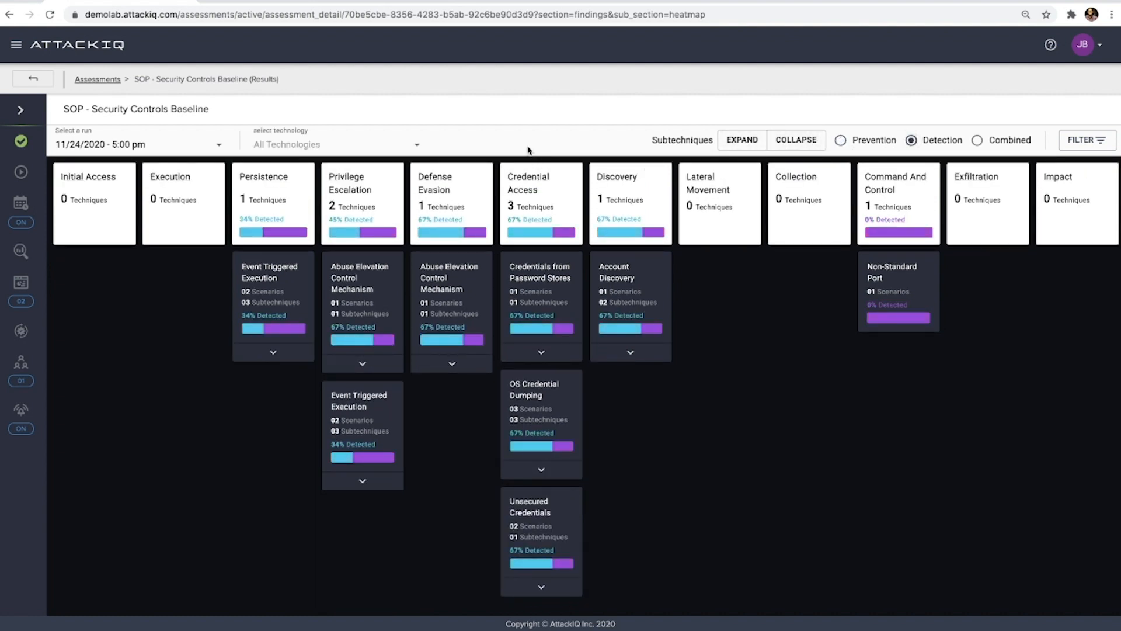
{"action": "mouse_move", "coordinate": [416, 150]}
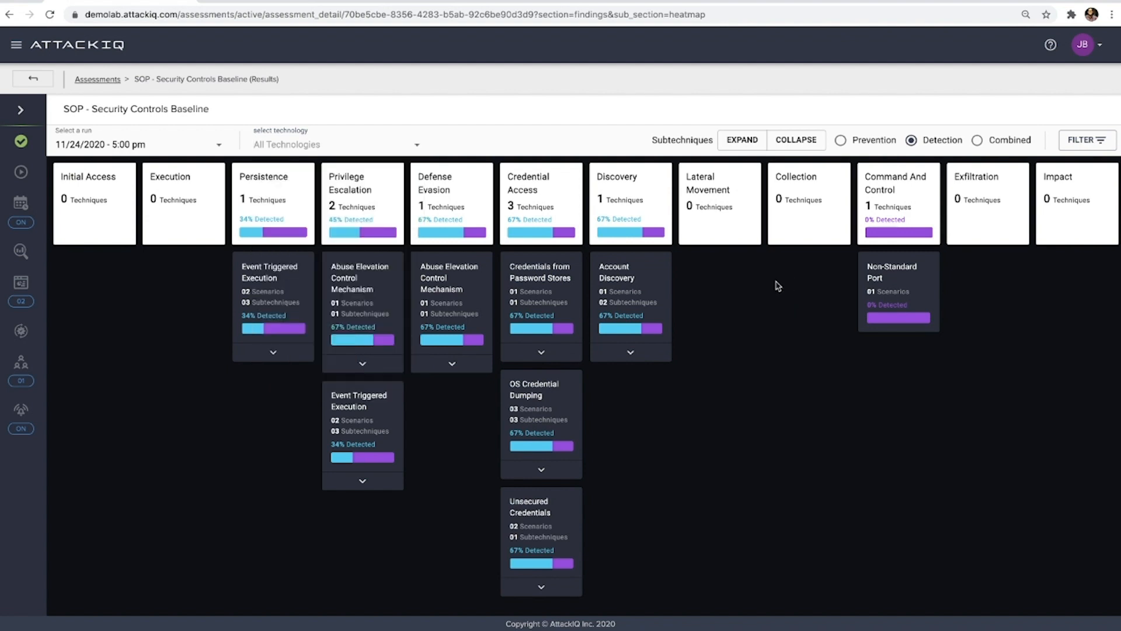
{"action": "mouse_move", "coordinate": [768, 275]}
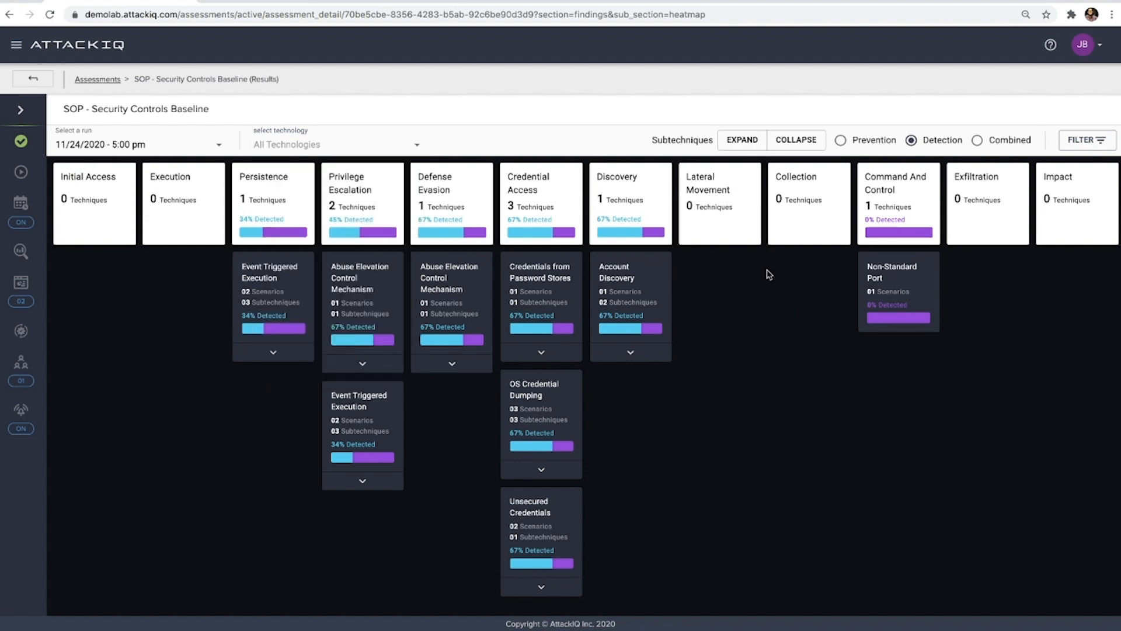
{"action": "mouse_move", "coordinate": [972, 145]}
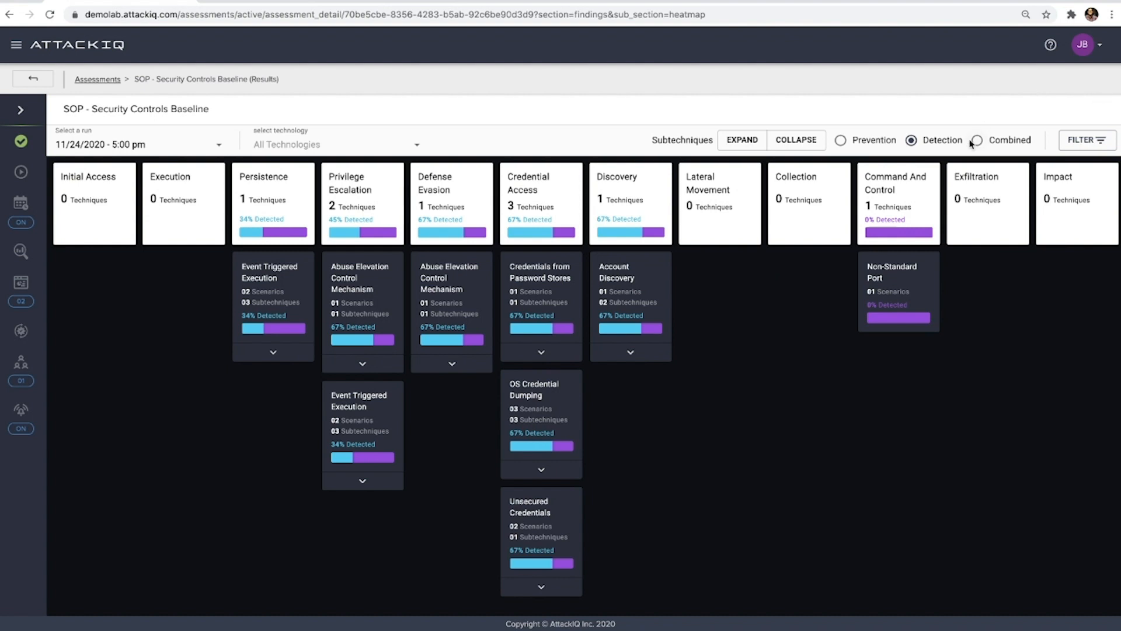
{"action": "left_click", "coordinate": [975, 141]}
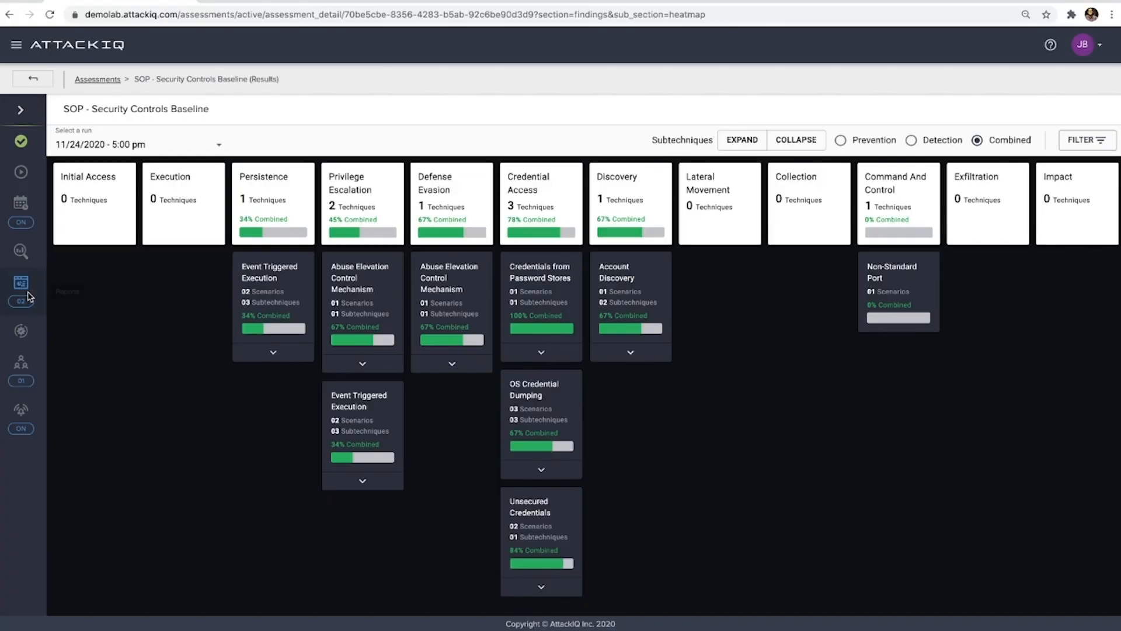
View the Security Controls Baseline report from the assessment's reports list
{"action": "left_click", "coordinate": [20, 282]}
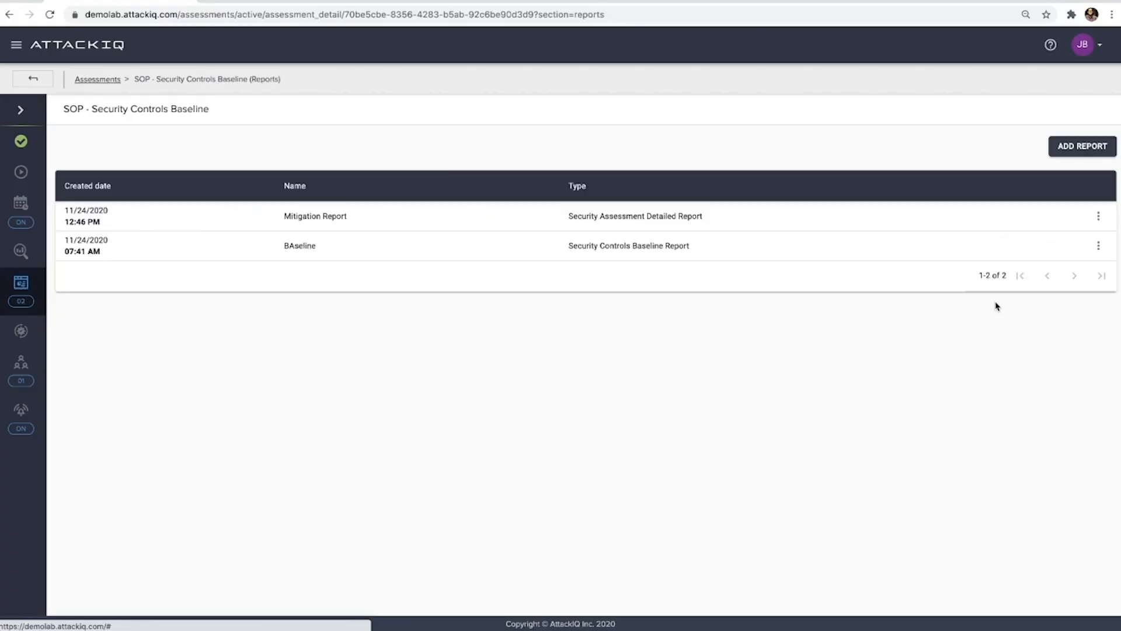
{"action": "left_click", "coordinate": [1098, 246]}
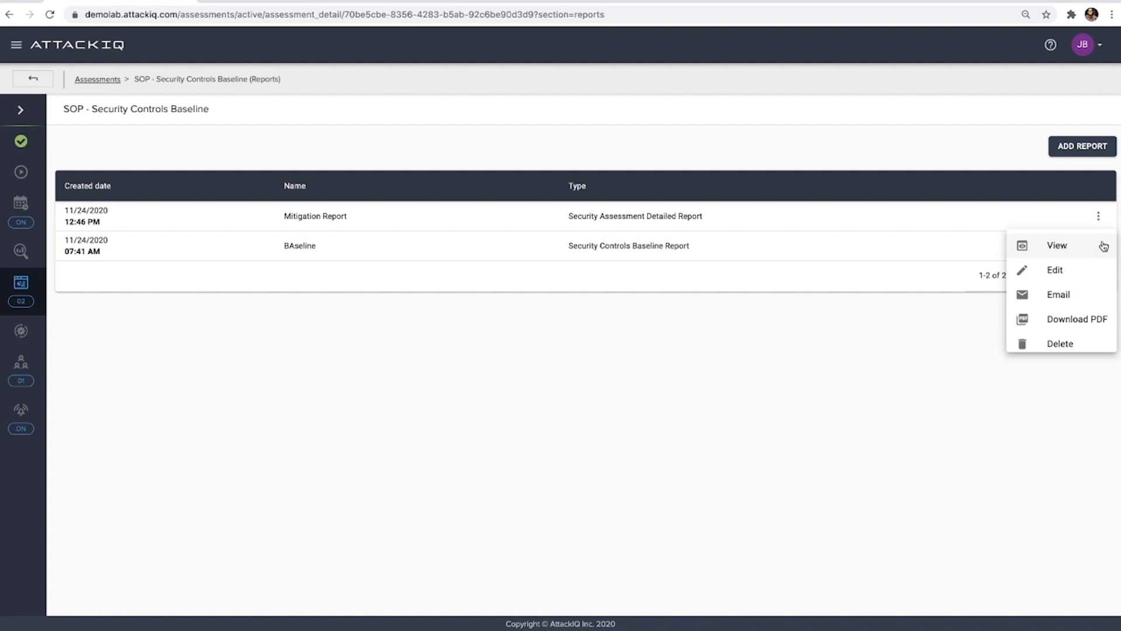
{"action": "left_click", "coordinate": [1056, 245]}
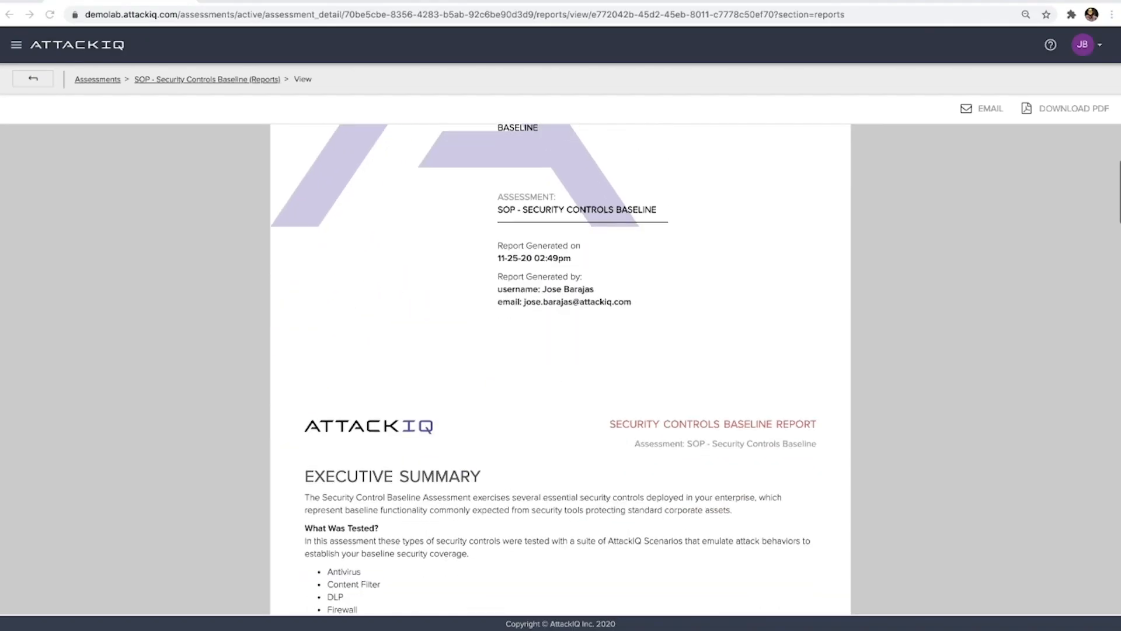
Read down the report's Executive Summary and Security Control Overview
{"action": "scroll", "scroll_direction": "down", "scroll_amount": 3}
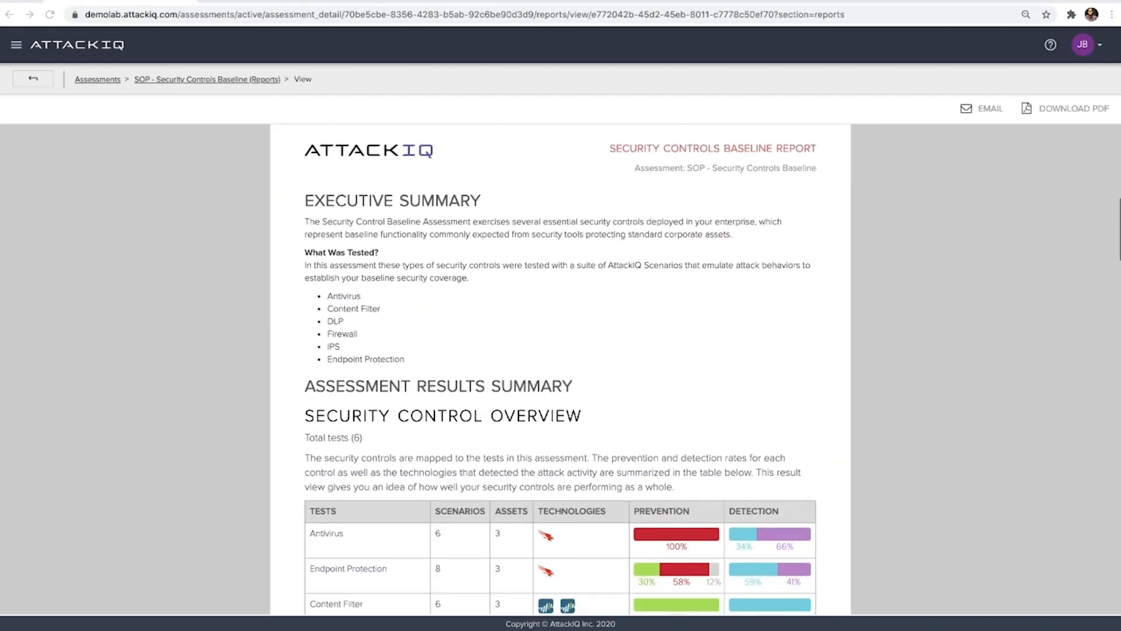
{"action": "scroll", "scroll_direction": "down", "scroll_amount": 3}
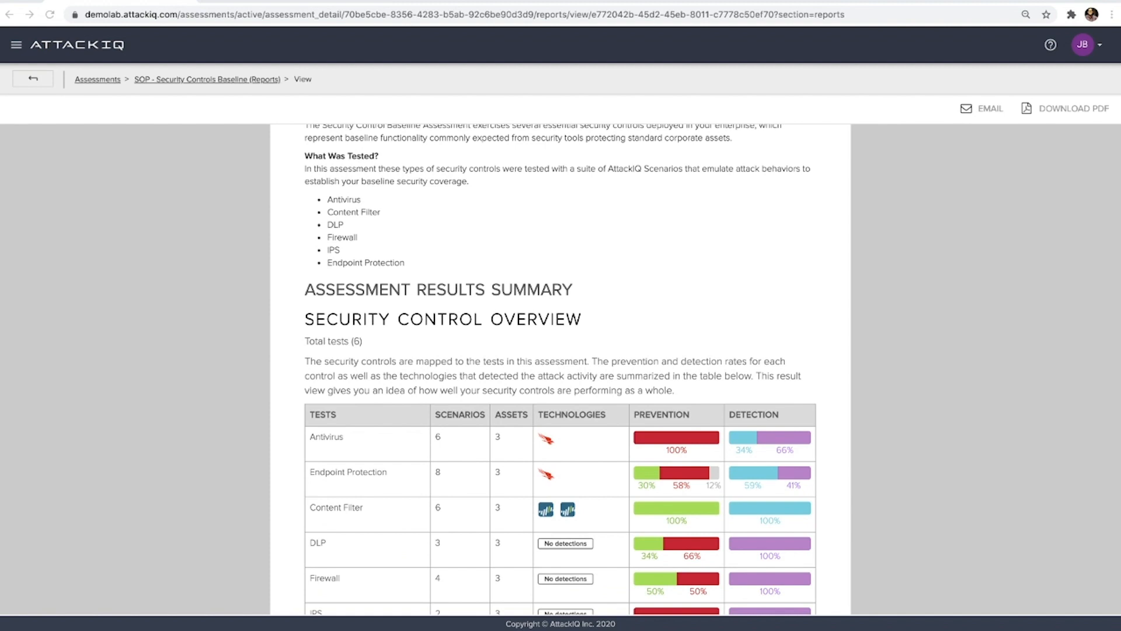
{"action": "scroll", "scroll_direction": "down", "scroll_amount": 3}
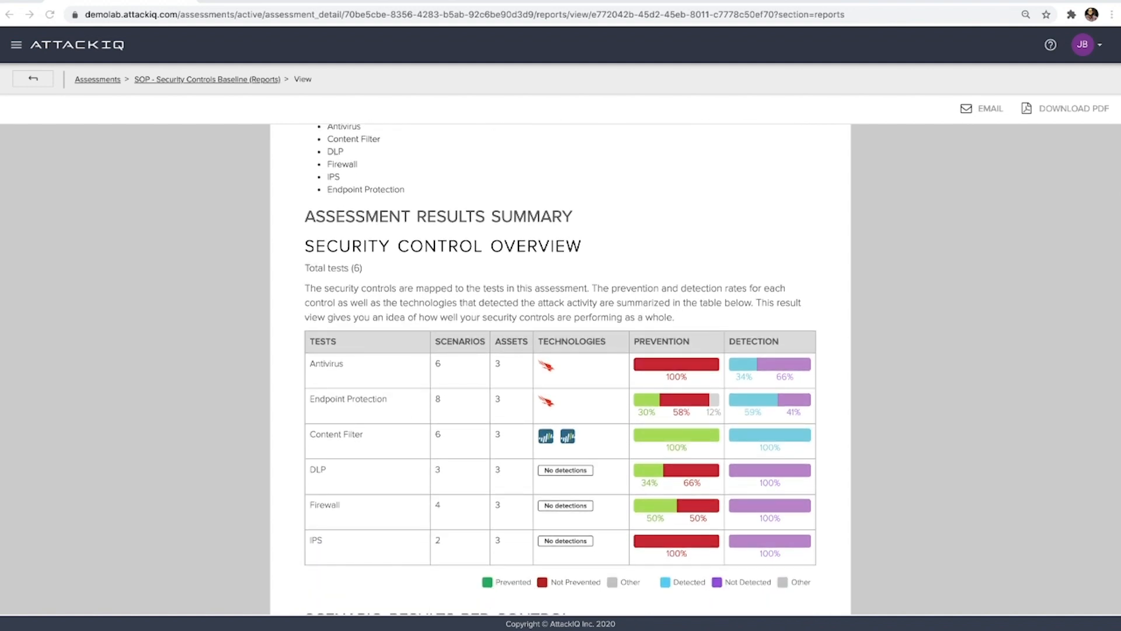
{"action": "scroll", "scroll_direction": "down", "scroll_amount": 3}
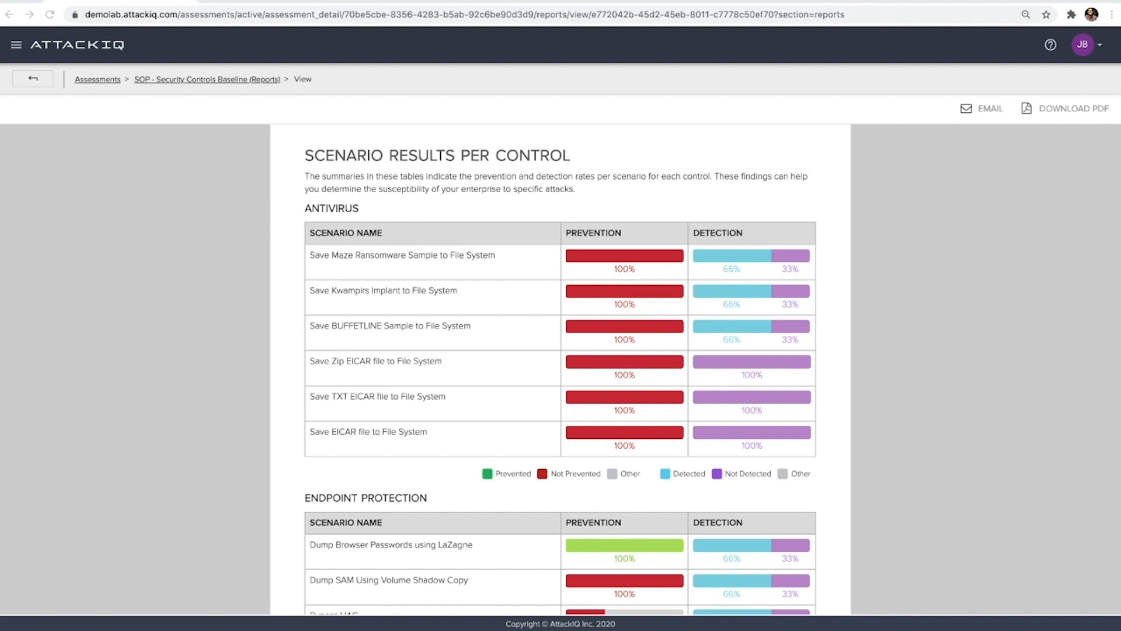
{"action": "scroll", "scroll_direction": "down", "scroll_amount": 3}
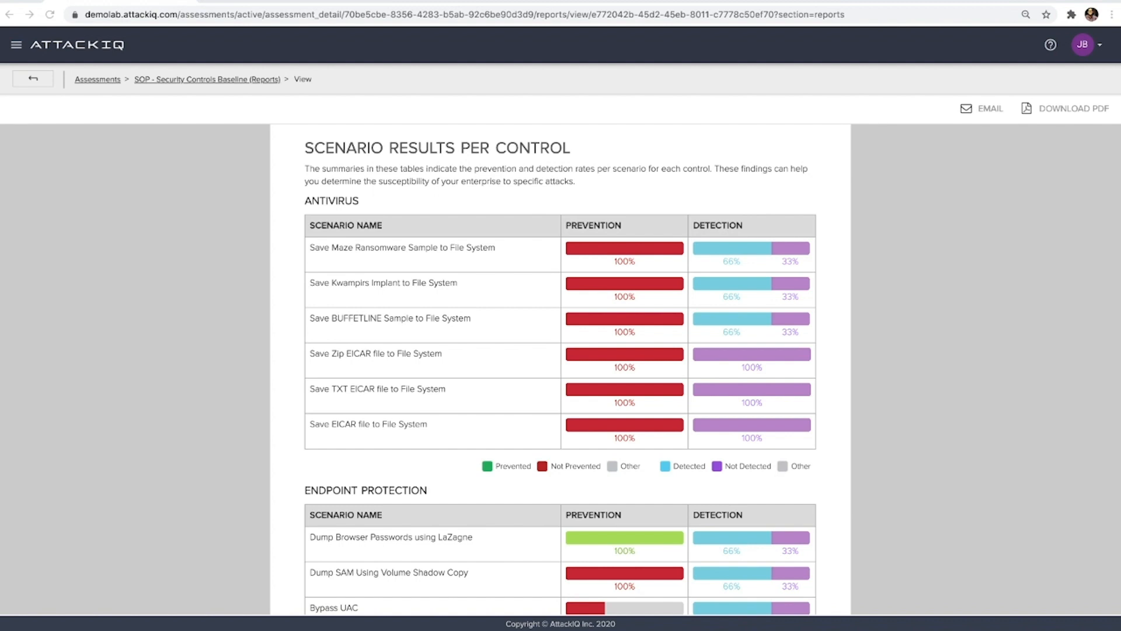
Read through the per-control scenario tables, Antivirus to IPS, down to MITRE ATT&CK Mapping
{"action": "scroll", "scroll_direction": "down", "scroll_amount": 3}
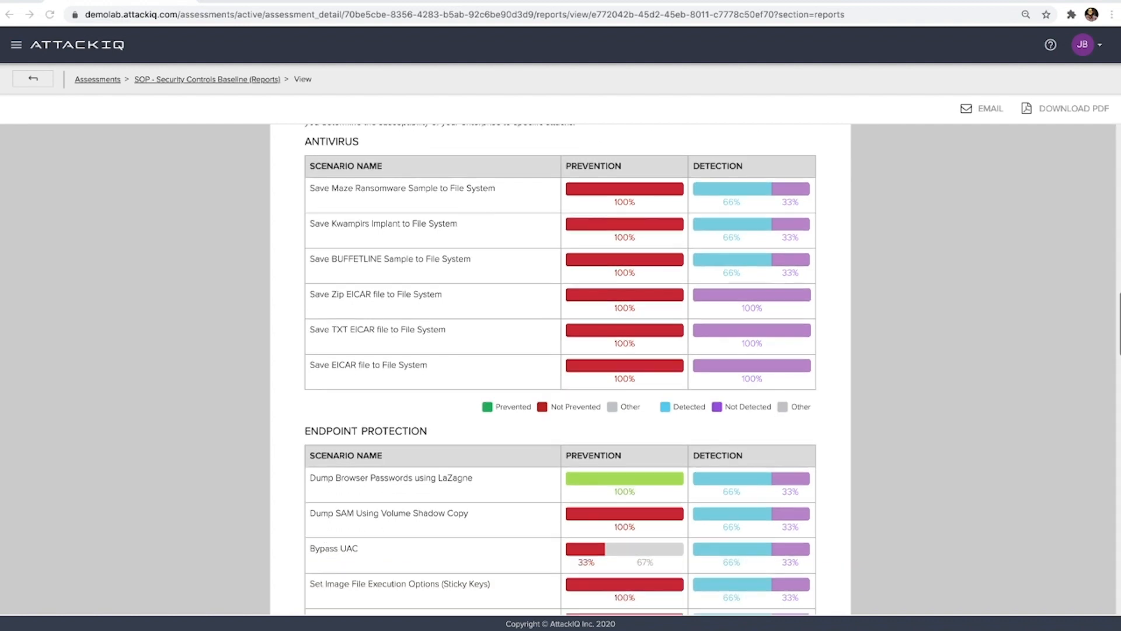
{"action": "scroll", "scroll_direction": "down", "scroll_amount": 3}
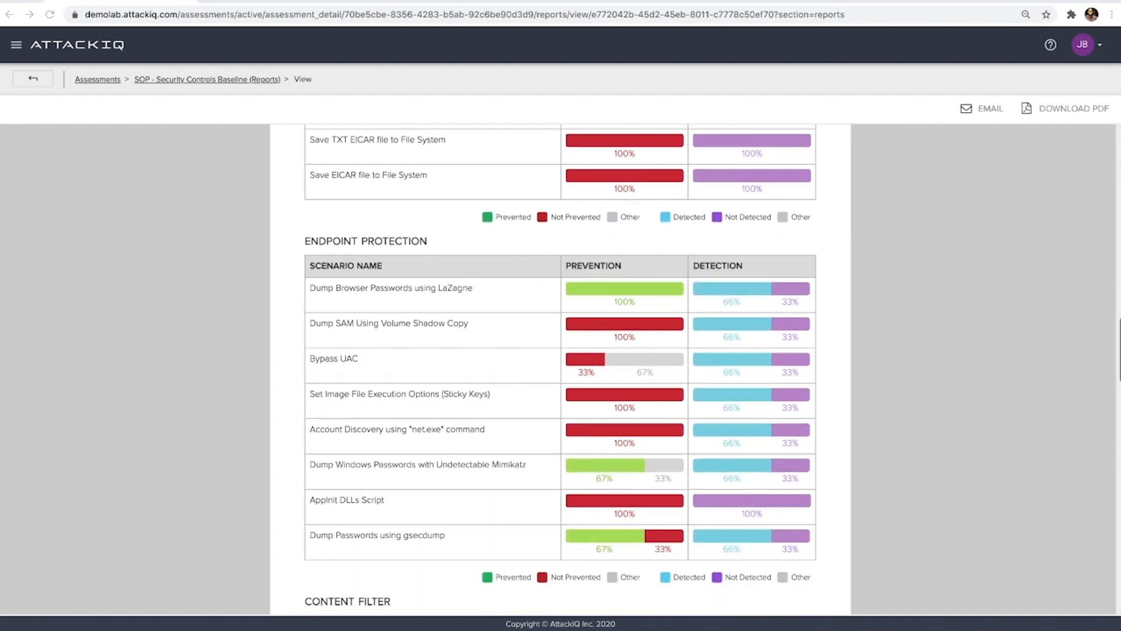
{"action": "scroll", "scroll_direction": "down", "scroll_amount": 3}
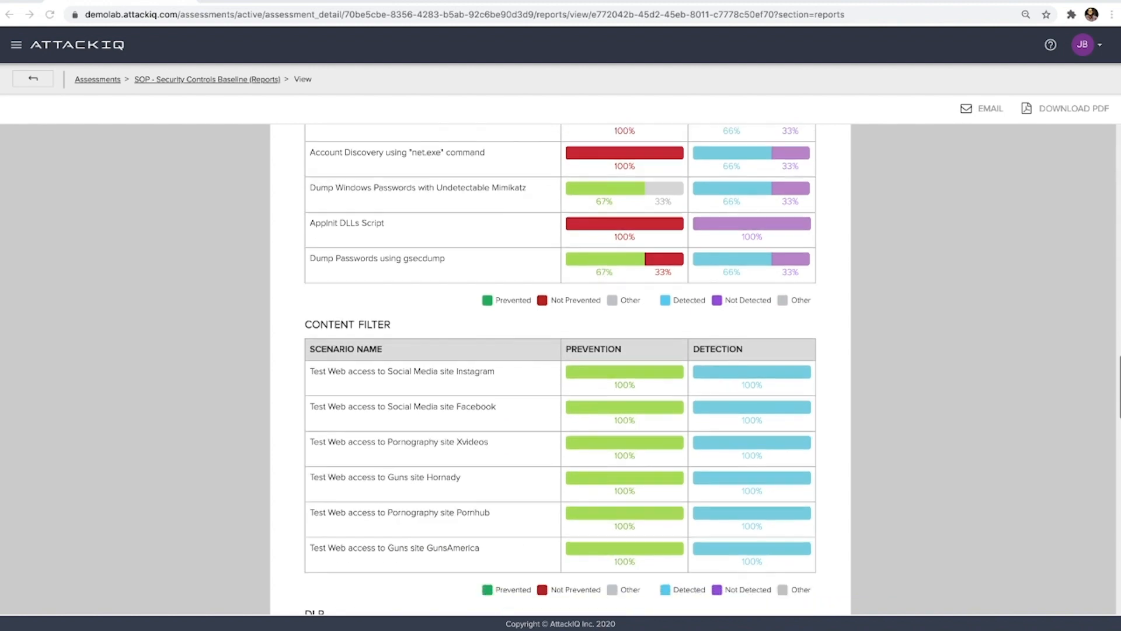
{"action": "scroll", "scroll_direction": "down", "scroll_amount": 3}
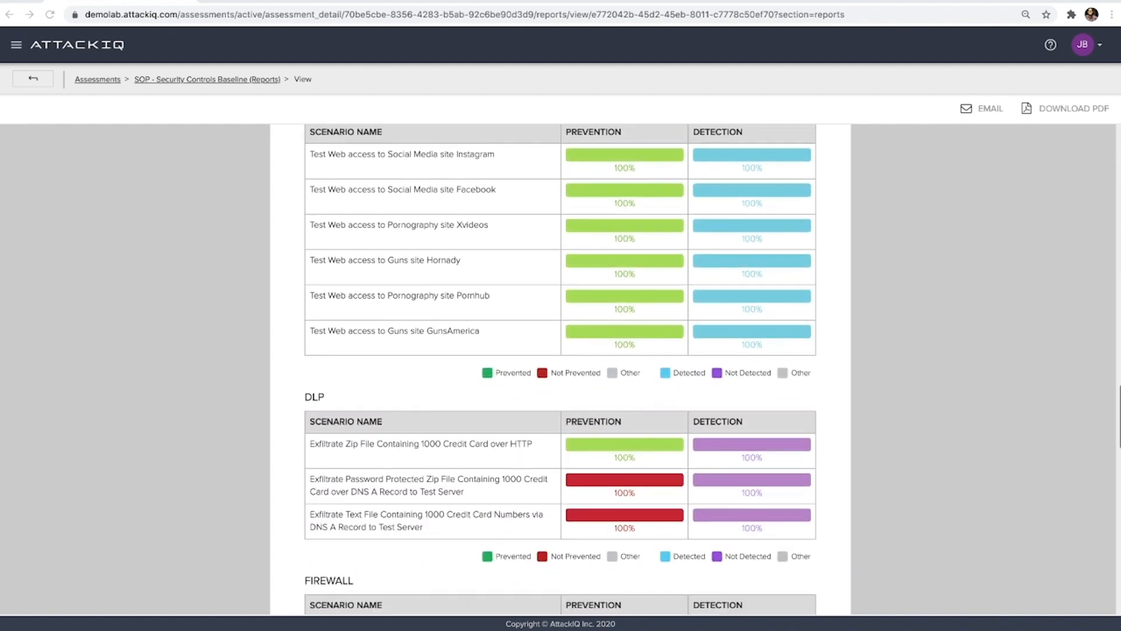
{"action": "scroll", "scroll_direction": "down", "scroll_amount": 3}
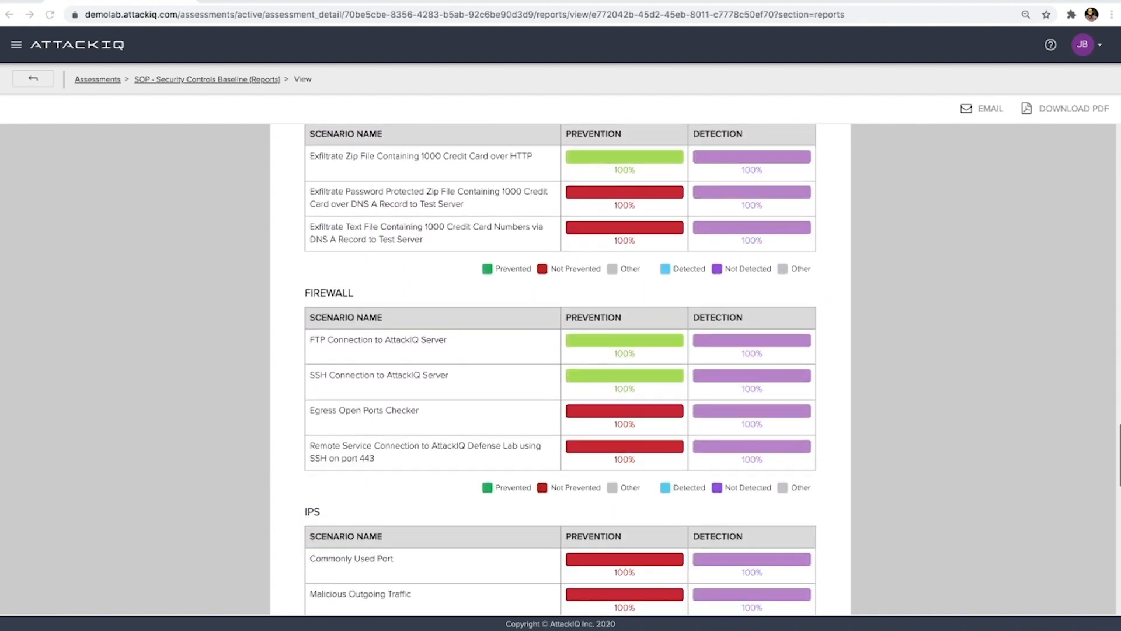
{"action": "scroll", "scroll_direction": "down", "scroll_amount": 3}
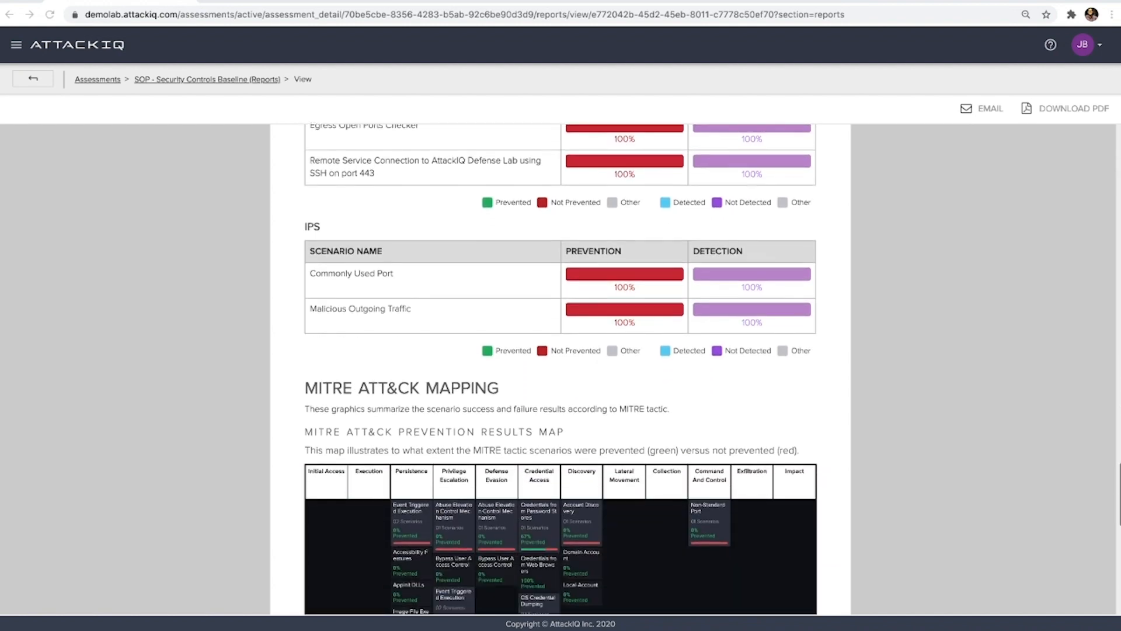
Scroll the report to its MITRE ATT&CK prevention and detection results maps
{"action": "scroll", "scroll_direction": "down", "scroll_amount": 3}
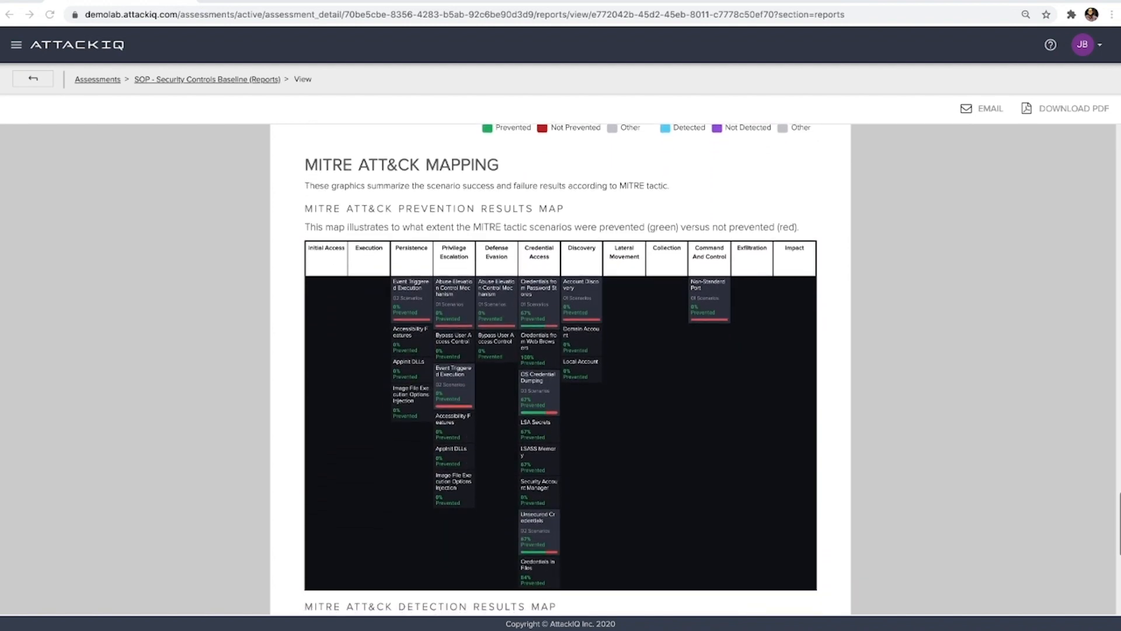
{"action": "scroll", "scroll_direction": "down", "scroll_amount": 3}
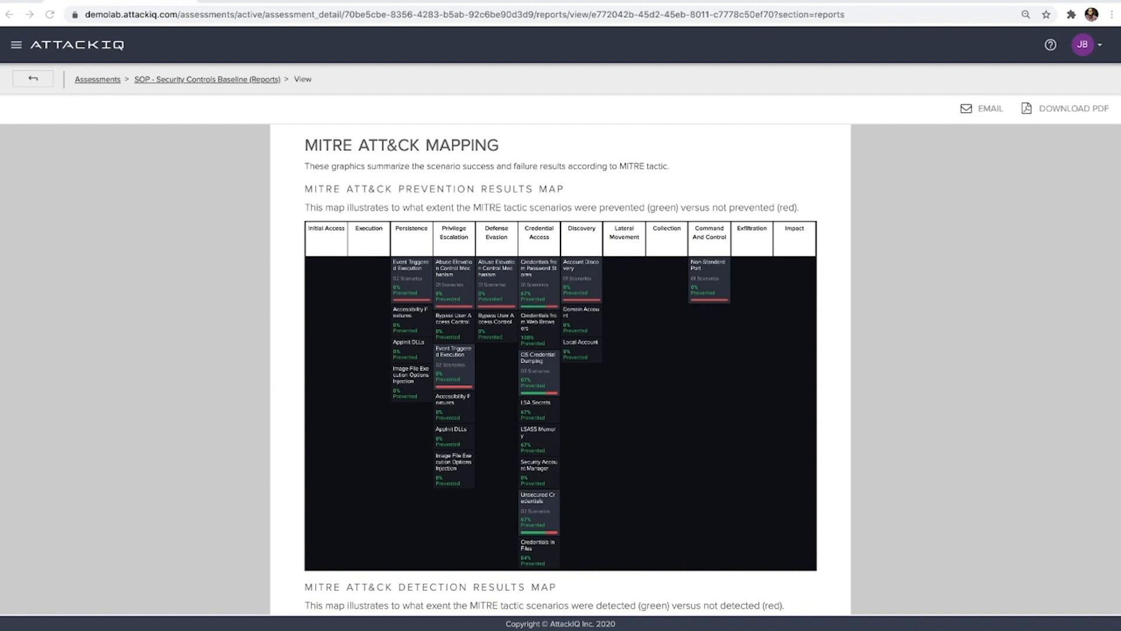
{"action": "scroll", "scroll_direction": "down", "scroll_amount": 3}
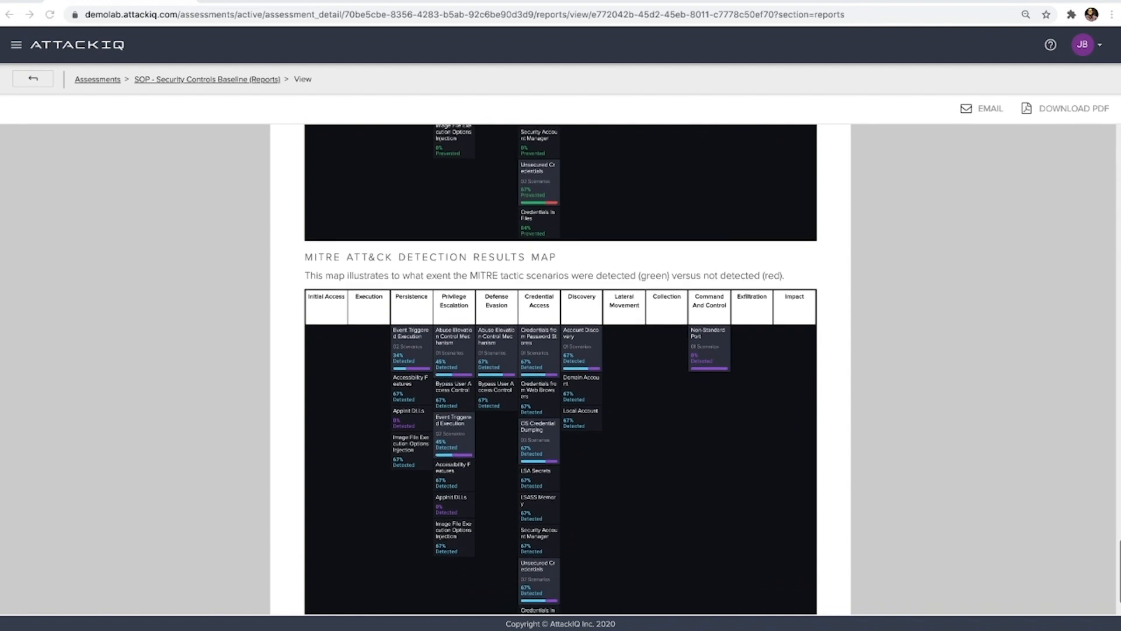
{"action": "scroll", "scroll_direction": "down", "scroll_amount": 3}
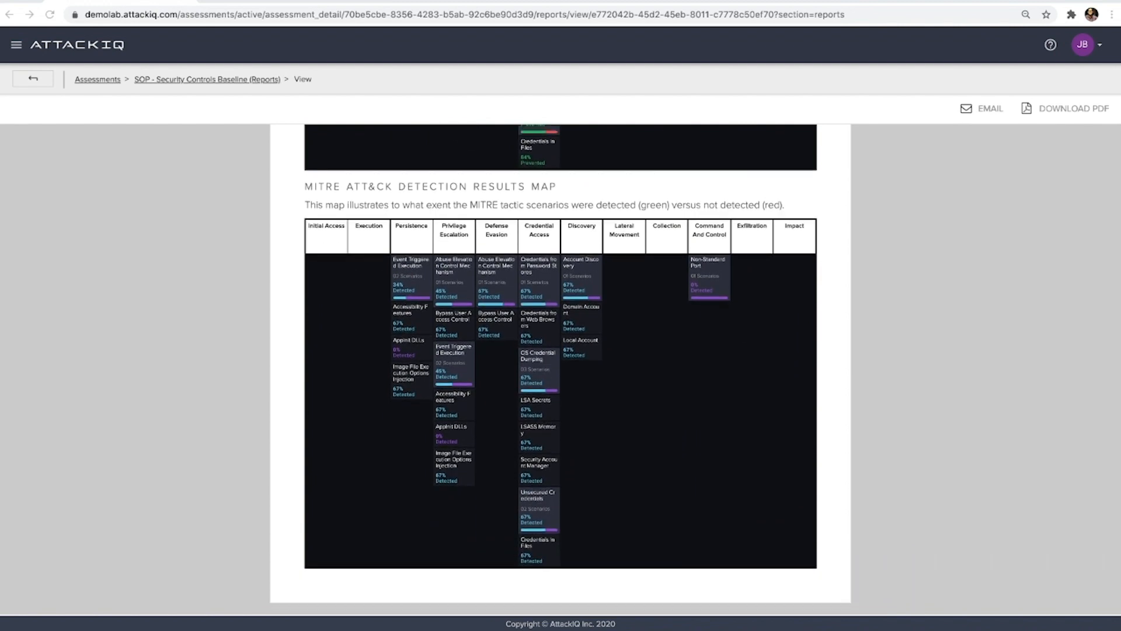